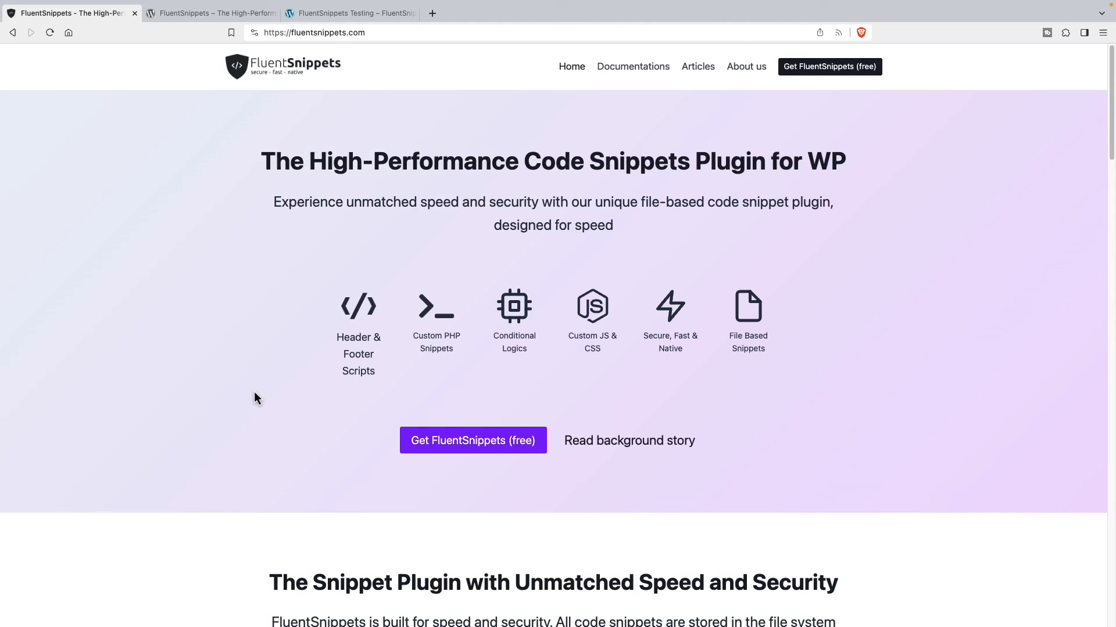
pyautogui.moveTo(344, 342)
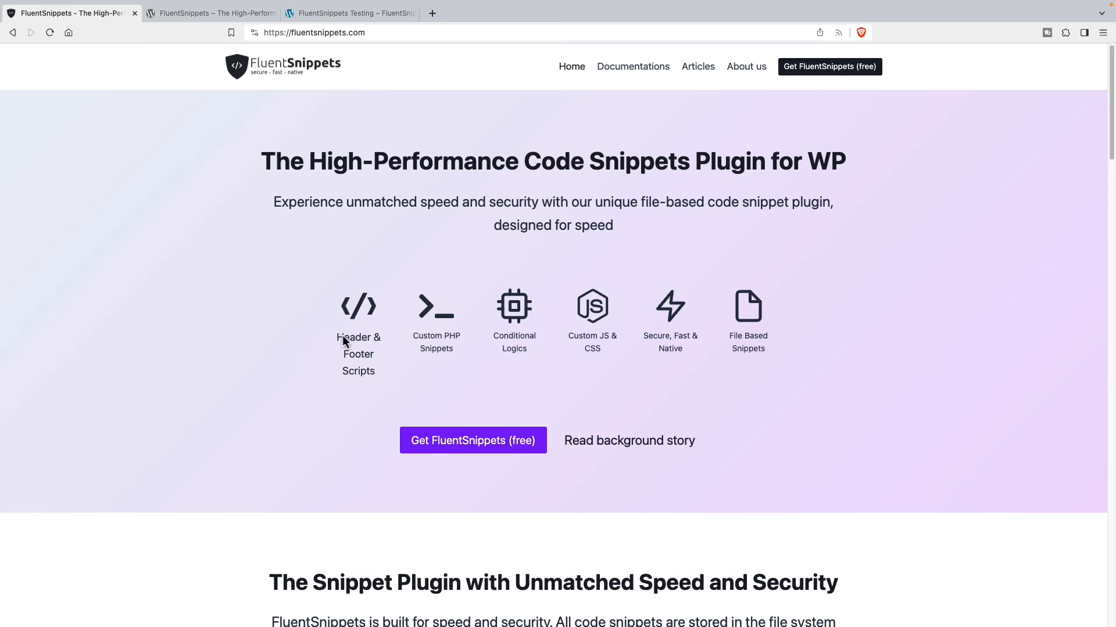
pyautogui.moveTo(633, 344)
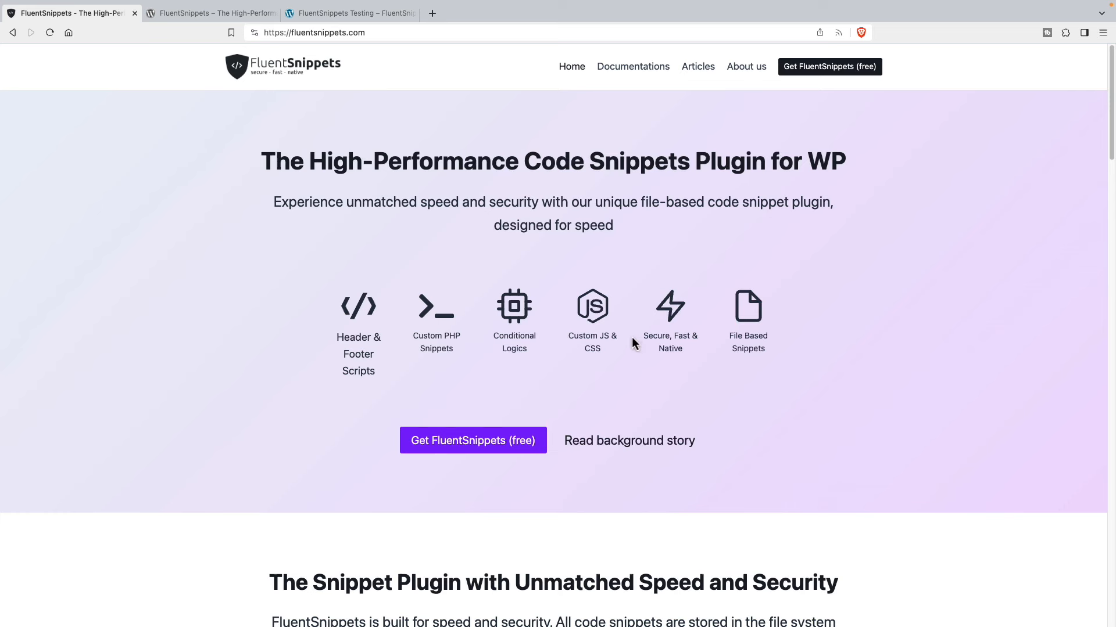
pyautogui.moveTo(632, 81)
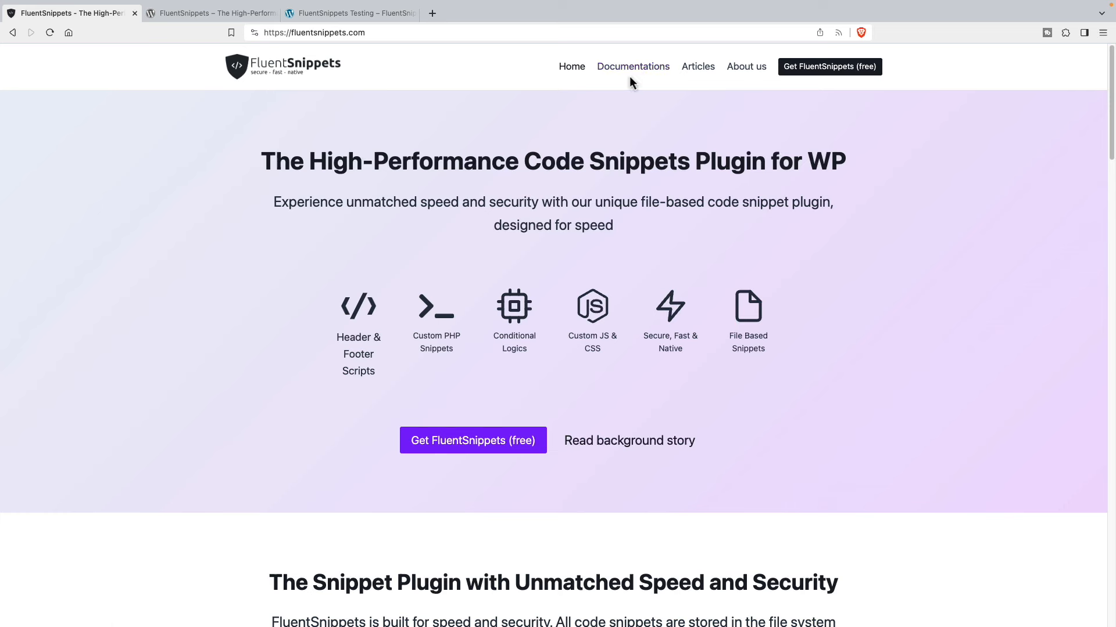
pyautogui.moveTo(604, 105)
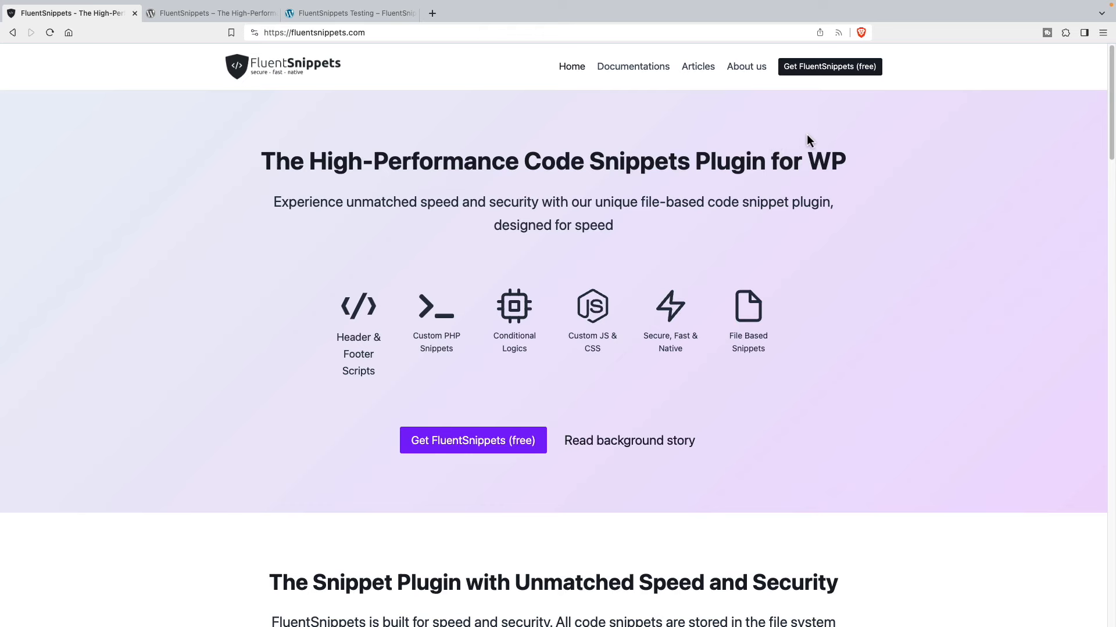
pyautogui.moveTo(868, 76)
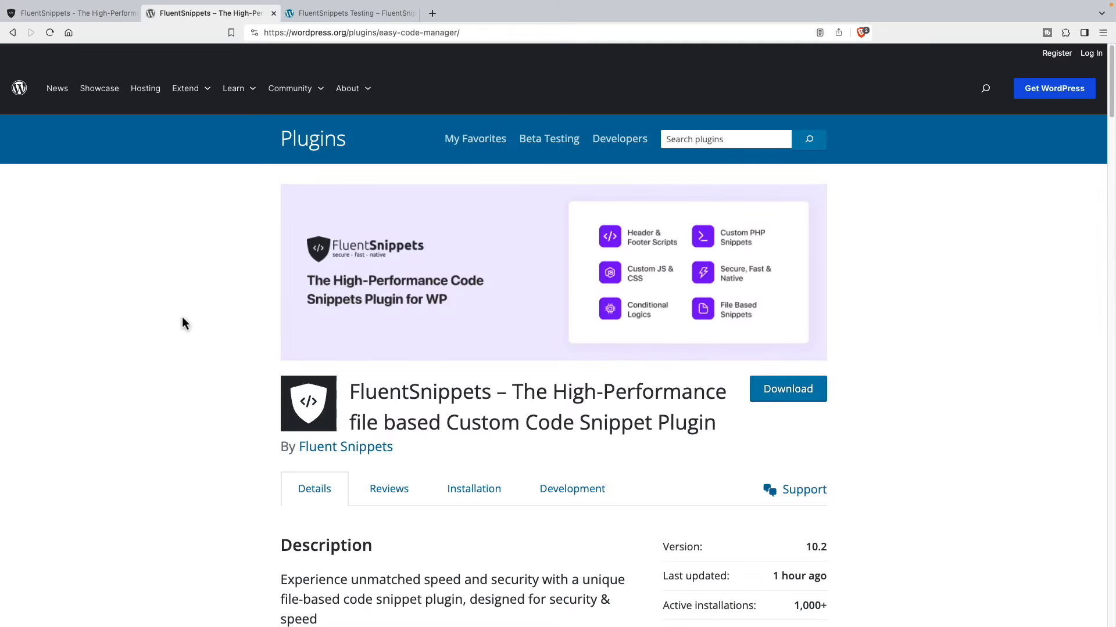
# Step: Review the FluentSnippets Development section and its changelog for versions 10.1 and 10.0
pyautogui.scroll(-3)
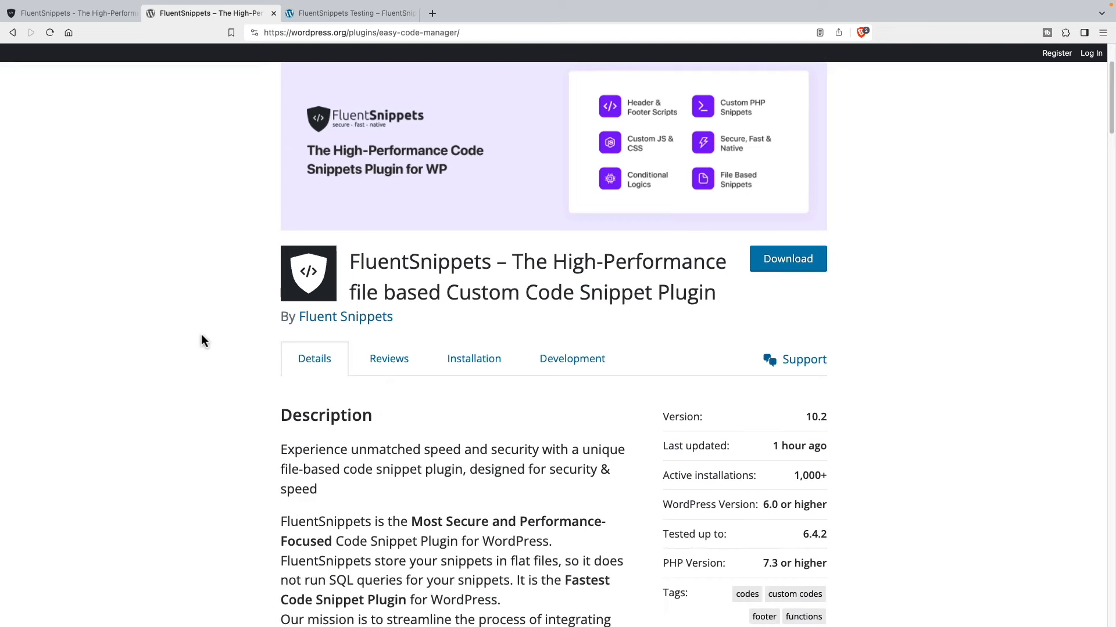
pyautogui.moveTo(814, 432)
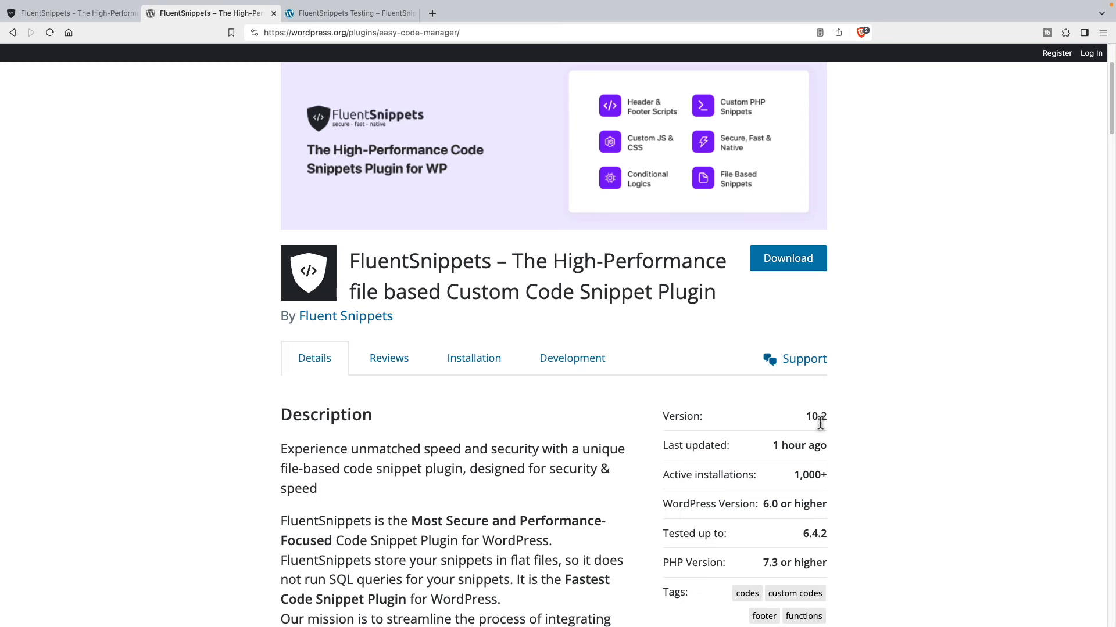
pyautogui.moveTo(824, 476)
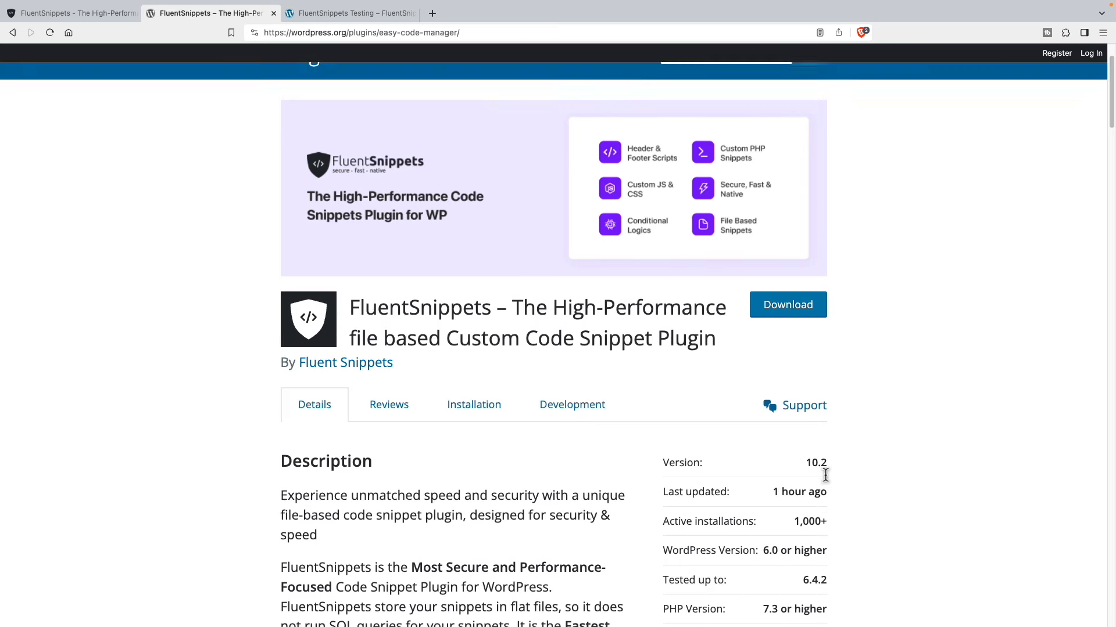
pyautogui.scroll(3)
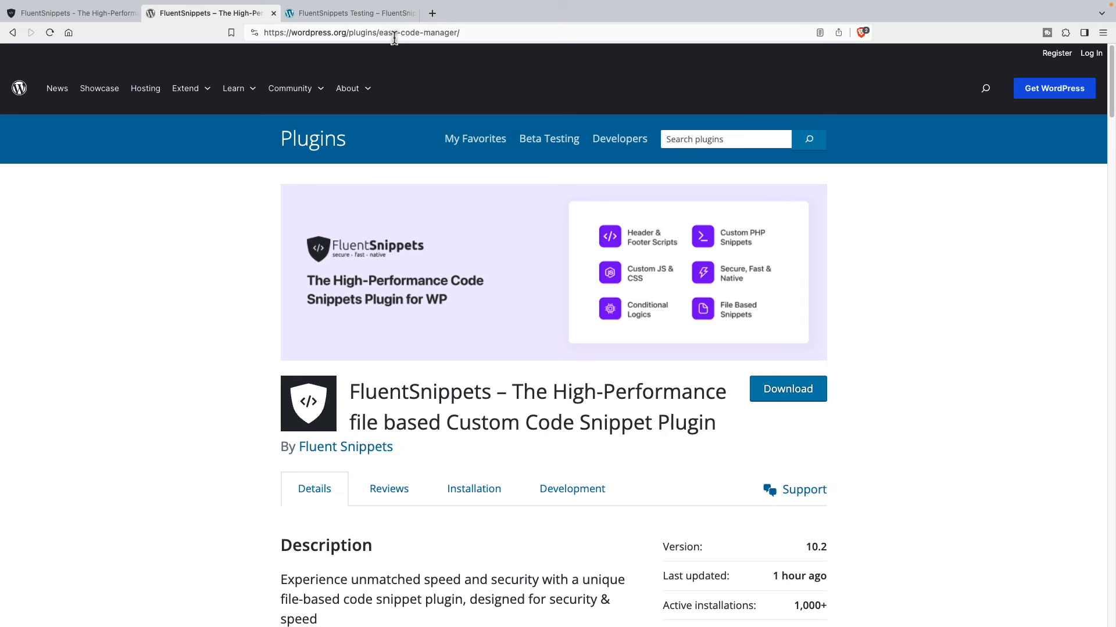
pyautogui.moveTo(227, 212)
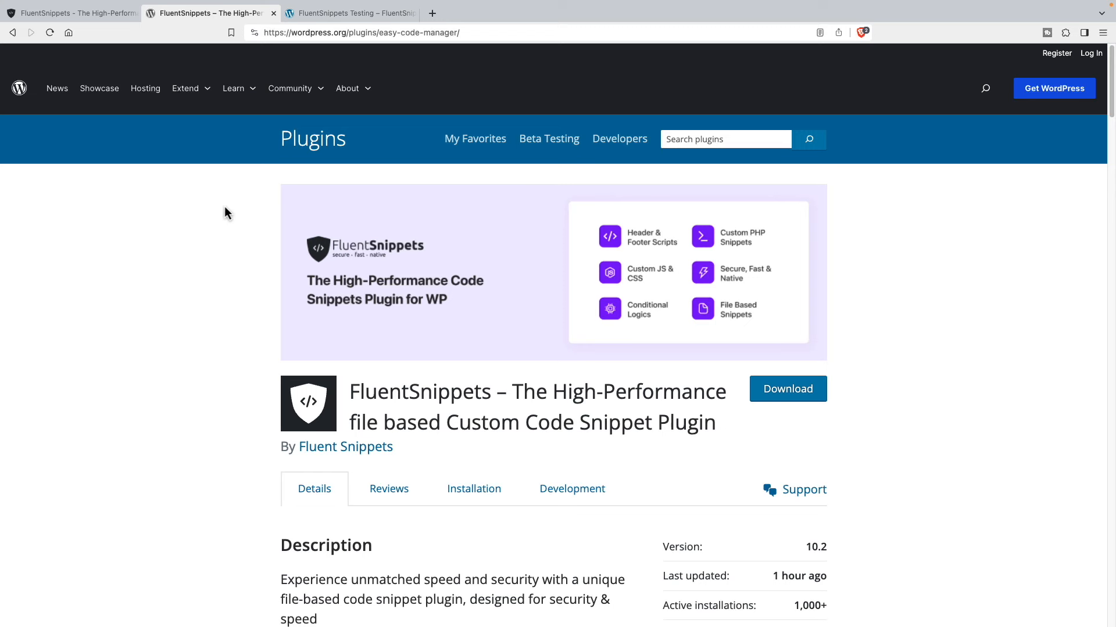
pyautogui.moveTo(223, 221)
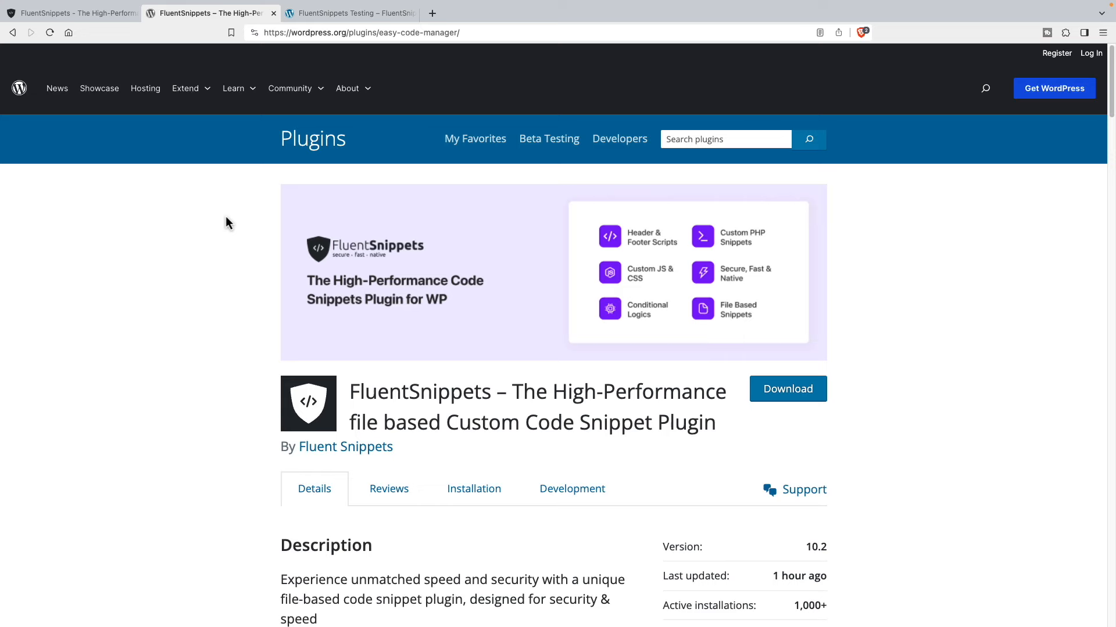
pyautogui.moveTo(572, 490)
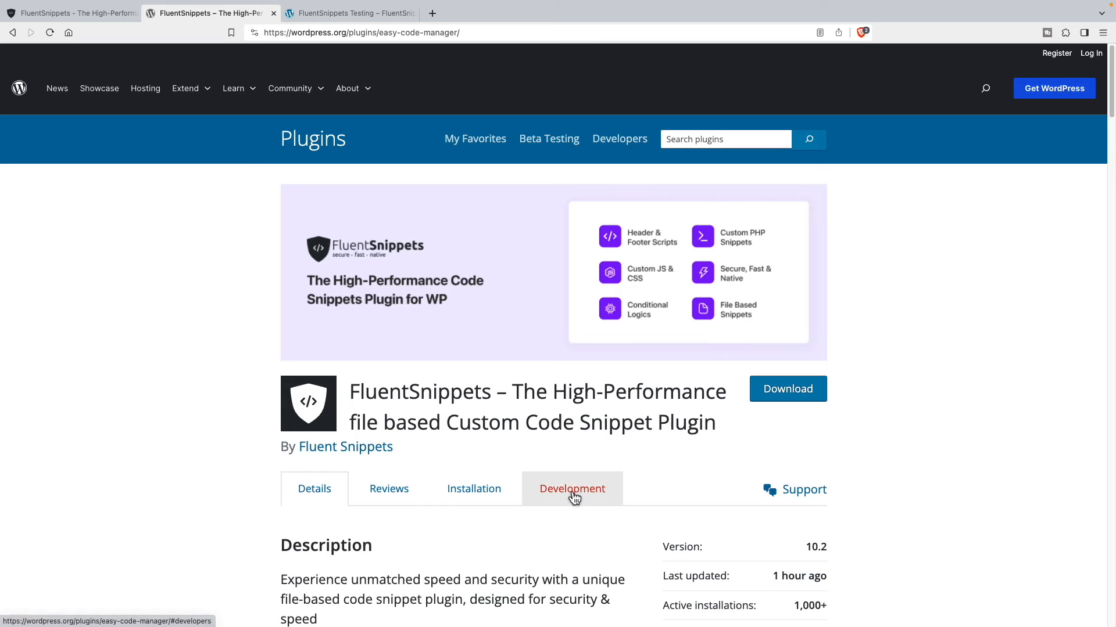
pyautogui.click(572, 489)
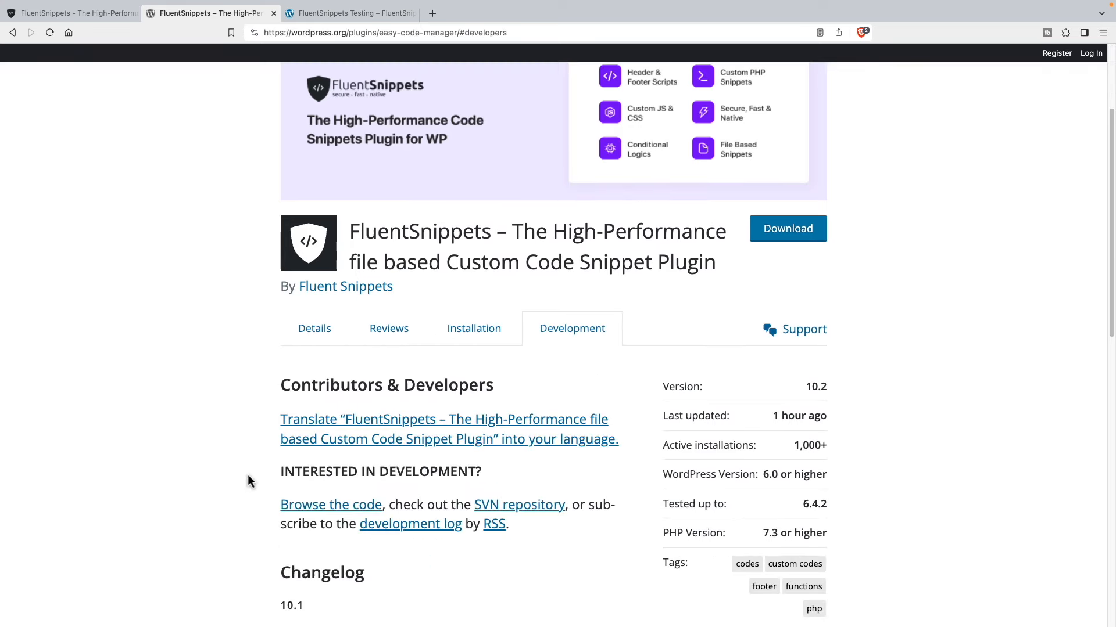
pyautogui.scroll(-3)
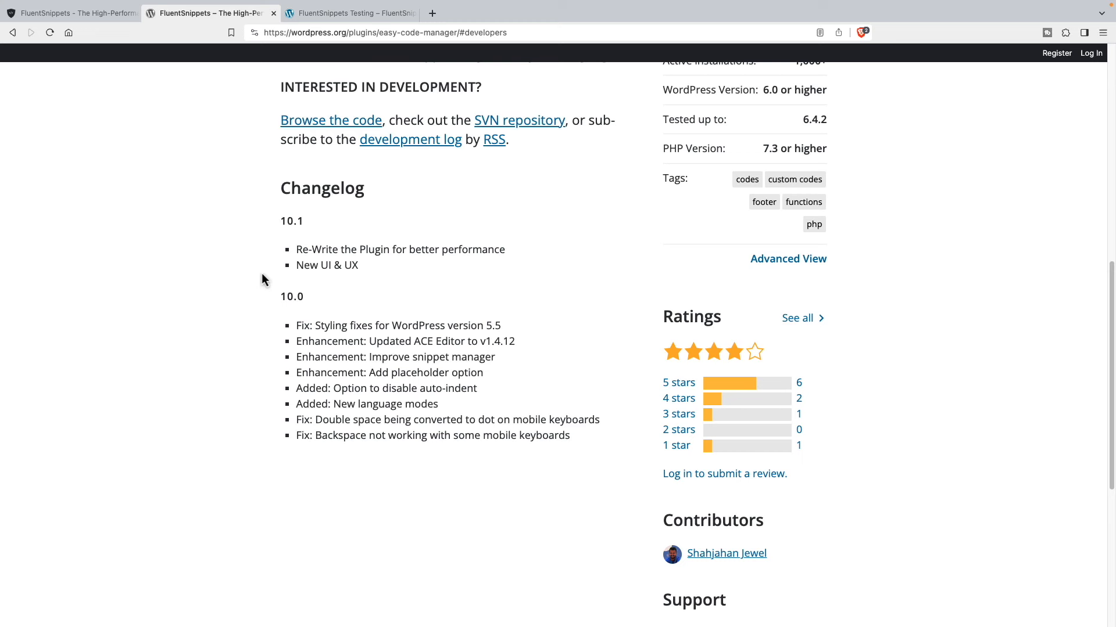
pyautogui.moveTo(299, 253)
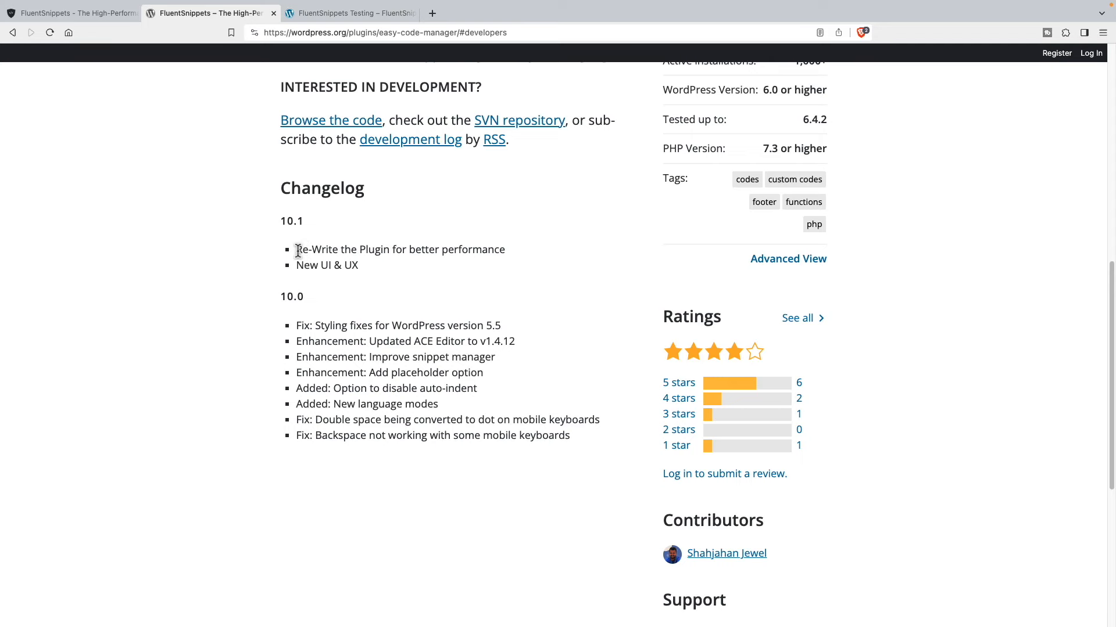
pyautogui.scroll(3)
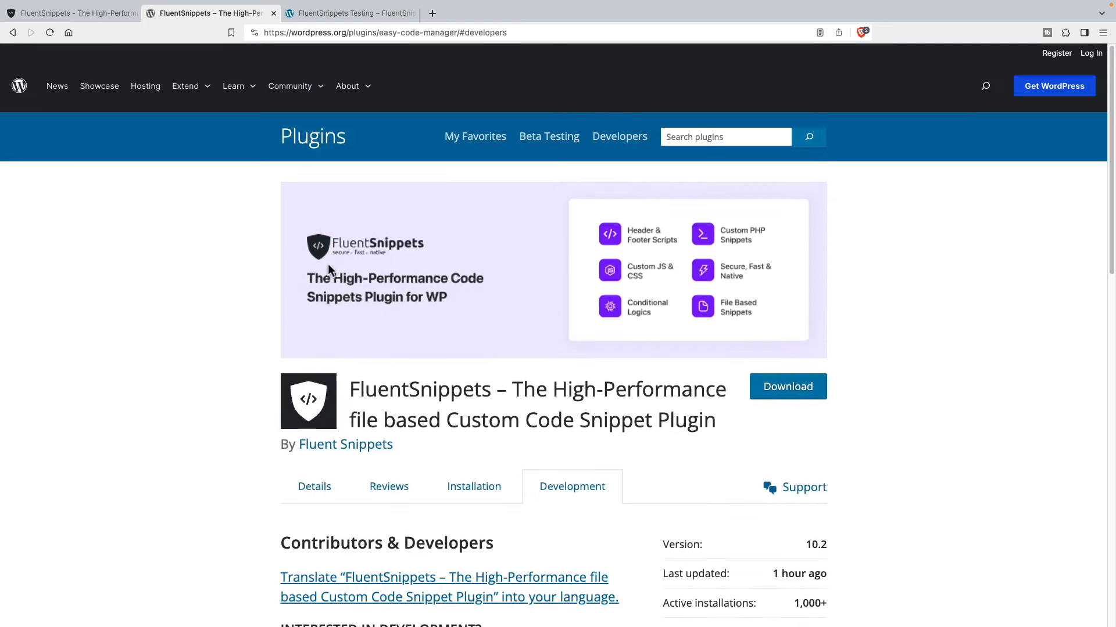
# Step: Search 'fluentsnippet' in Add New Plugin, then install and activate Fluent Snippets 10.3
pyautogui.click(349, 13)
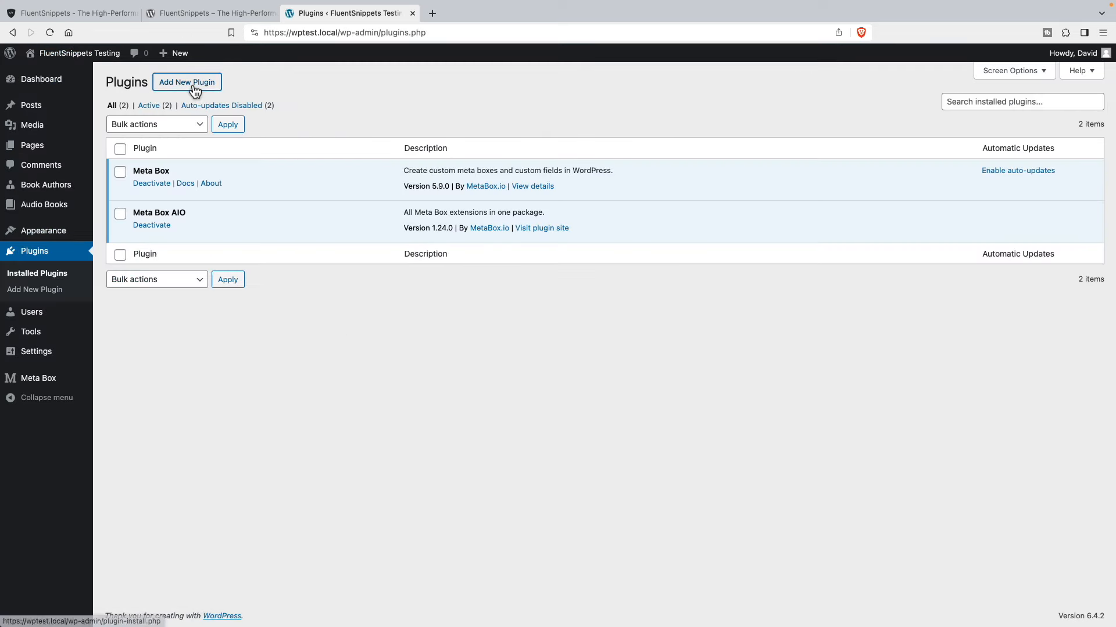
pyautogui.click(186, 82)
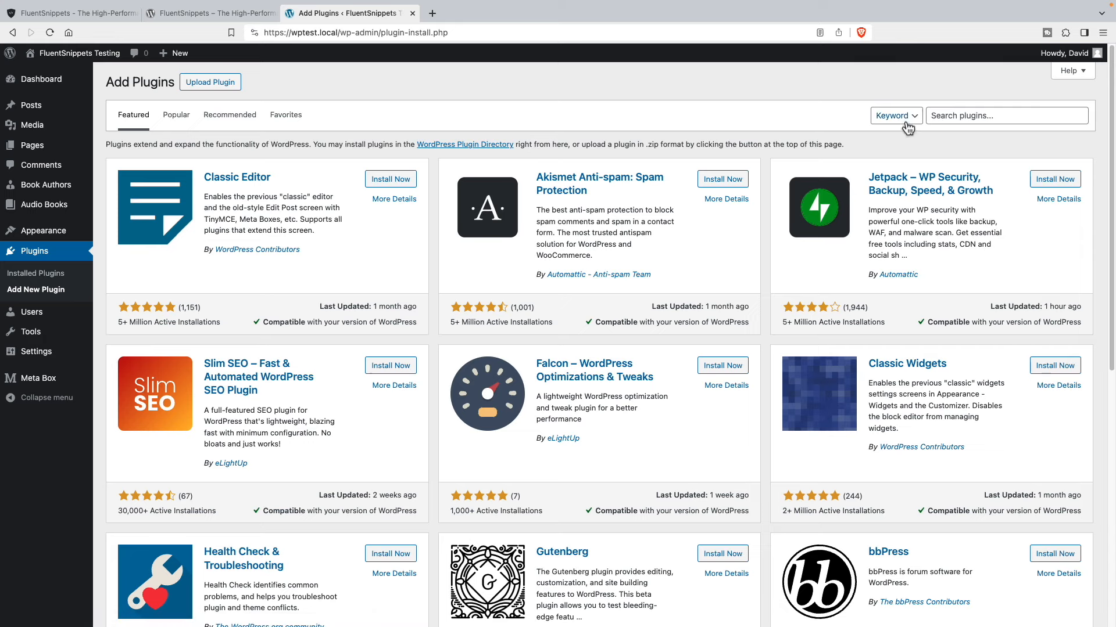
pyautogui.write('fluentsnippet')
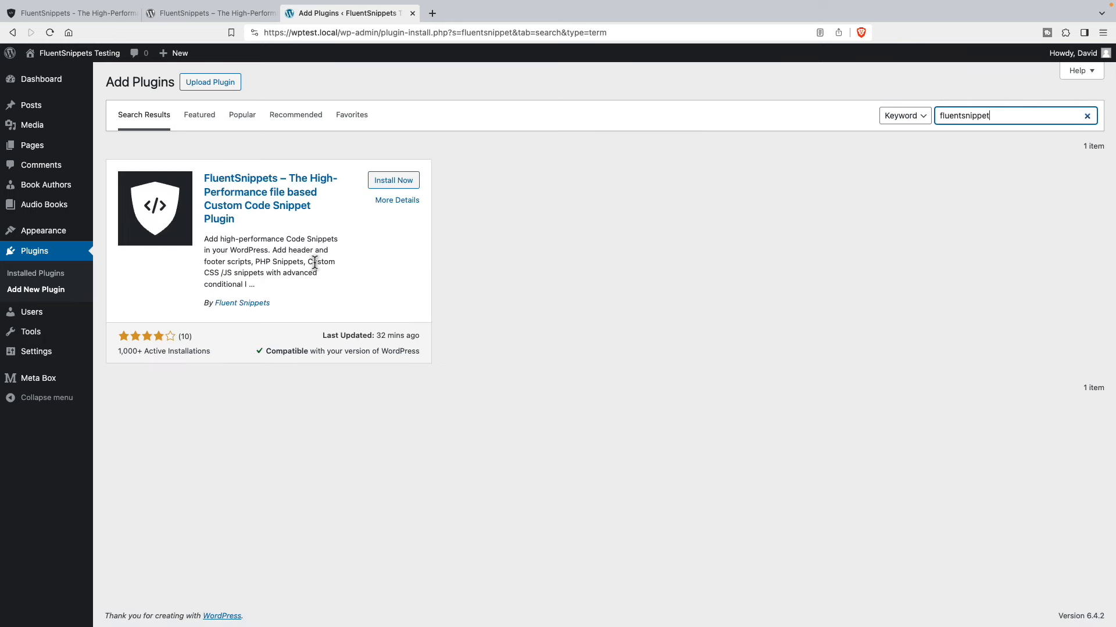
pyautogui.click(393, 180)
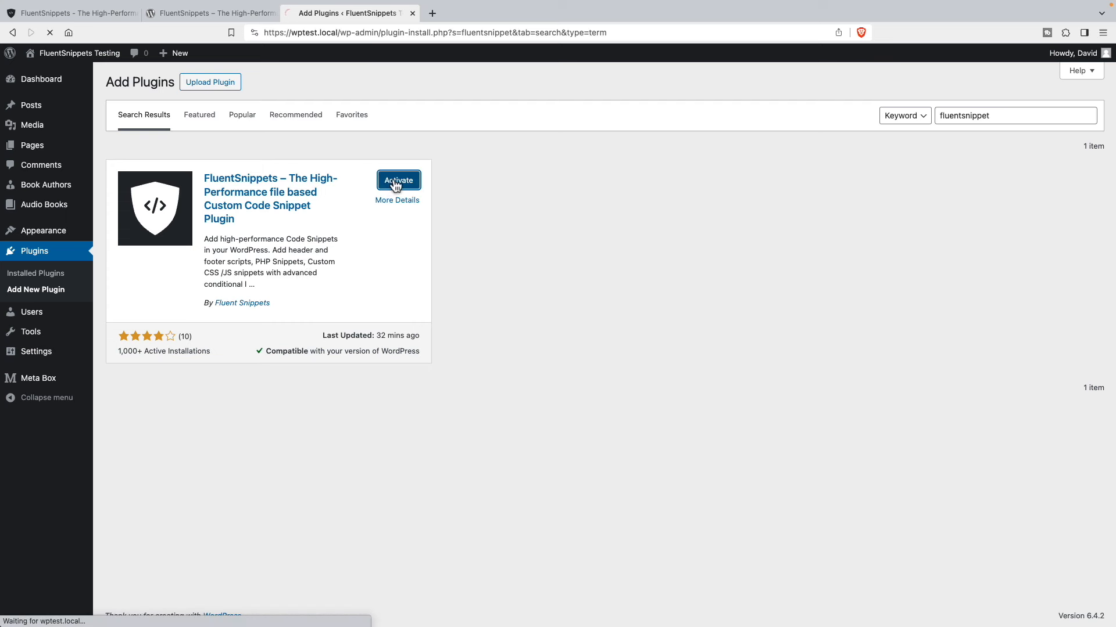
pyautogui.click(397, 180)
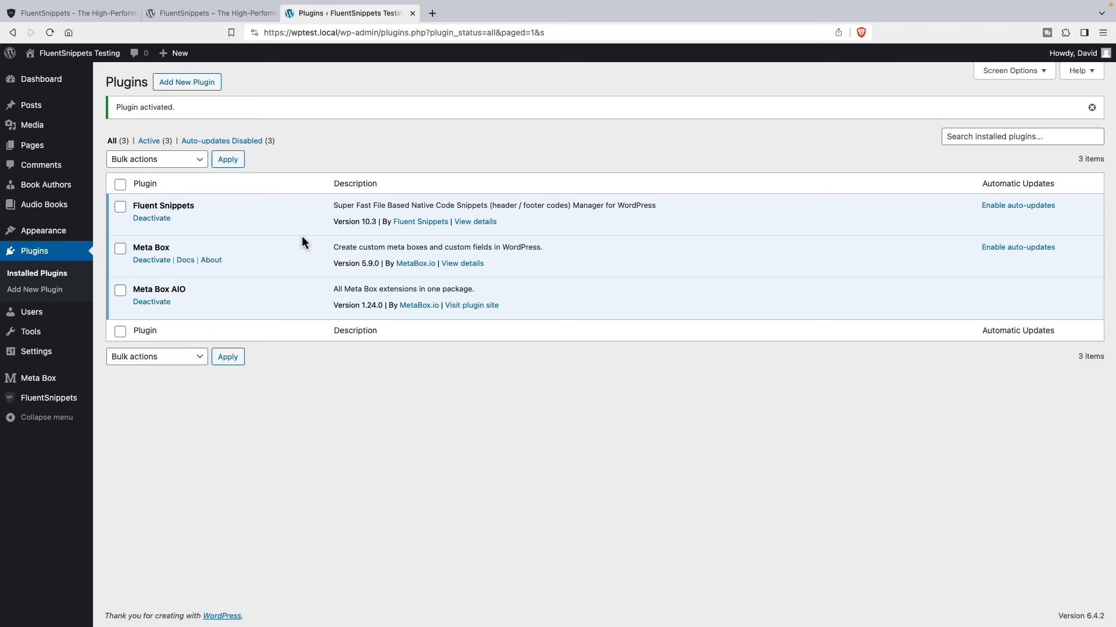
pyautogui.moveTo(141, 406)
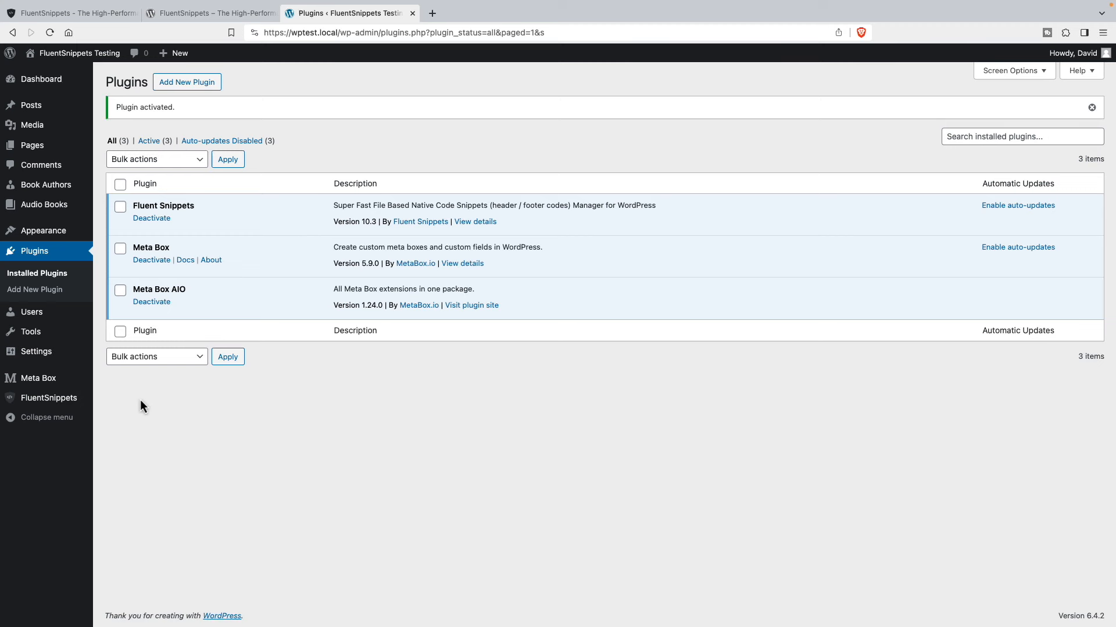
pyautogui.moveTo(48, 398)
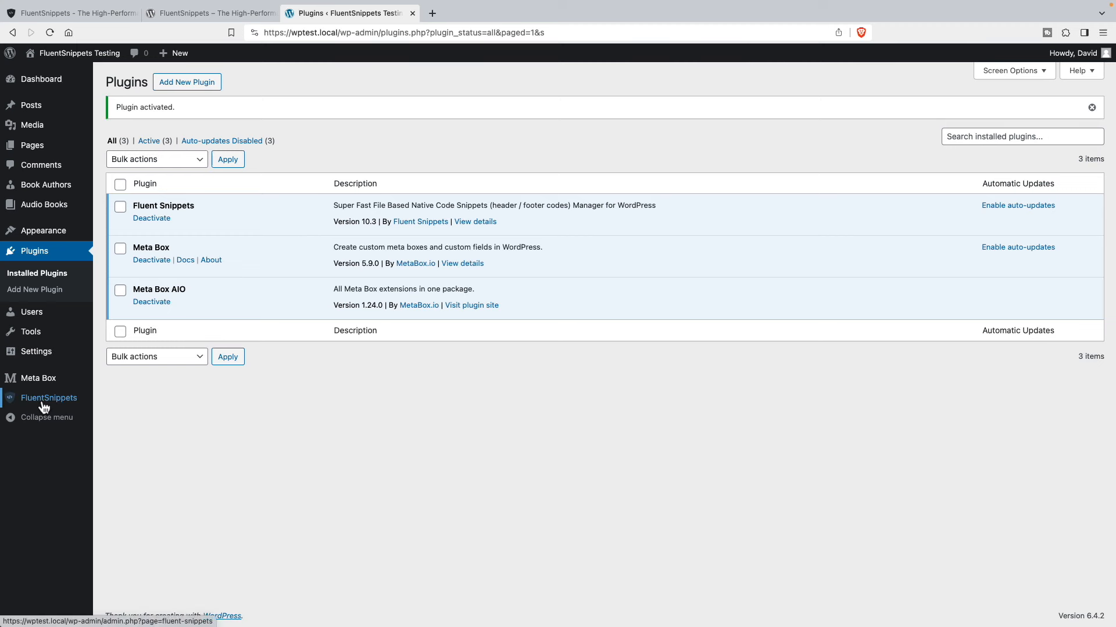
# Step: Show the FluentSnippets About page with its libraries and community links
pyautogui.click(49, 398)
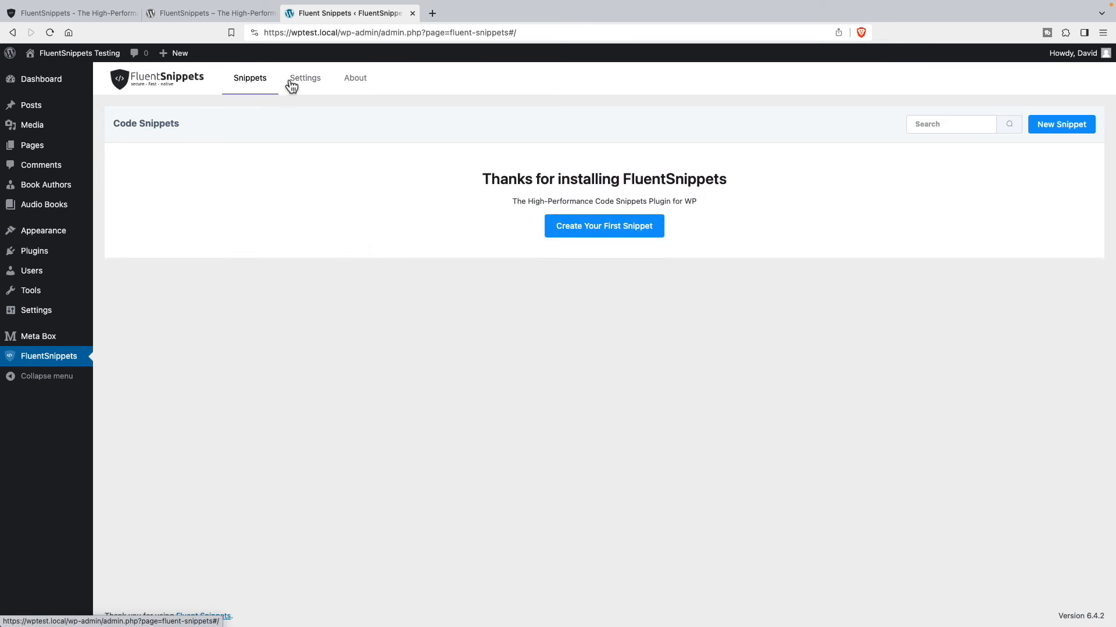
pyautogui.click(354, 77)
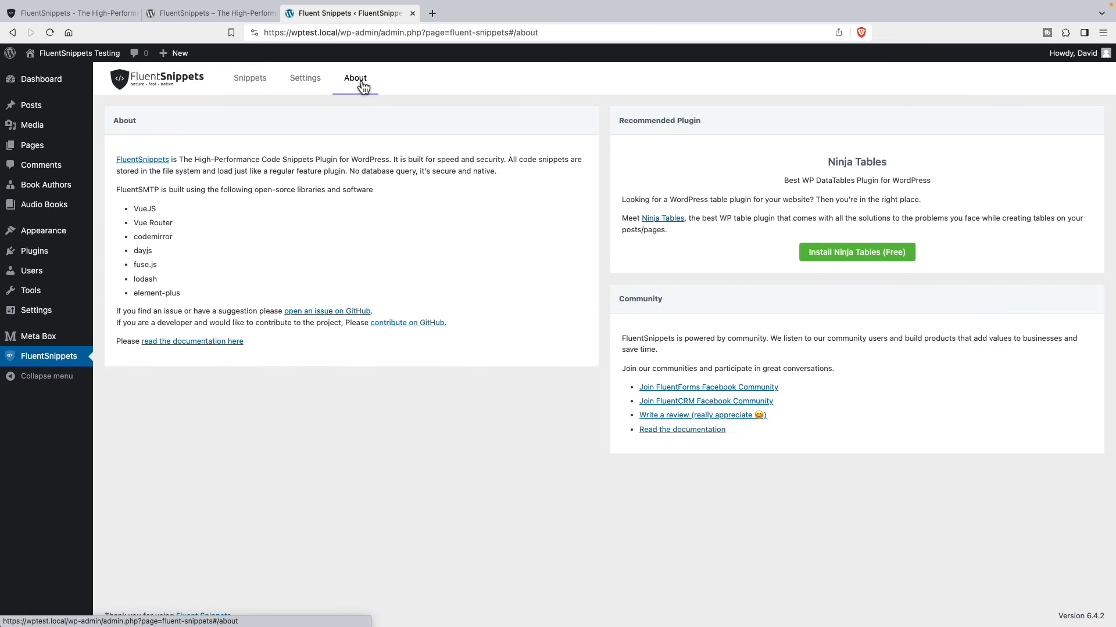
pyautogui.moveTo(367, 91)
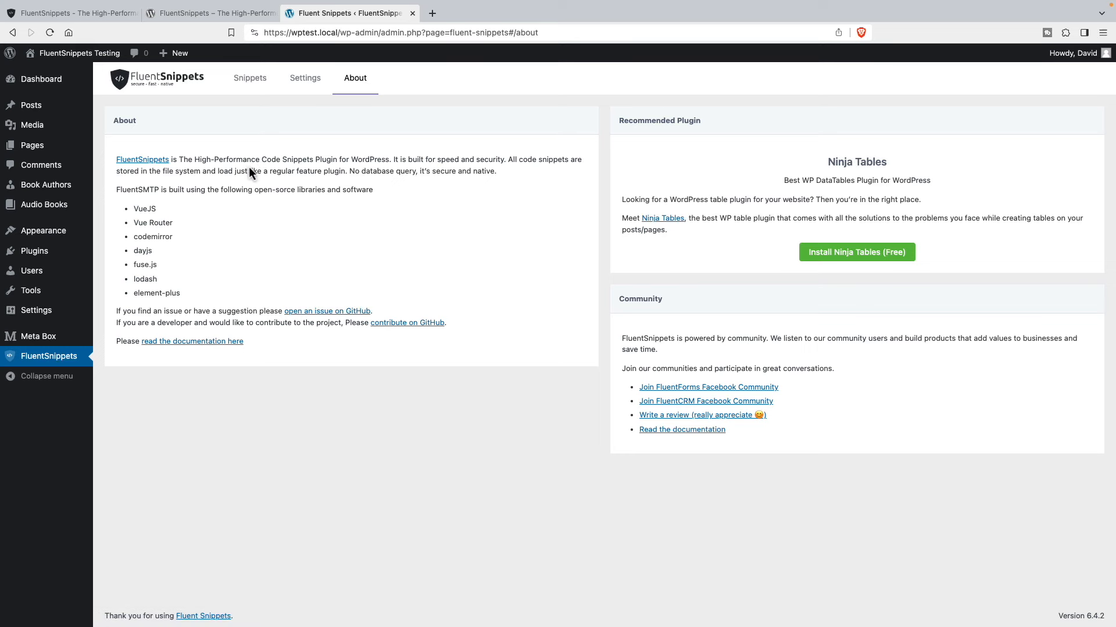
pyautogui.click(305, 78)
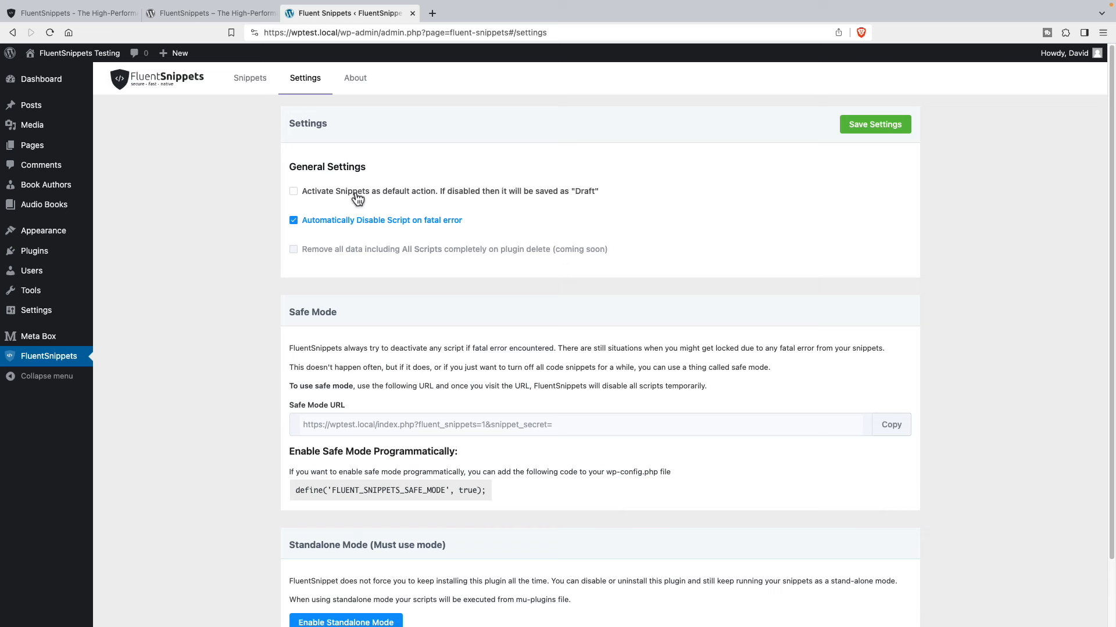
pyautogui.moveTo(412, 198)
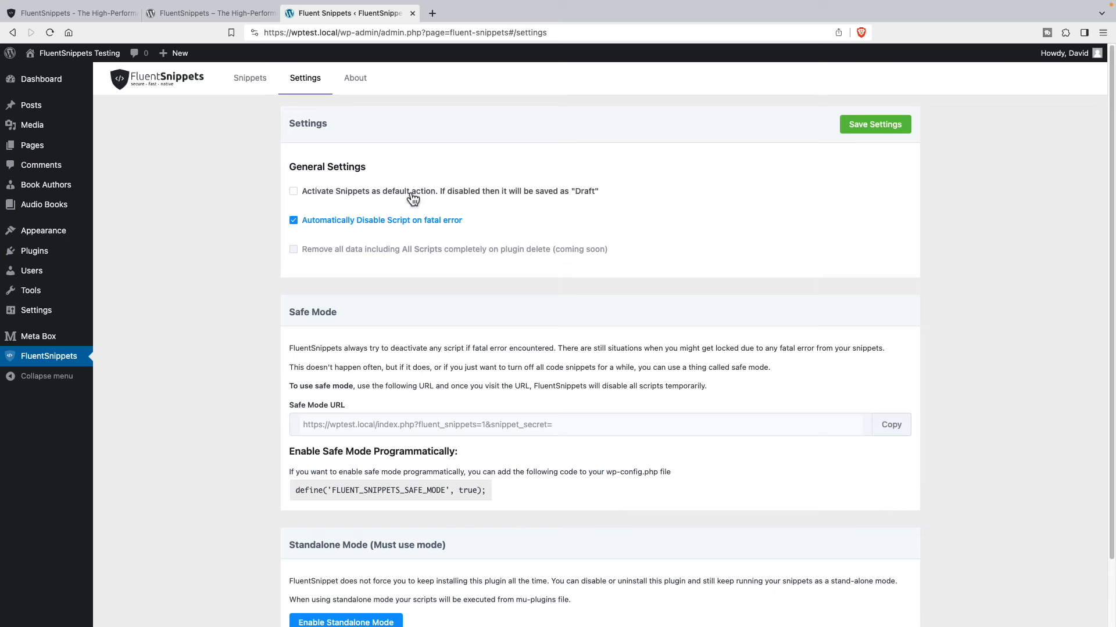
pyautogui.moveTo(369, 195)
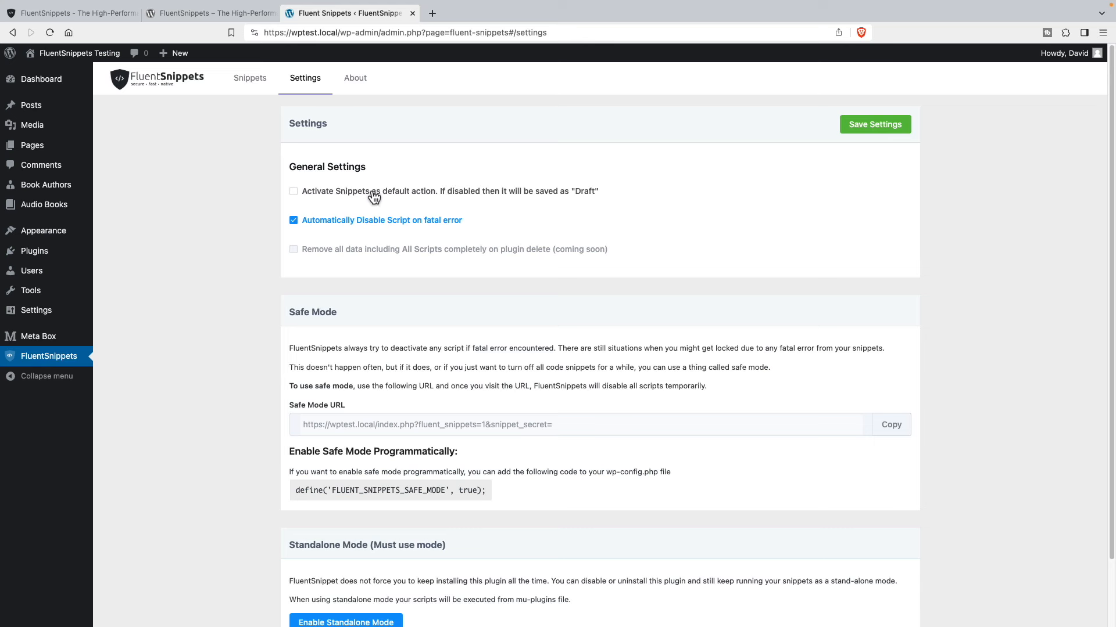
pyautogui.moveTo(313, 195)
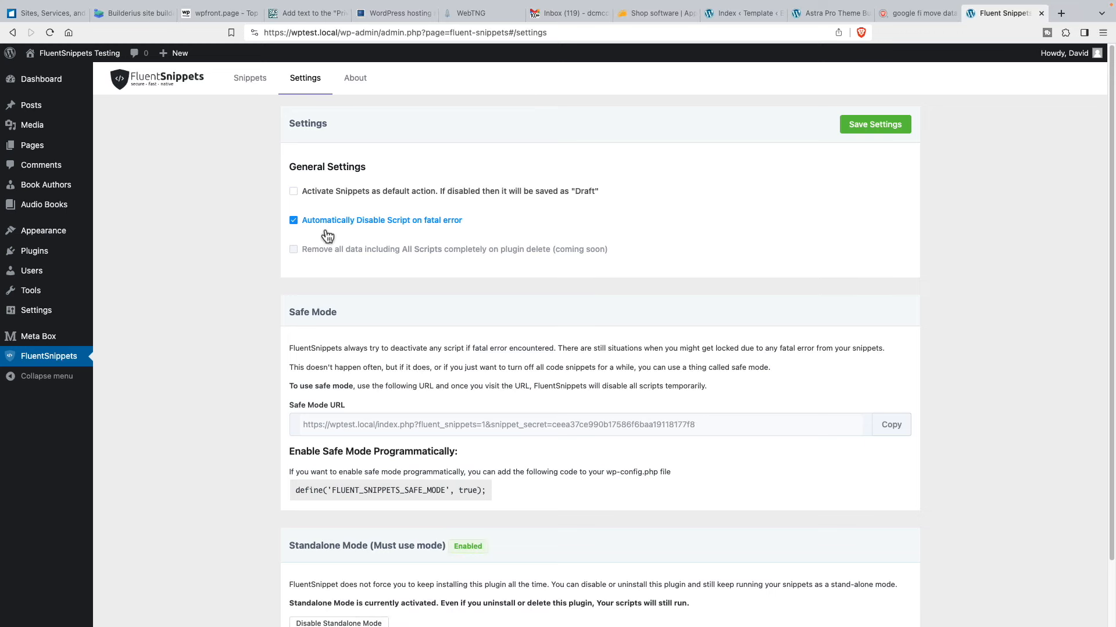
pyautogui.moveTo(359, 236)
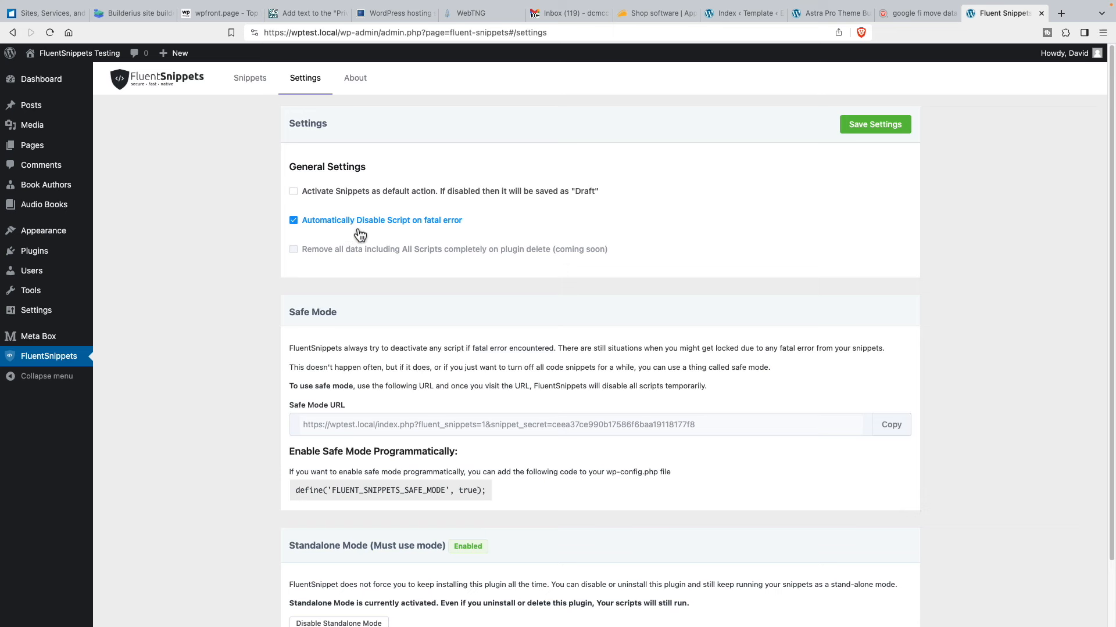
pyautogui.moveTo(457, 235)
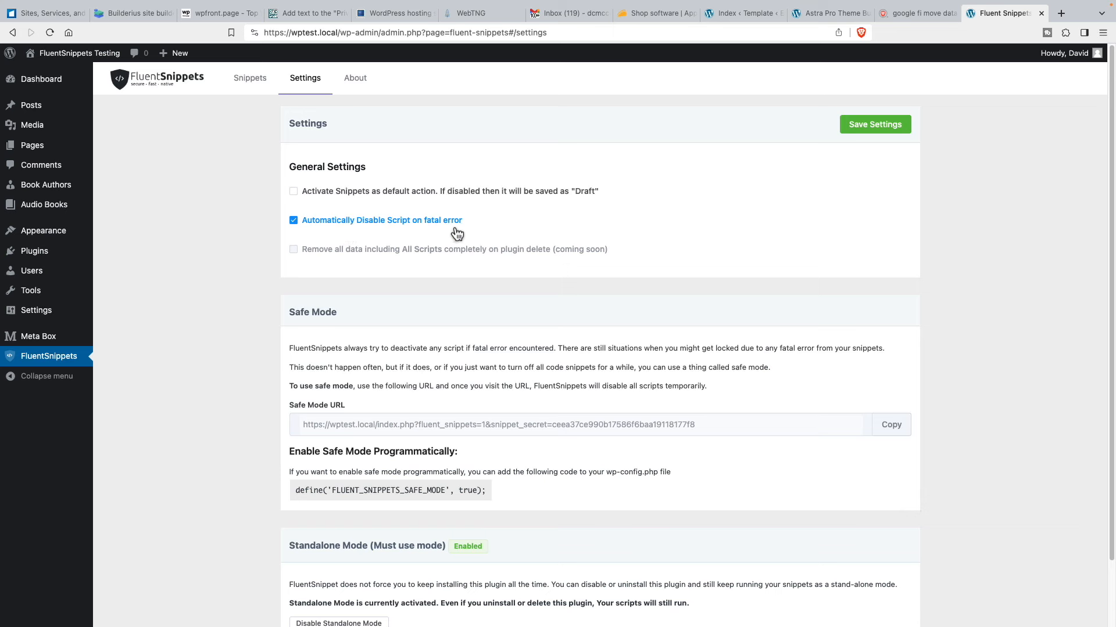
pyautogui.moveTo(394, 226)
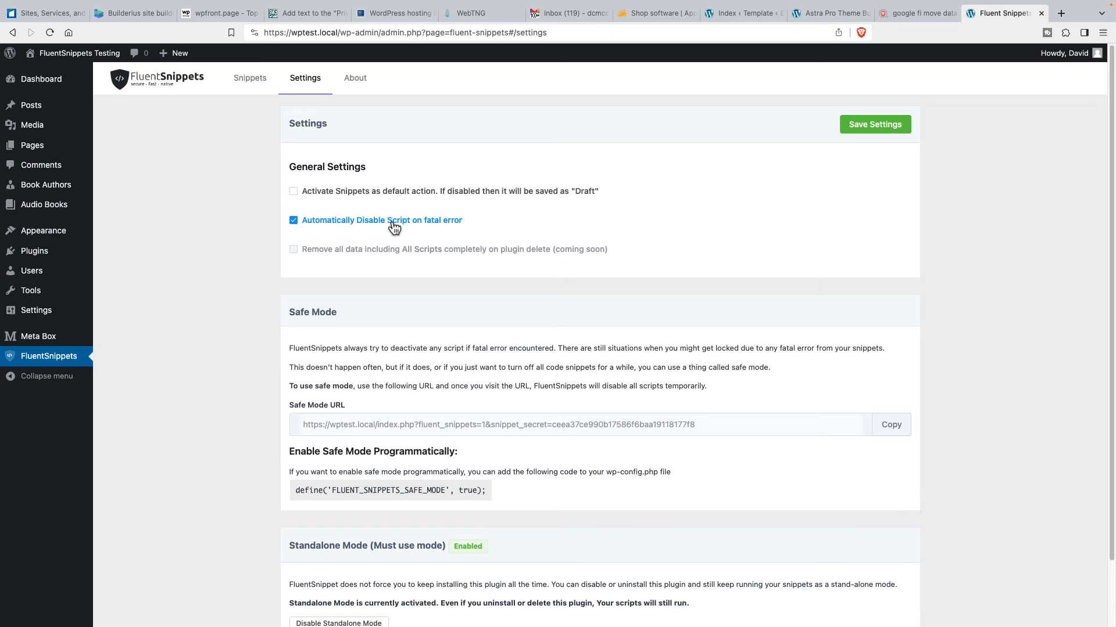
pyautogui.moveTo(355, 229)
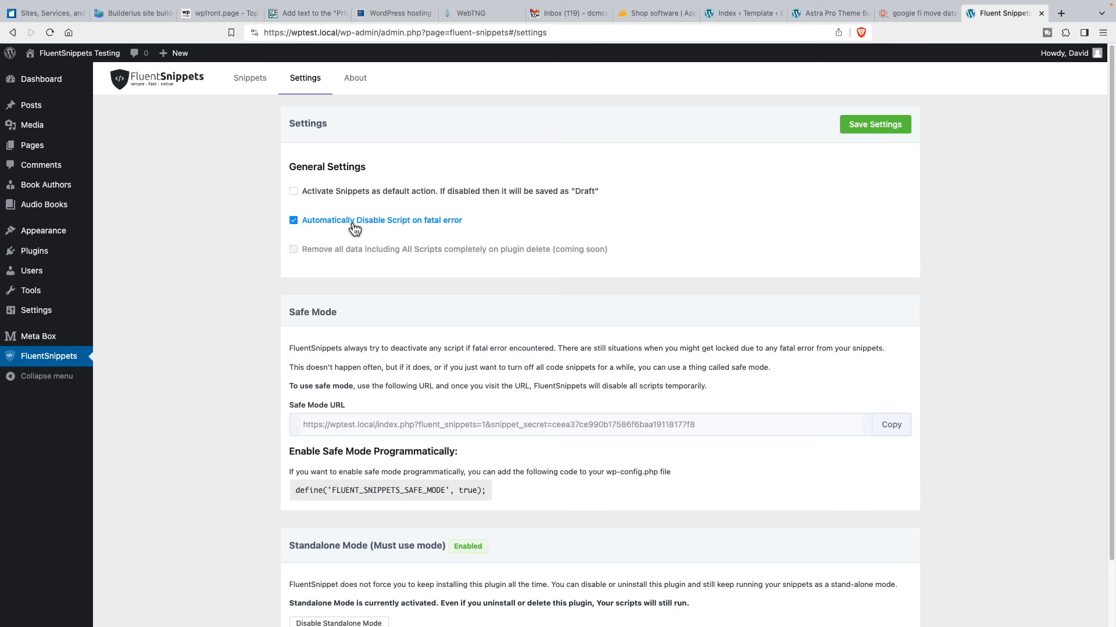
pyautogui.moveTo(395, 224)
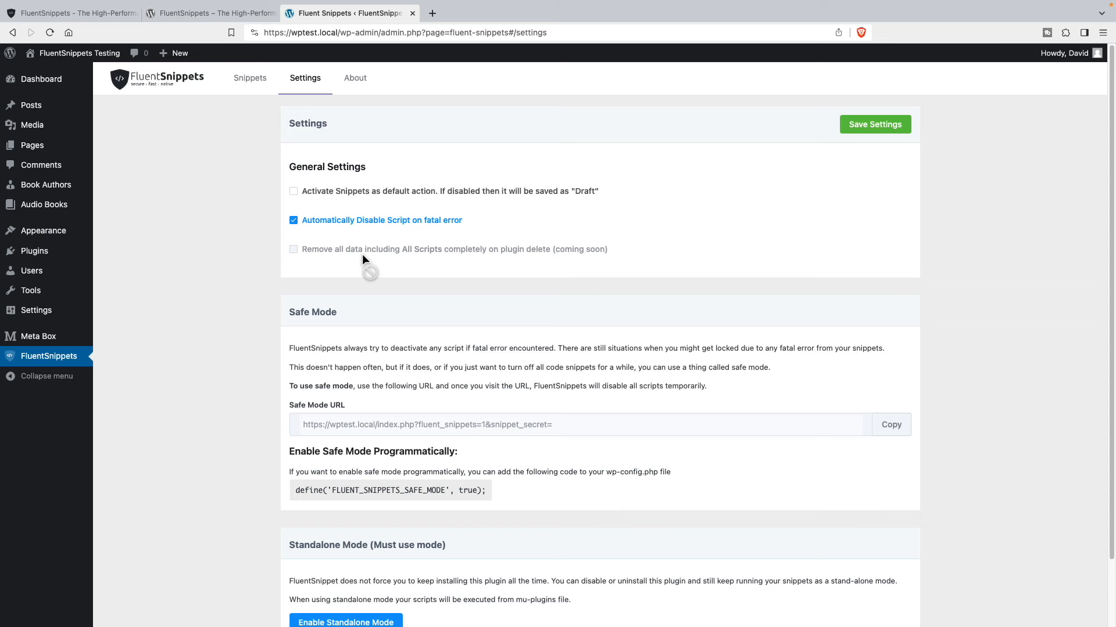
pyautogui.moveTo(405, 256)
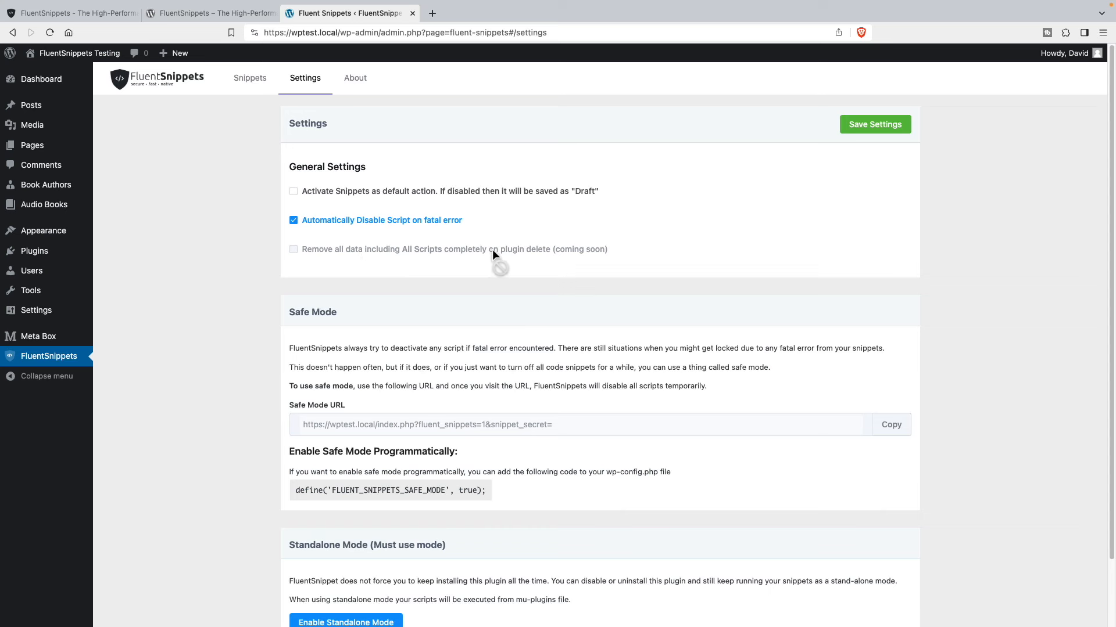
pyautogui.moveTo(553, 258)
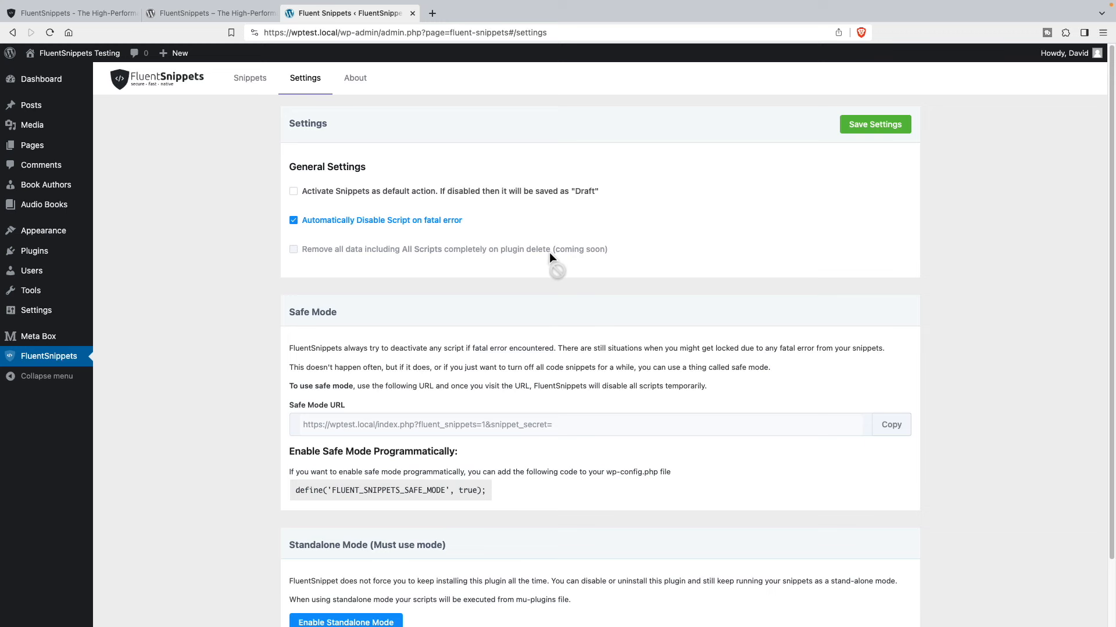
pyautogui.scroll(-3)
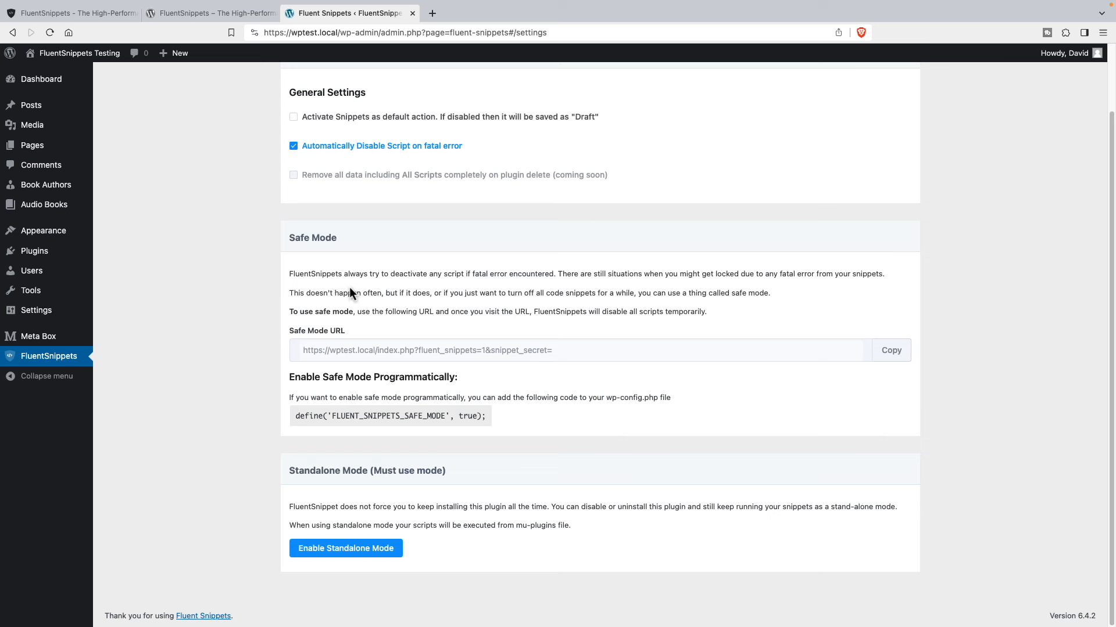
pyautogui.moveTo(359, 354)
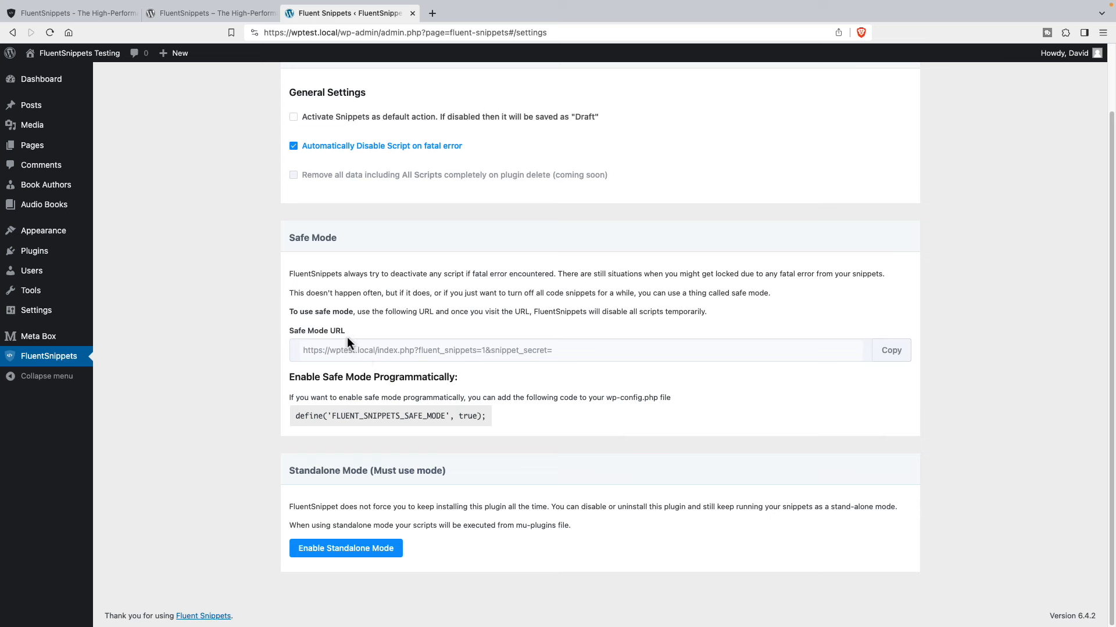
pyautogui.moveTo(349, 336)
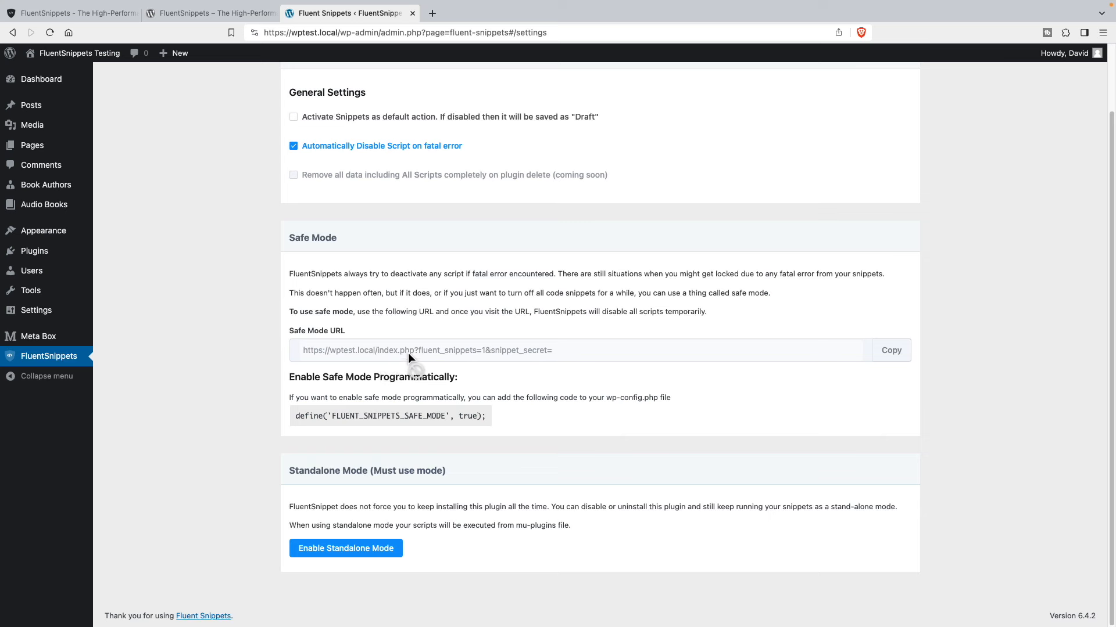
pyautogui.moveTo(439, 361)
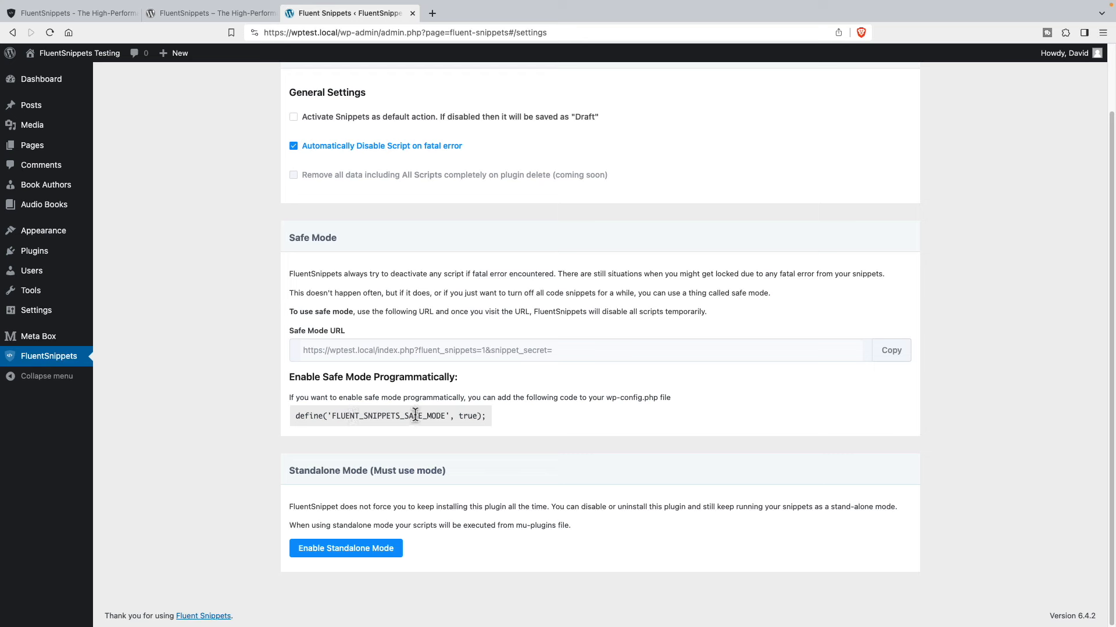
pyautogui.moveTo(248, 474)
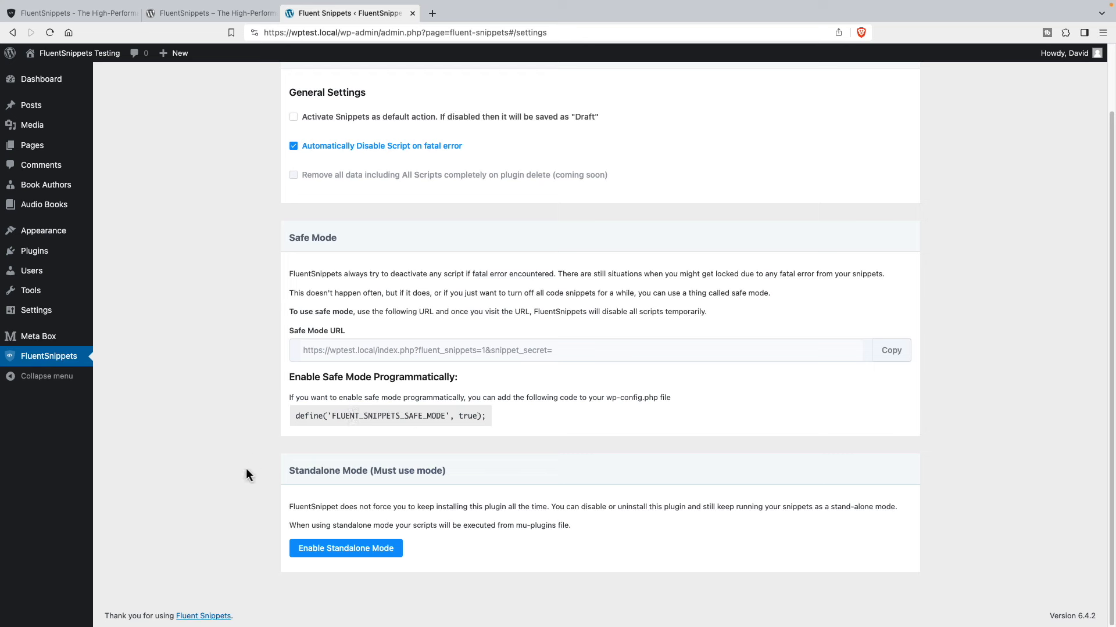
pyautogui.moveTo(398, 491)
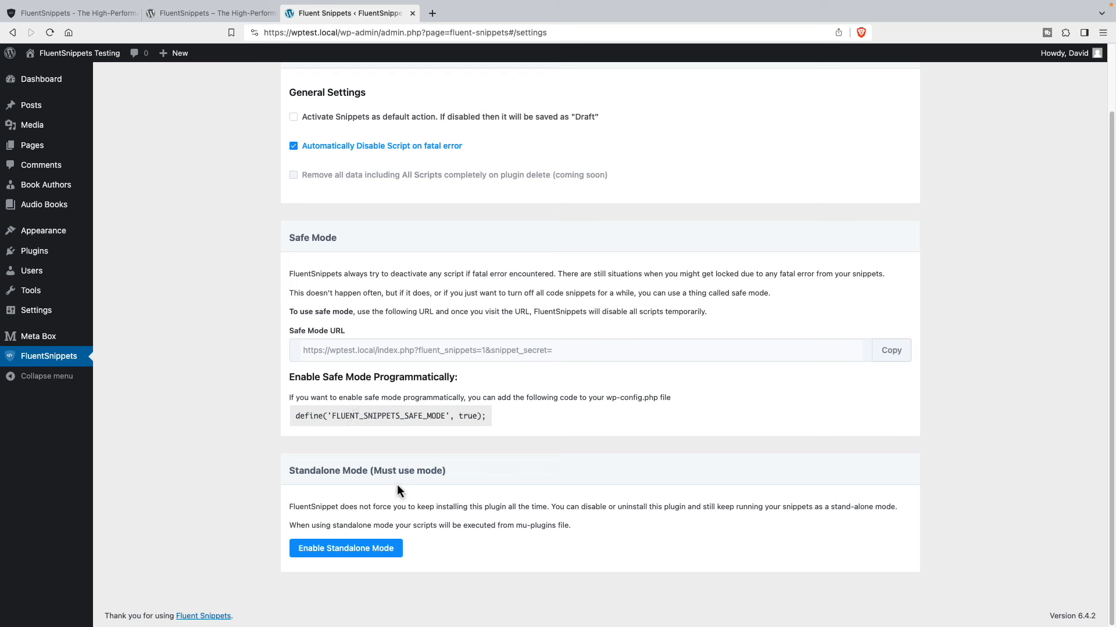
pyautogui.moveTo(344, 502)
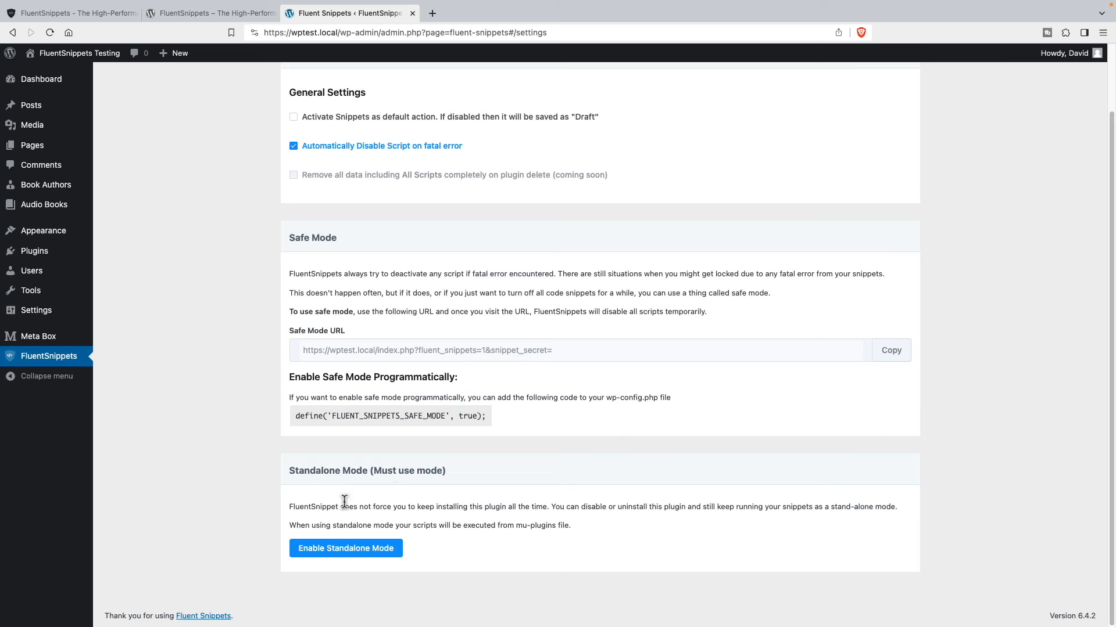
pyautogui.moveTo(377, 495)
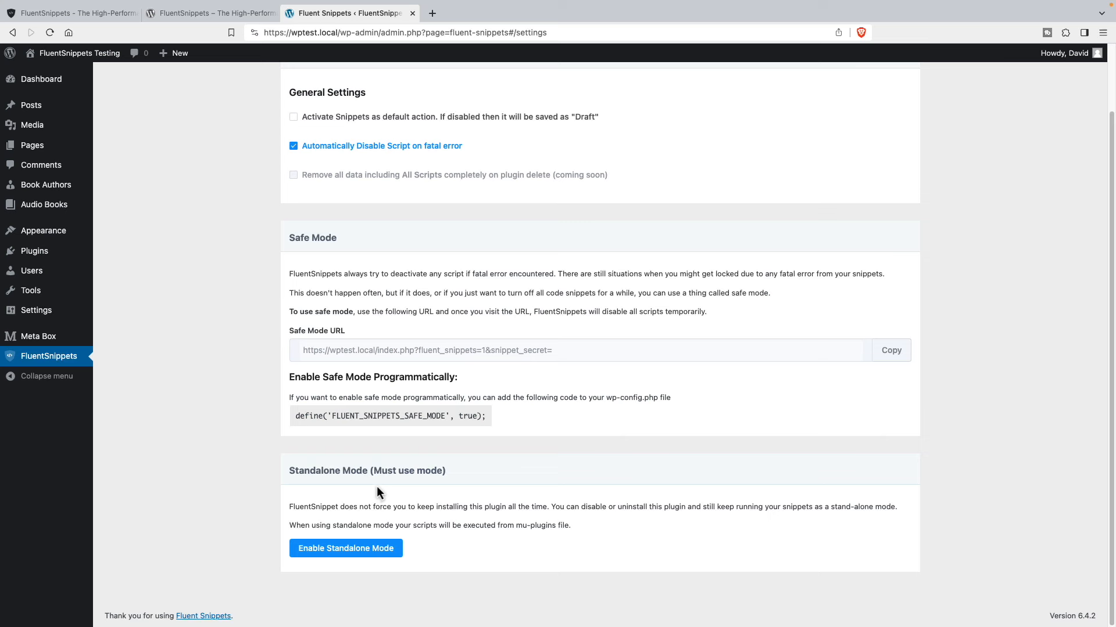
pyautogui.scroll(3)
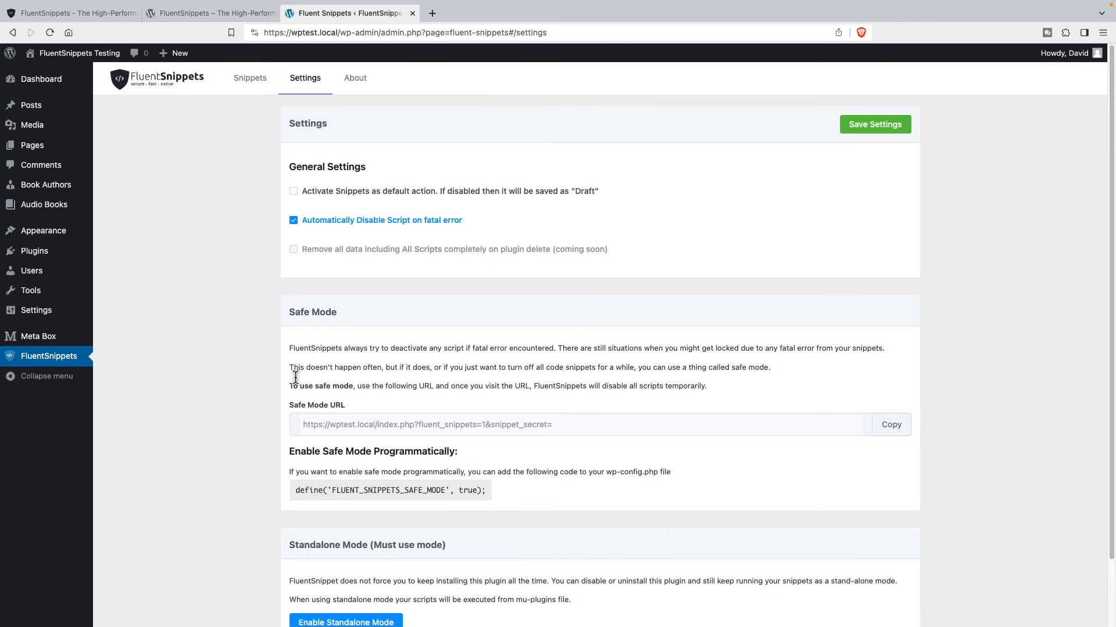
# Step: Start a first PHP snippet and name it 'Add Plugin Link to Admin Menu'
pyautogui.click(250, 78)
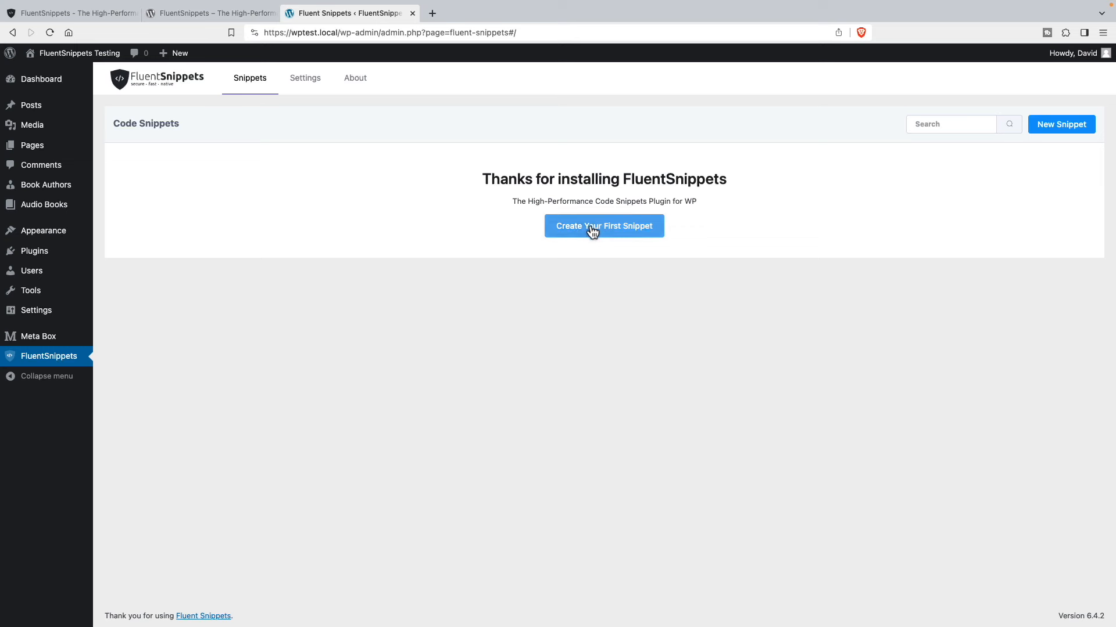
pyautogui.click(603, 226)
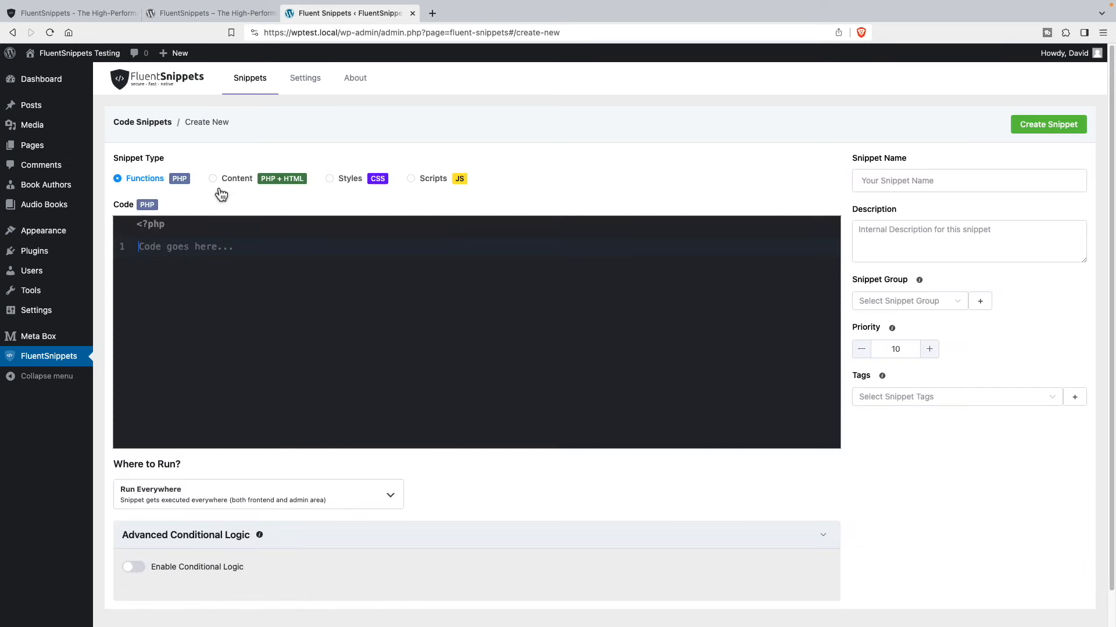
pyautogui.moveTo(181, 184)
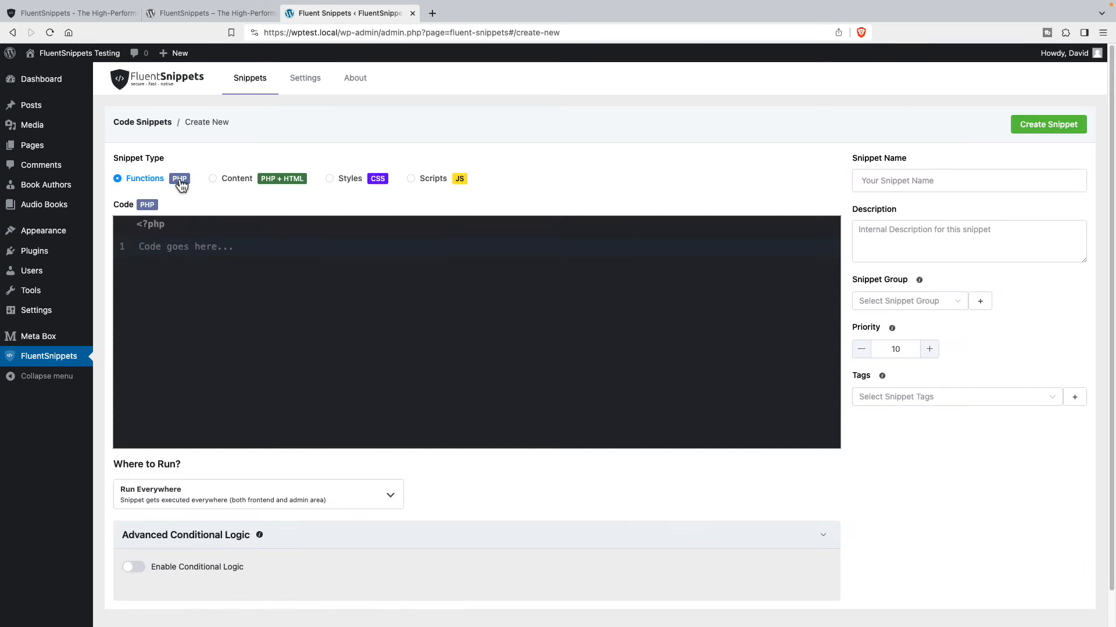
pyautogui.moveTo(277, 185)
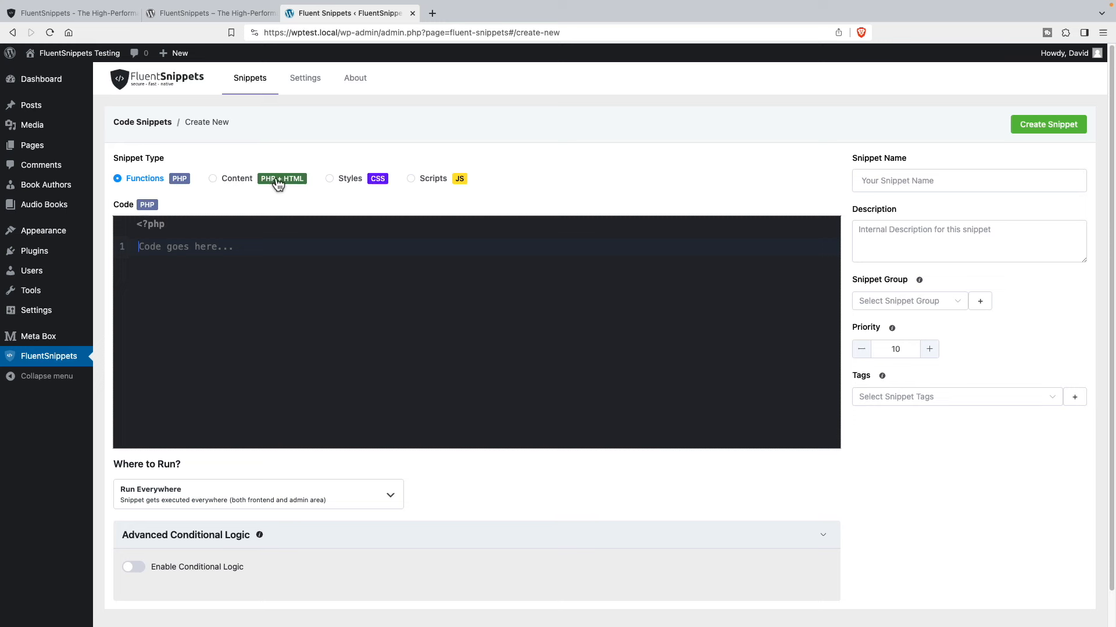
pyautogui.moveTo(376, 182)
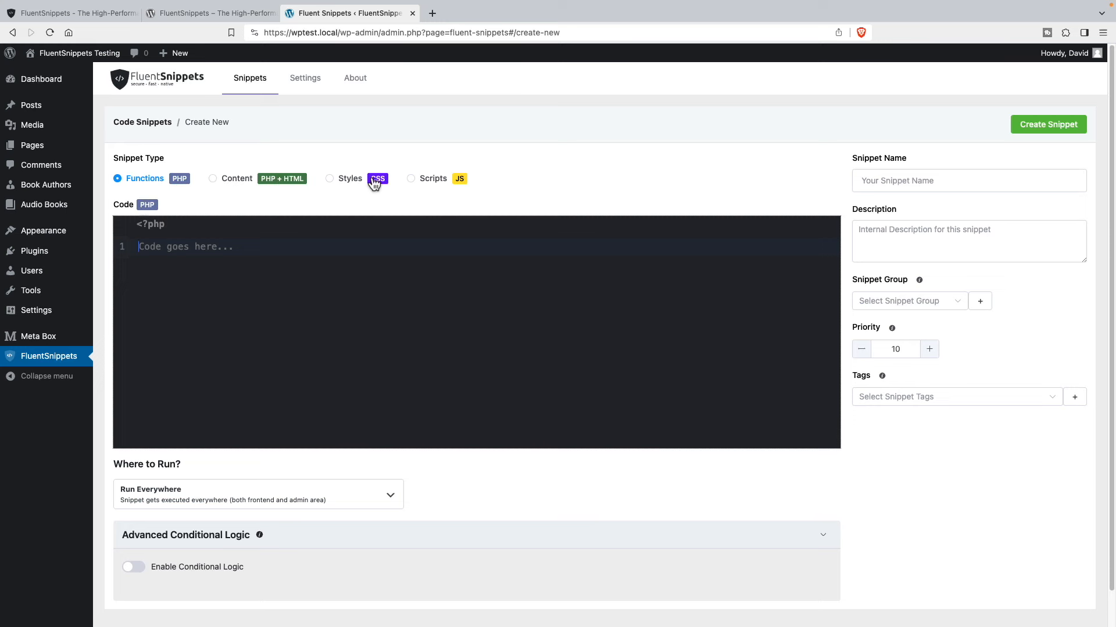
pyautogui.moveTo(448, 179)
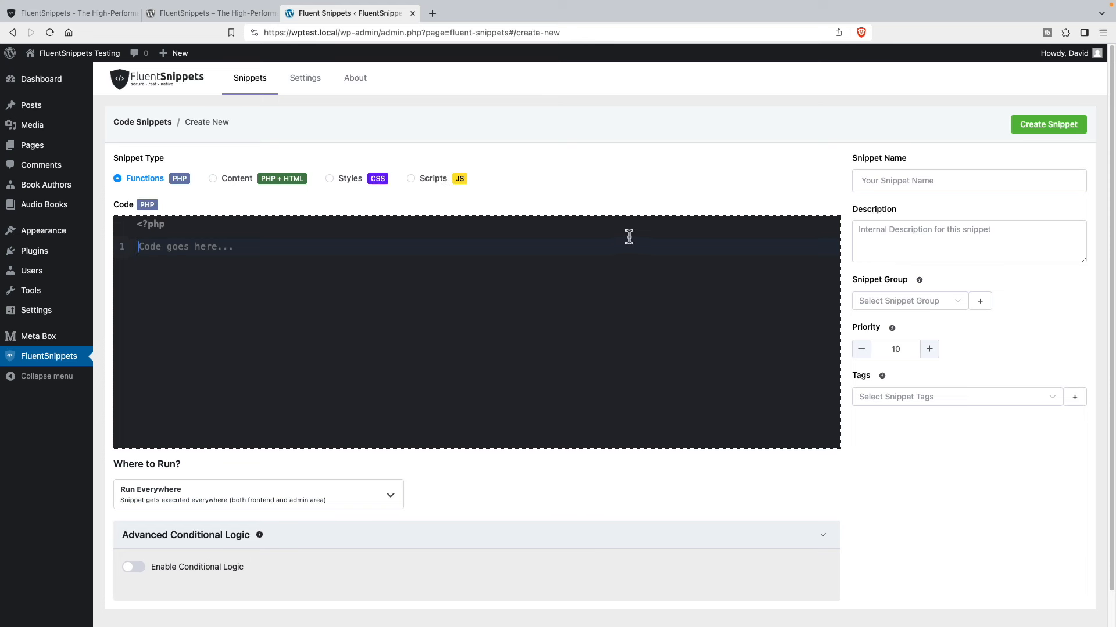
pyautogui.click(968, 181)
pyautogui.write('Add')
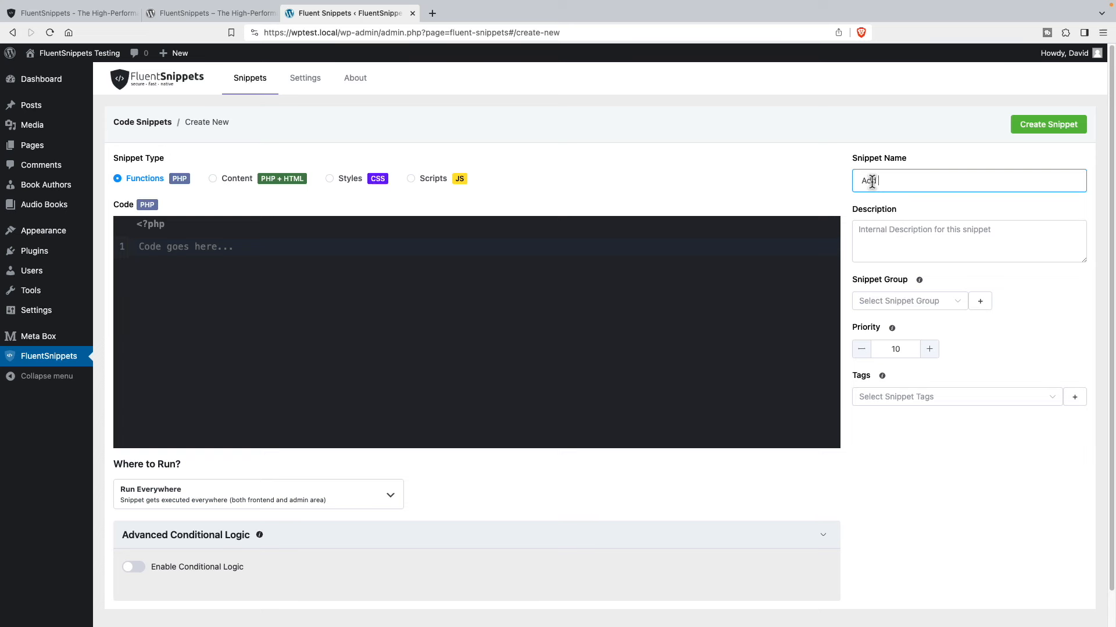
pyautogui.write('Plugin')
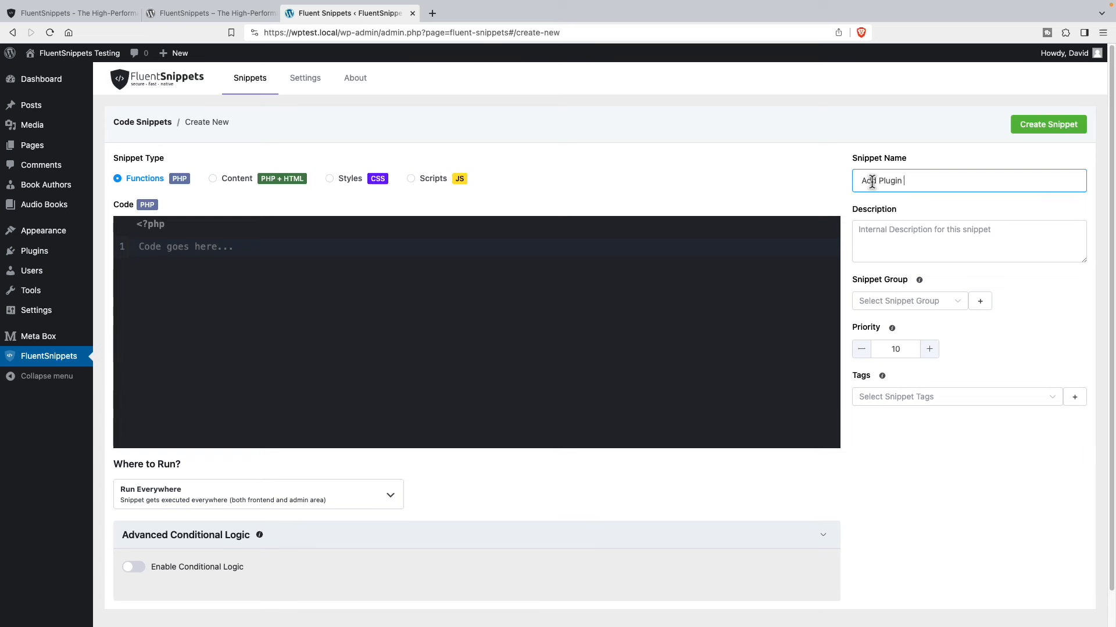
pyautogui.write('Link to Ad')
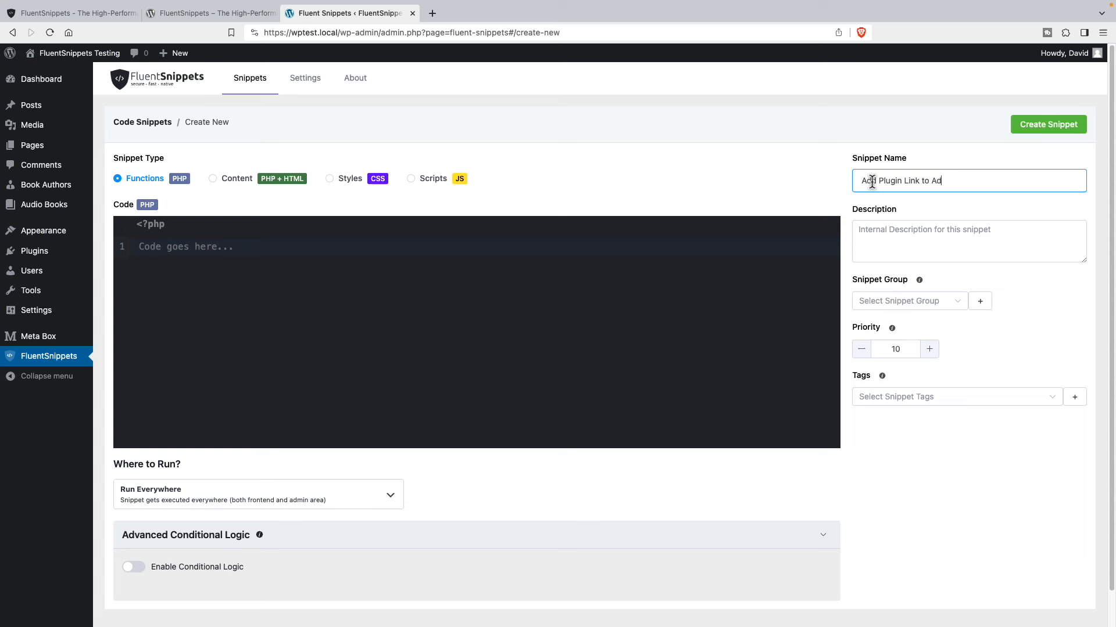
pyautogui.write('min Menu')
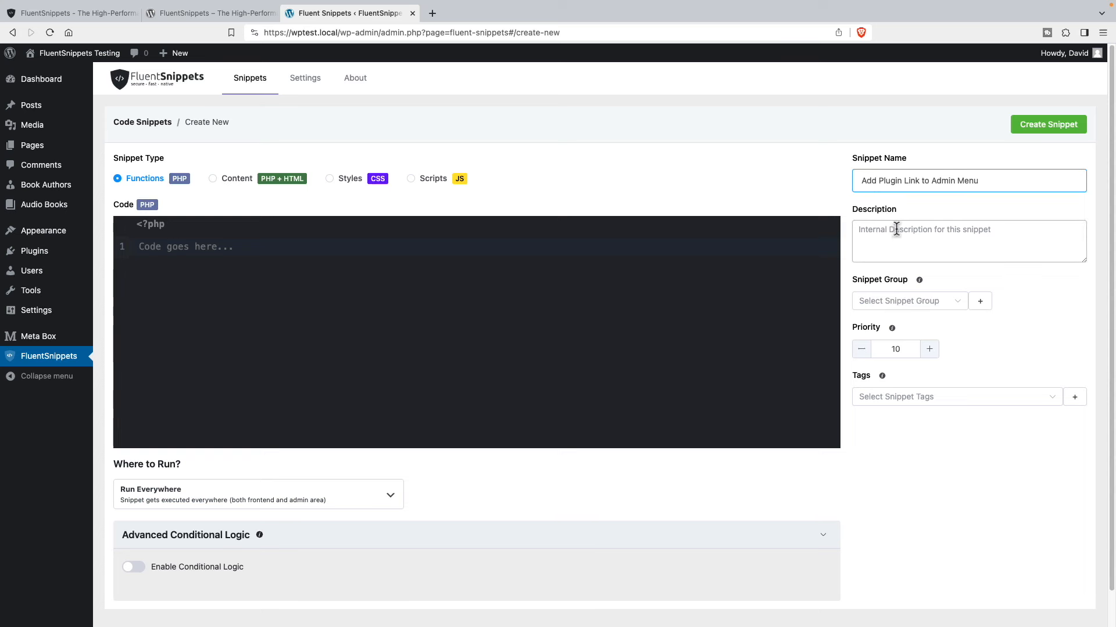
pyautogui.moveTo(909, 301)
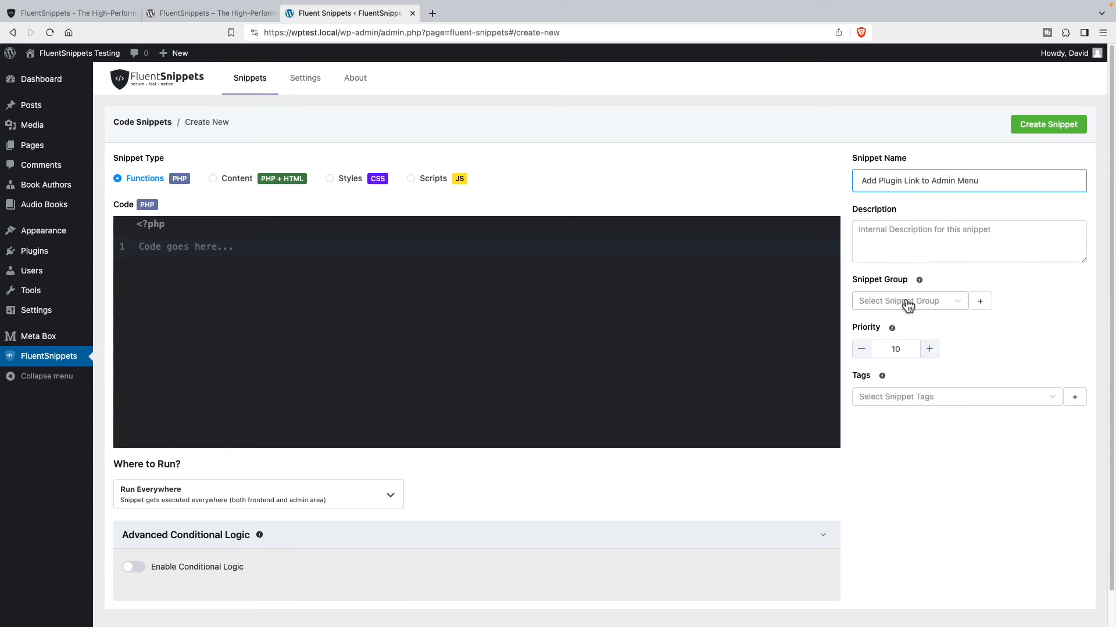
pyautogui.moveTo(916, 309)
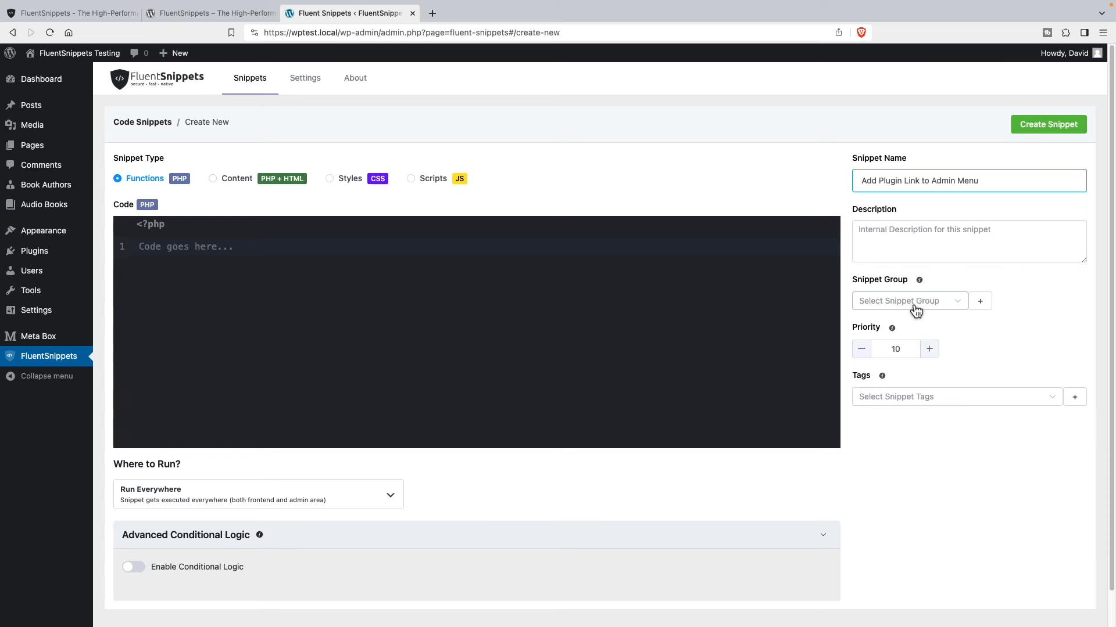
pyautogui.moveTo(937, 309)
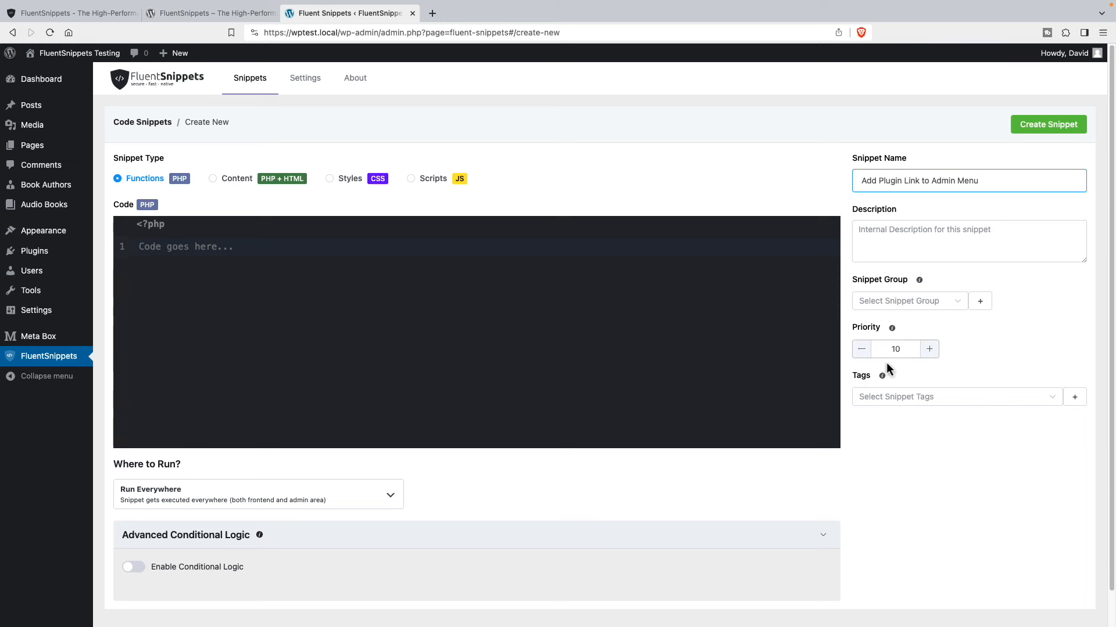
pyautogui.moveTo(886, 356)
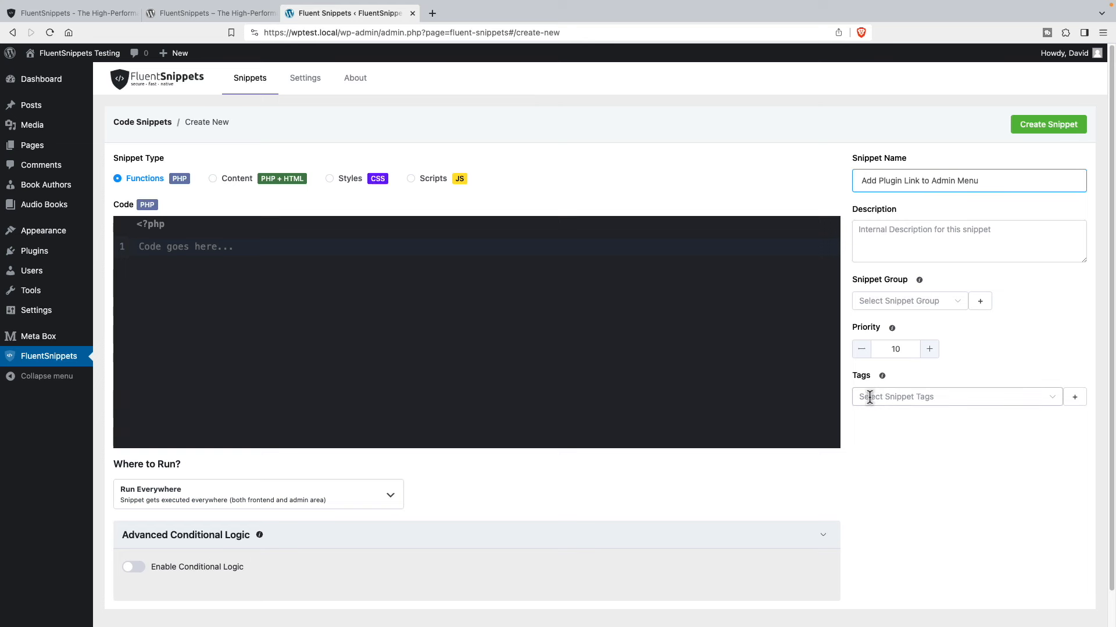
pyautogui.moveTo(913, 396)
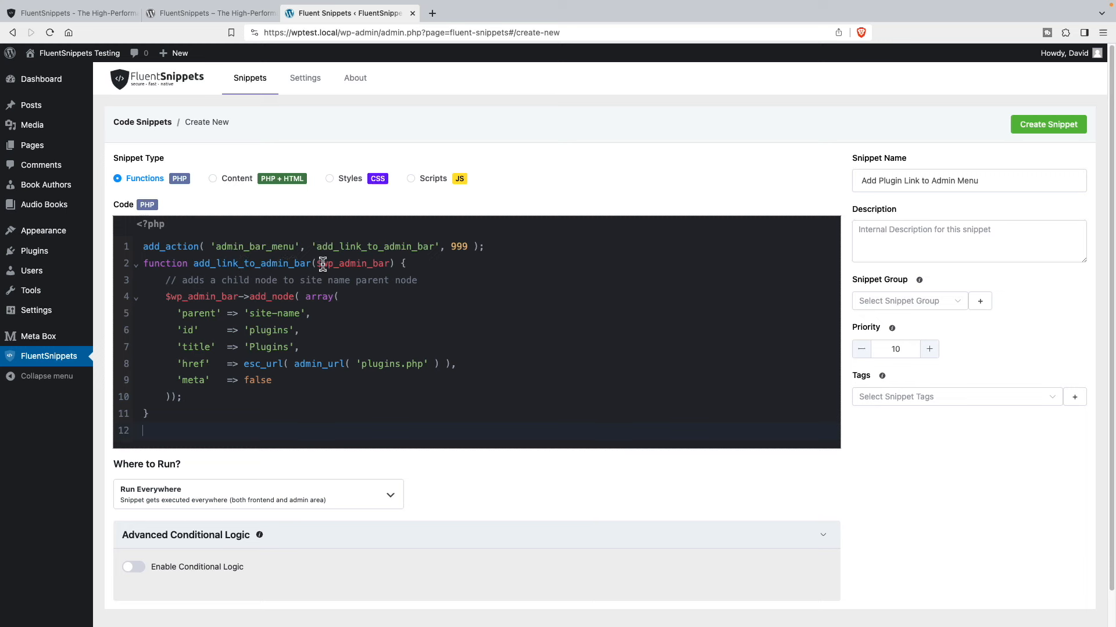
pyautogui.moveTo(271, 352)
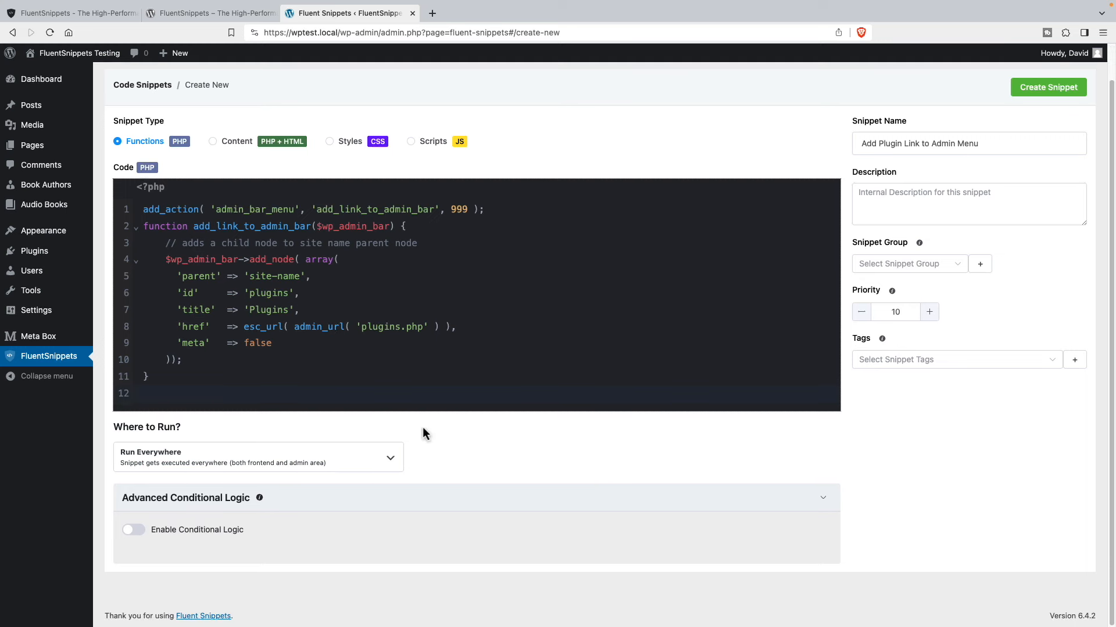
# Step: Review the Where to Run choices and keep Run Everywhere
pyautogui.click(391, 456)
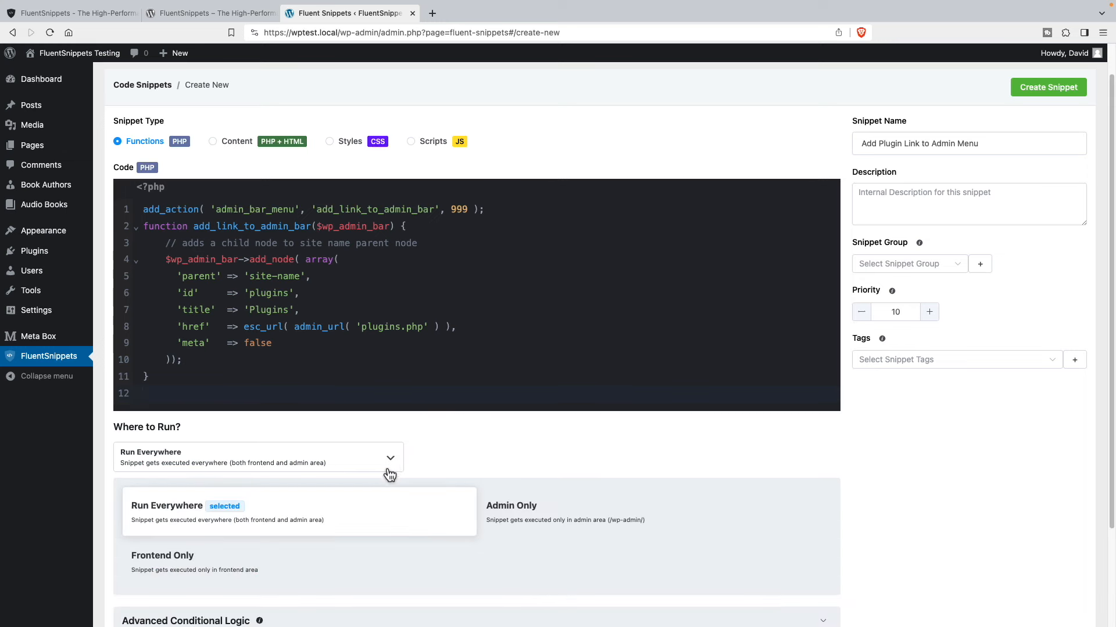
pyautogui.moveTo(199, 514)
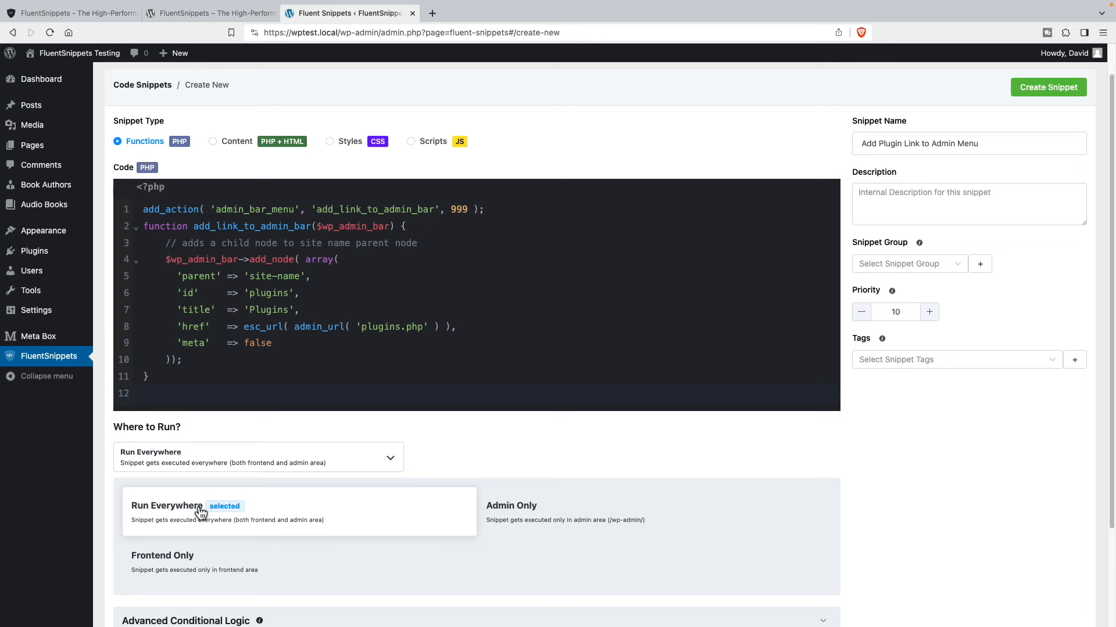
pyautogui.moveTo(260, 562)
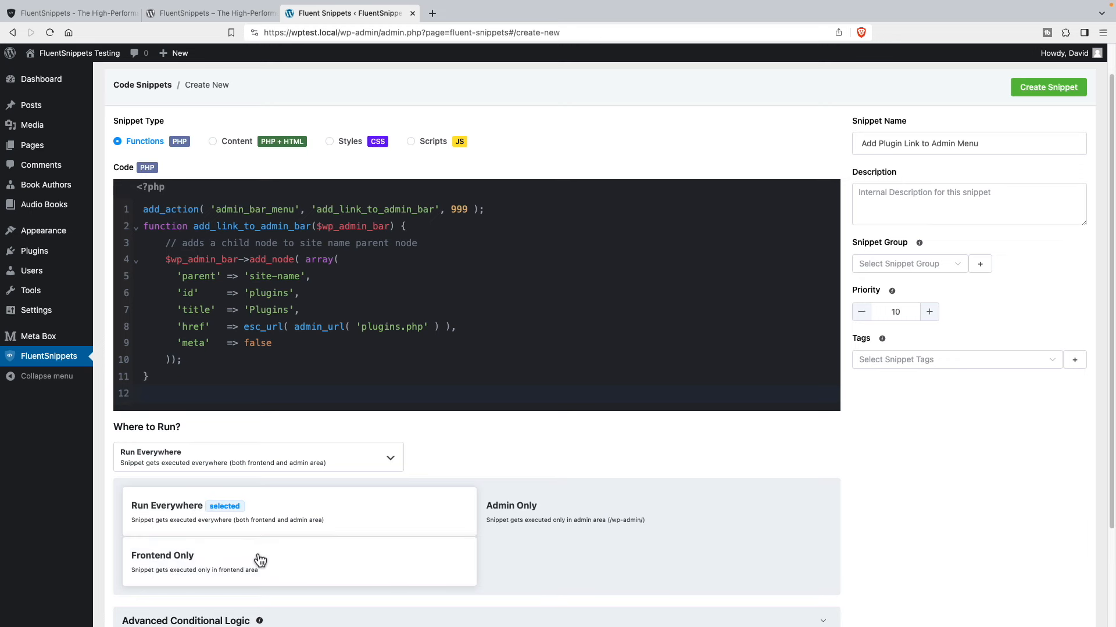
pyautogui.scroll(-3)
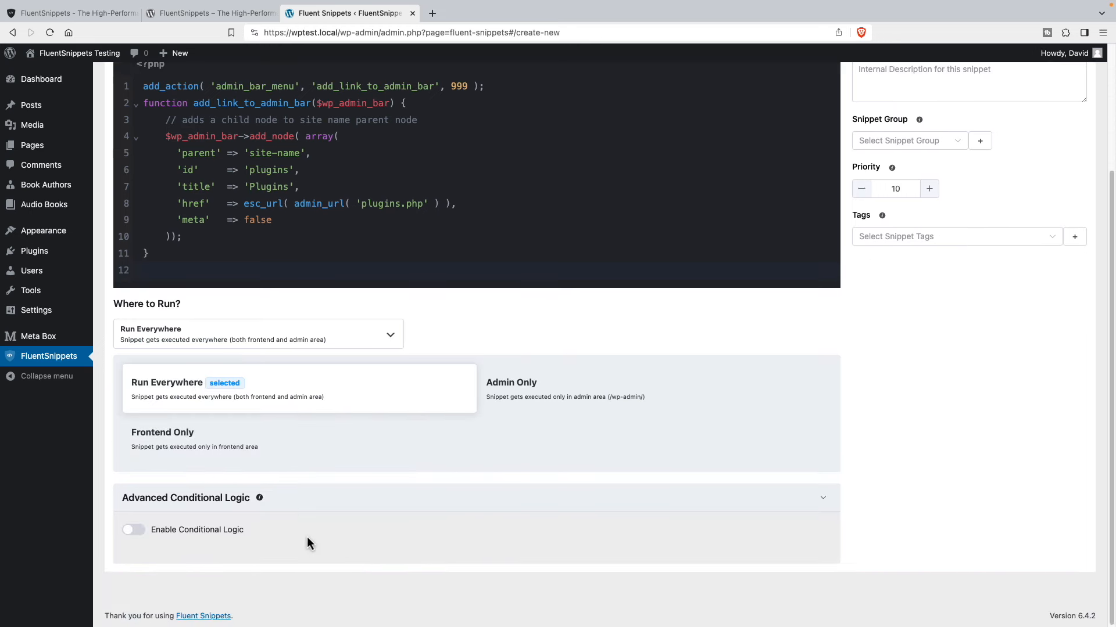
pyautogui.moveTo(235, 530)
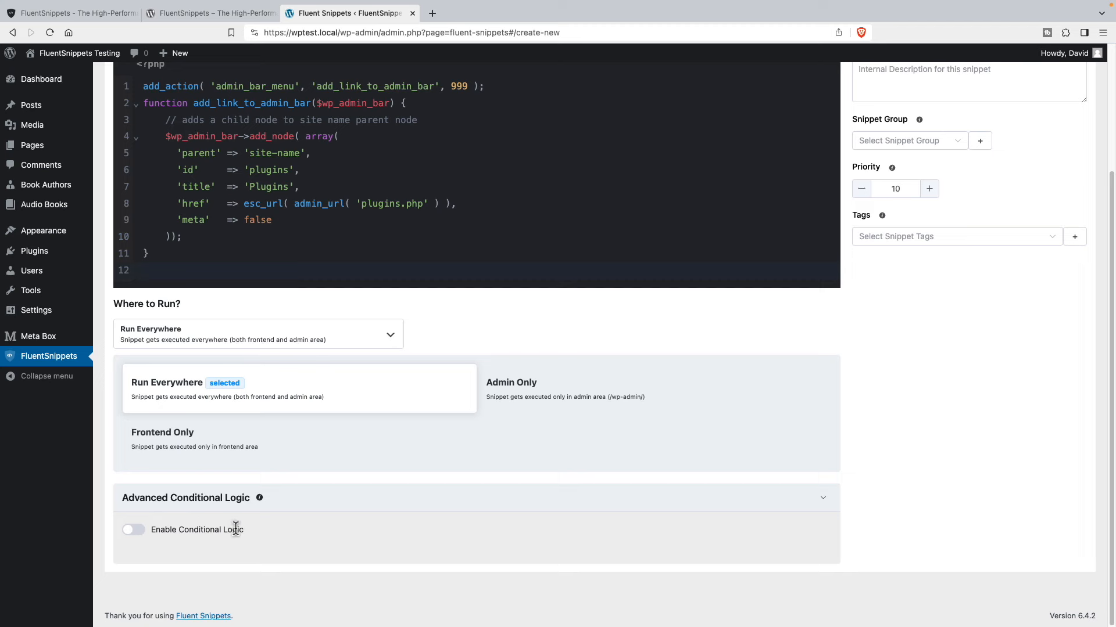
pyautogui.moveTo(281, 527)
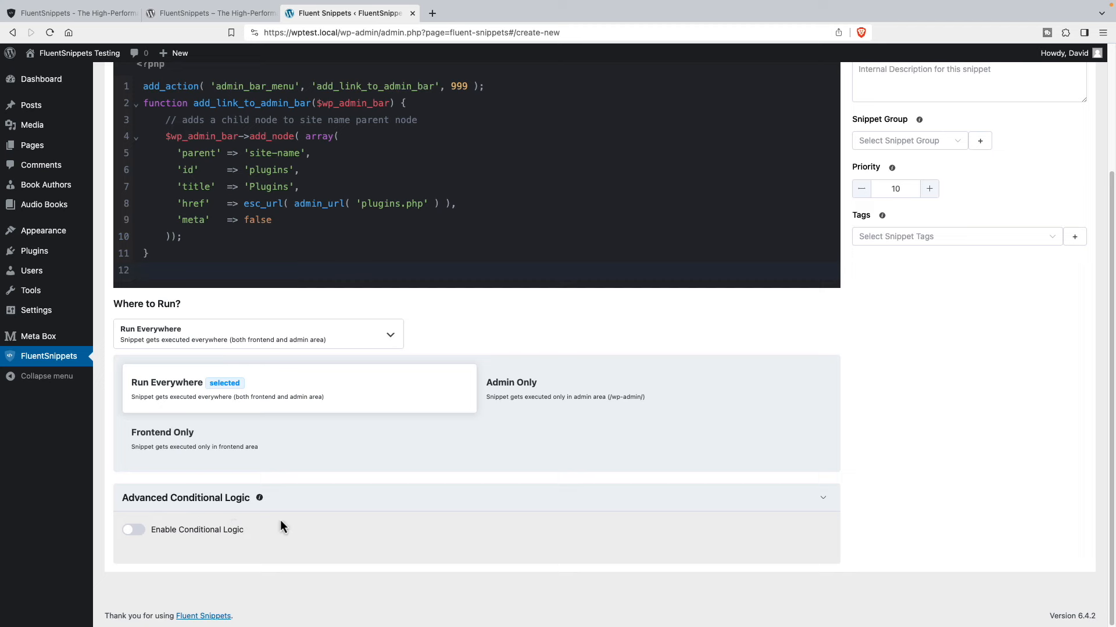
pyautogui.scroll(3)
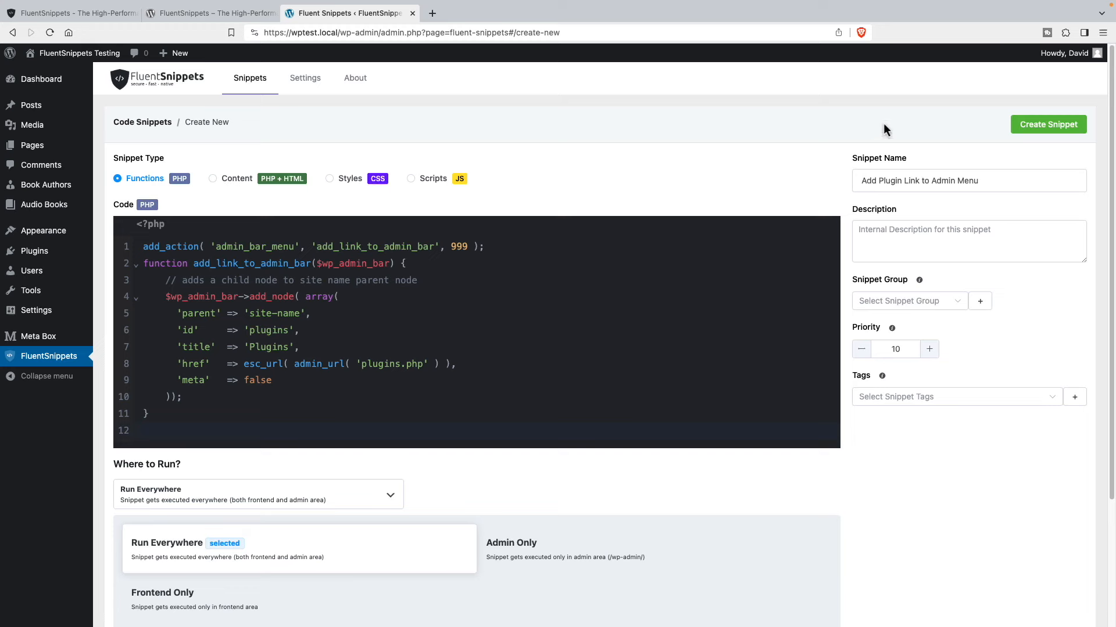
# Step: Create the snippet and switch it from draft to published in the Snippets list
pyautogui.click(1047, 124)
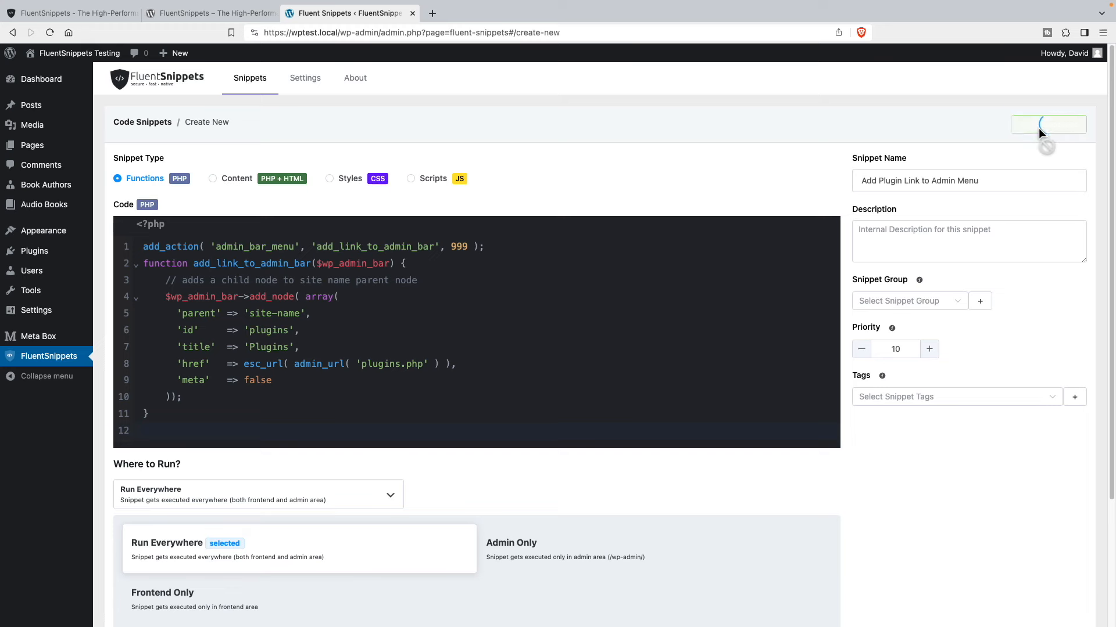
pyautogui.click(1046, 124)
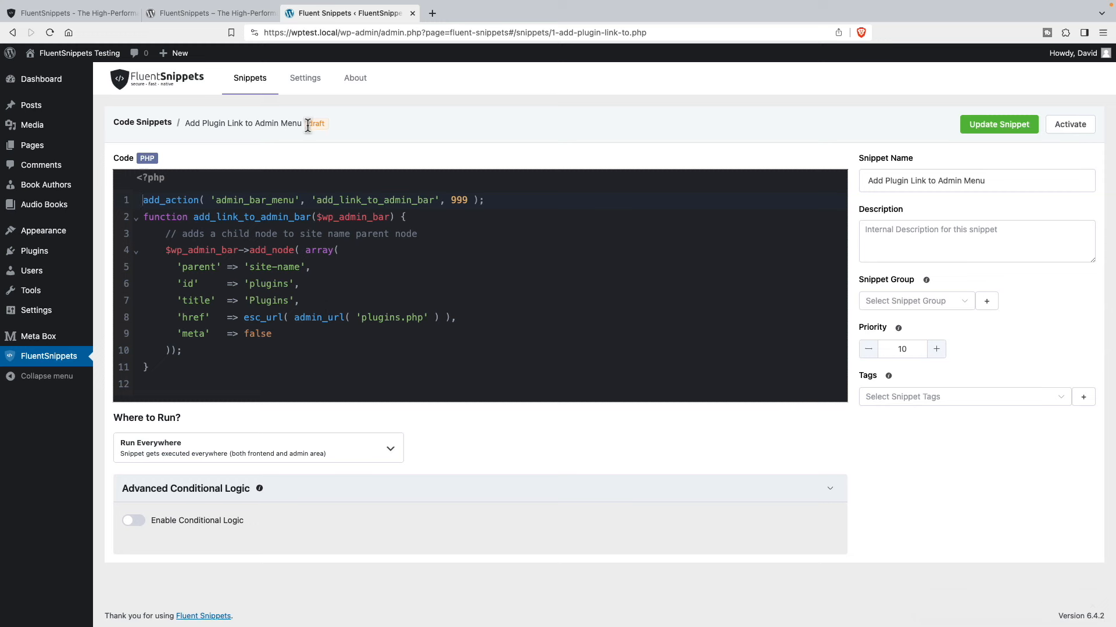
pyautogui.moveTo(805, 138)
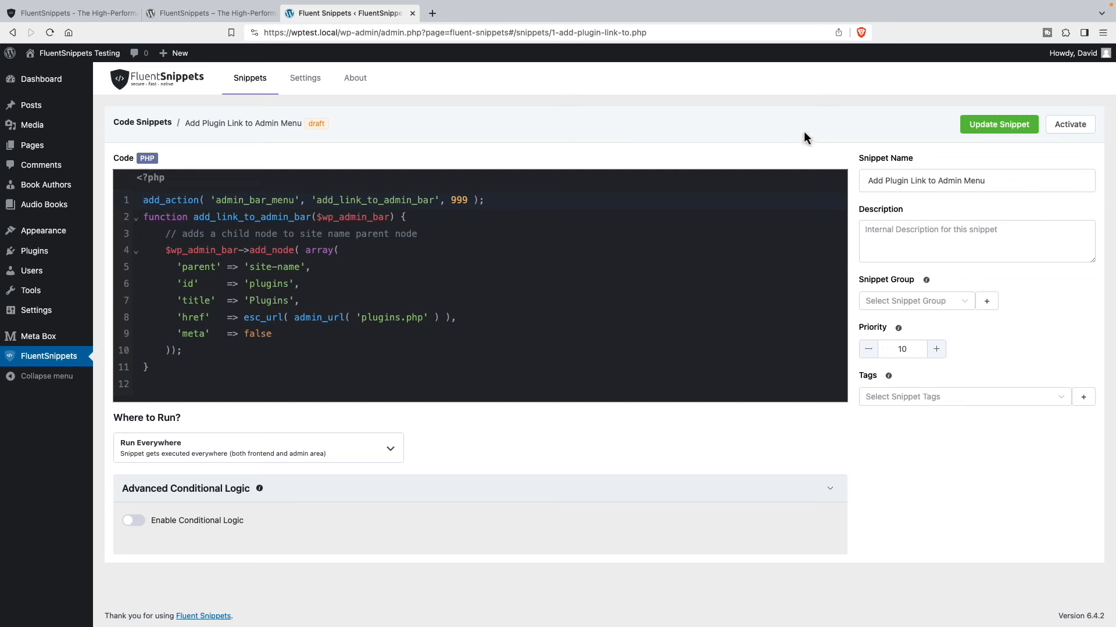
pyautogui.moveTo(137, 369)
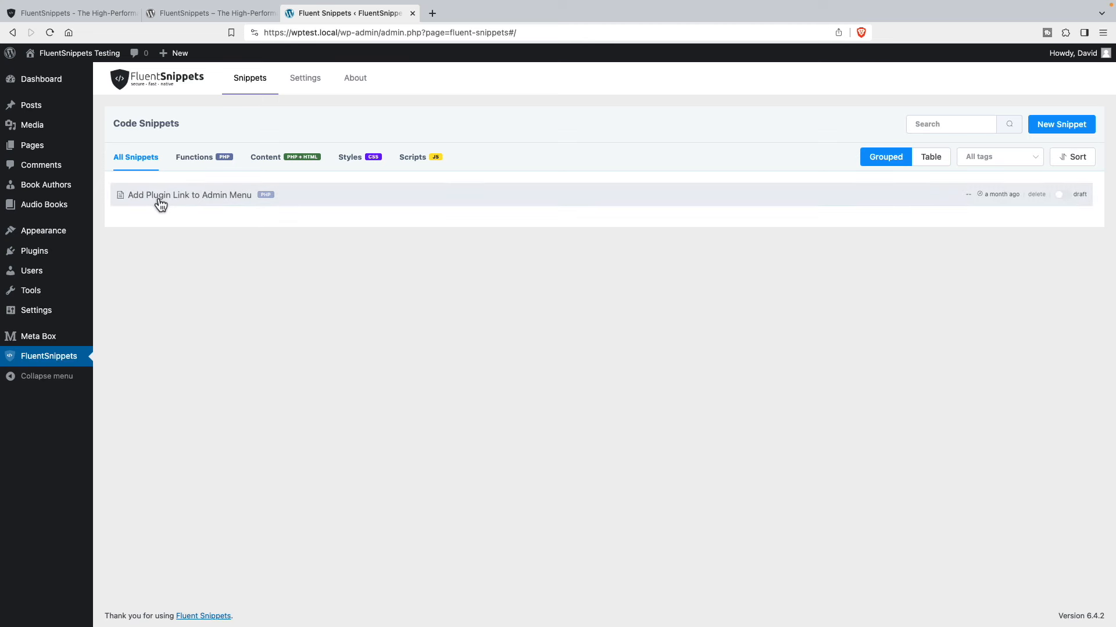
pyautogui.moveTo(882, 208)
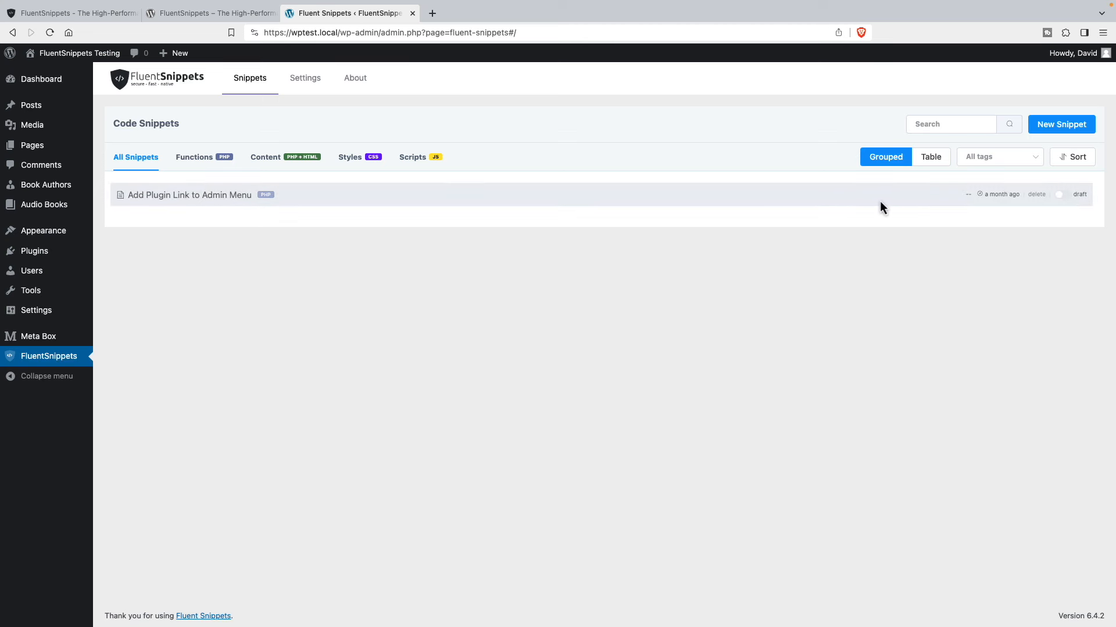
pyautogui.click(1047, 195)
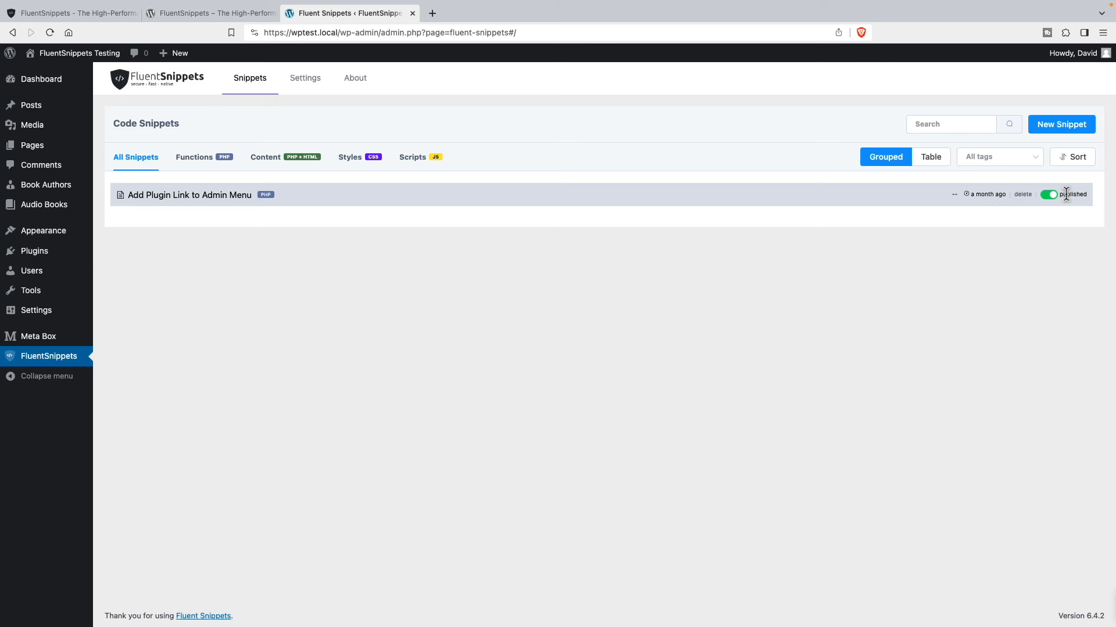
pyautogui.click(1047, 194)
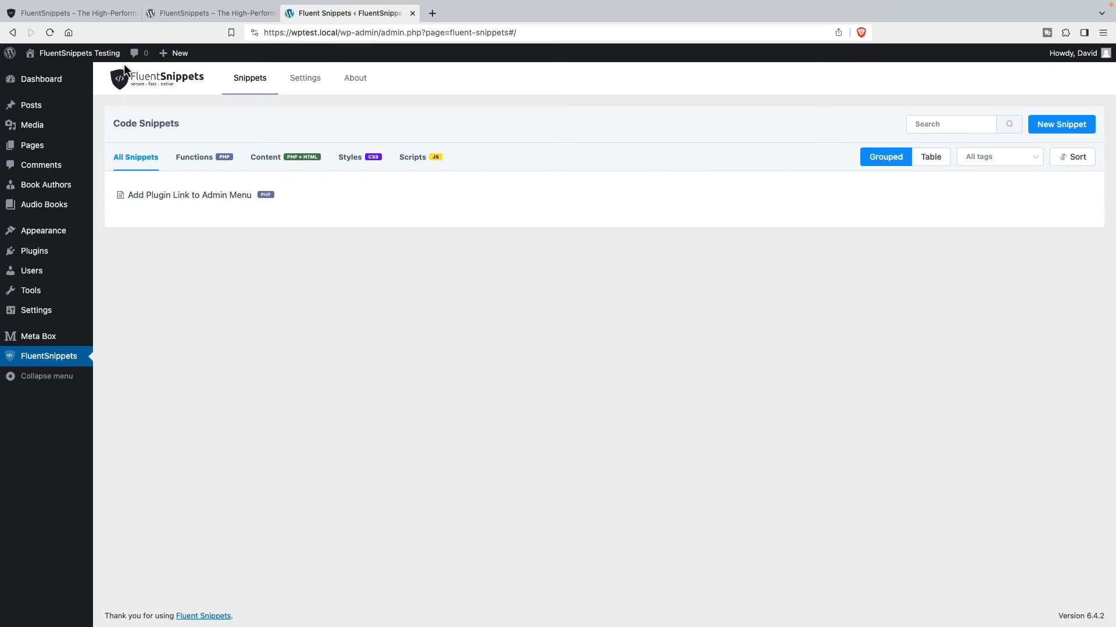
pyautogui.click(79, 53)
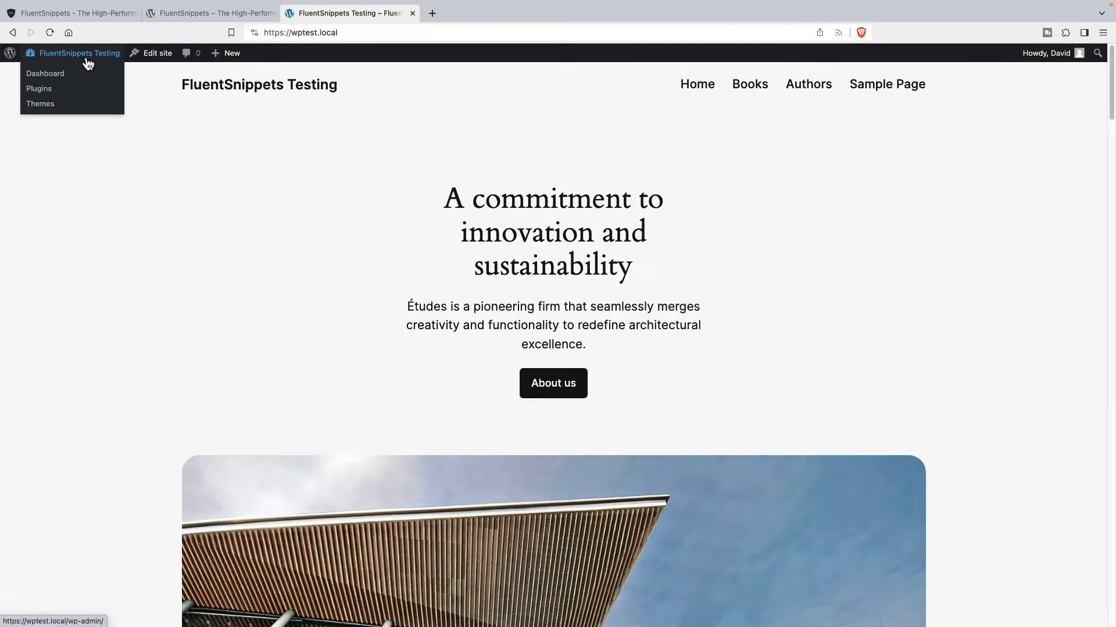
pyautogui.moveTo(39, 88)
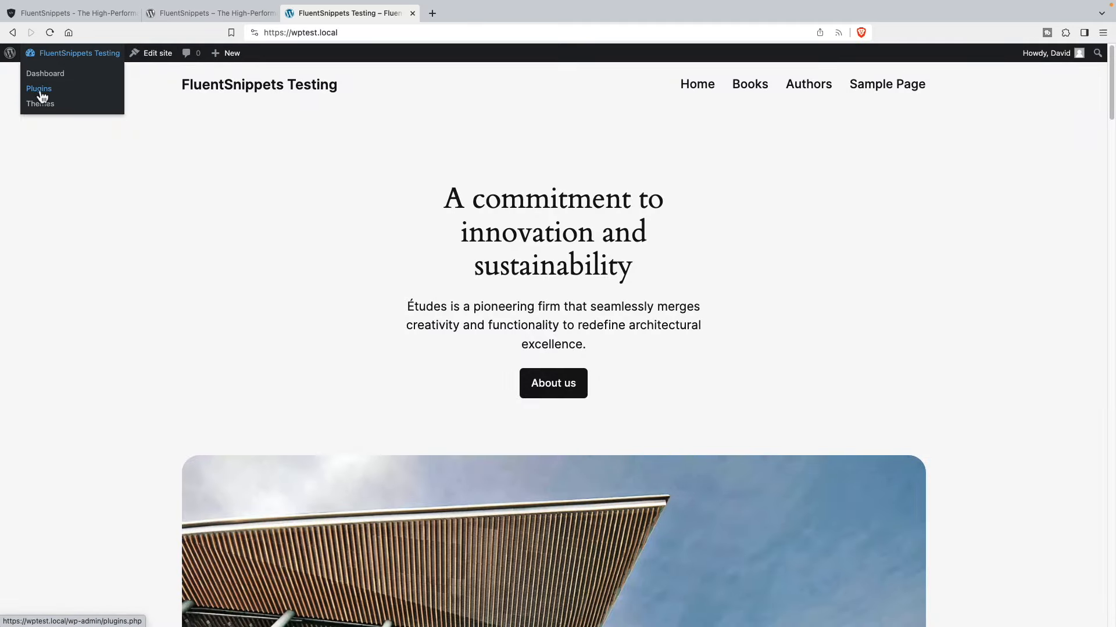
pyautogui.click(45, 74)
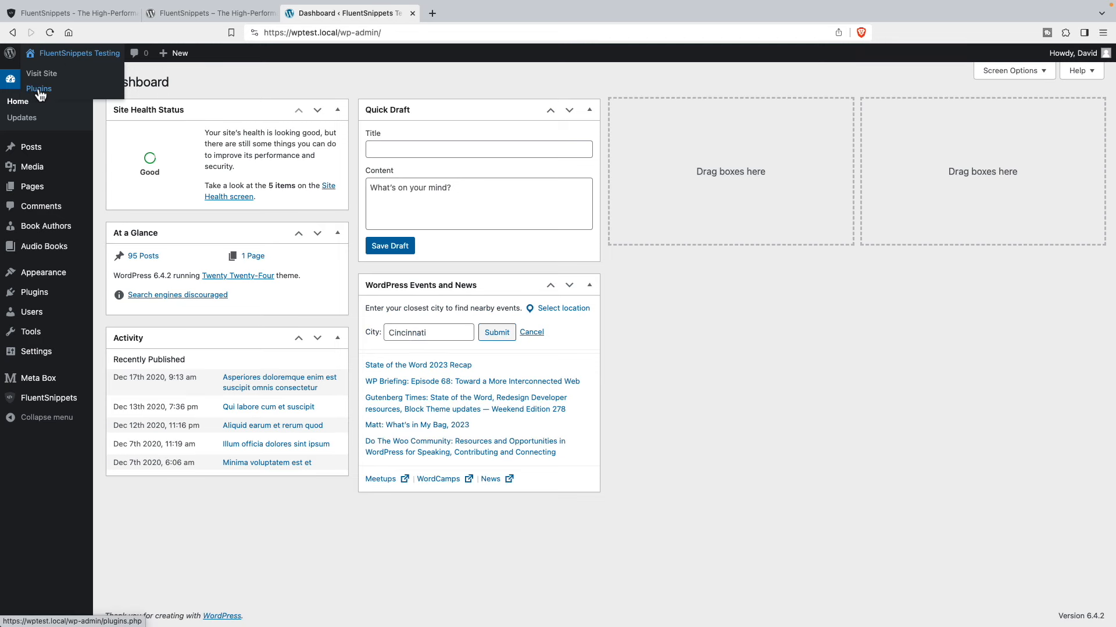
pyautogui.click(38, 89)
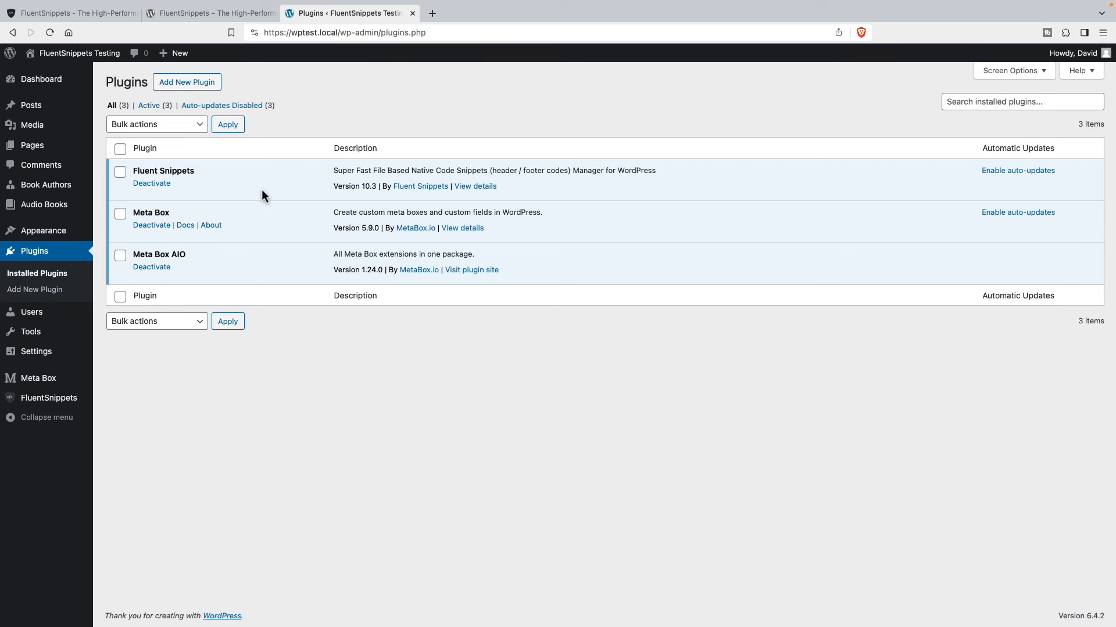
pyautogui.click(50, 397)
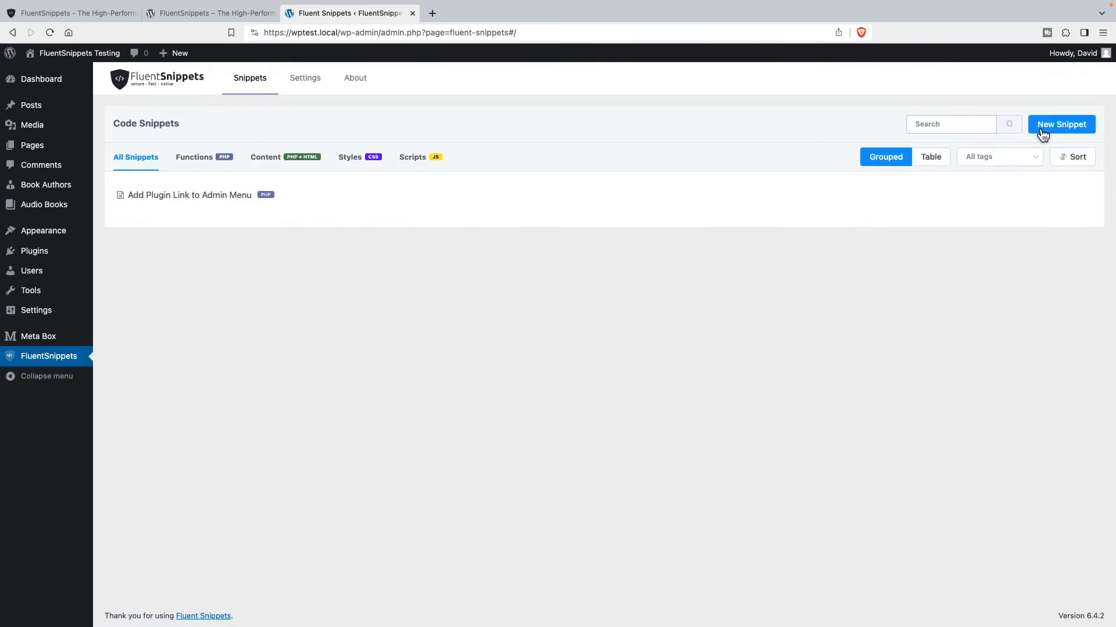
# Step: Start a Styles snippet with h1 { color: red; } set to run on the Frontend
pyautogui.click(1061, 124)
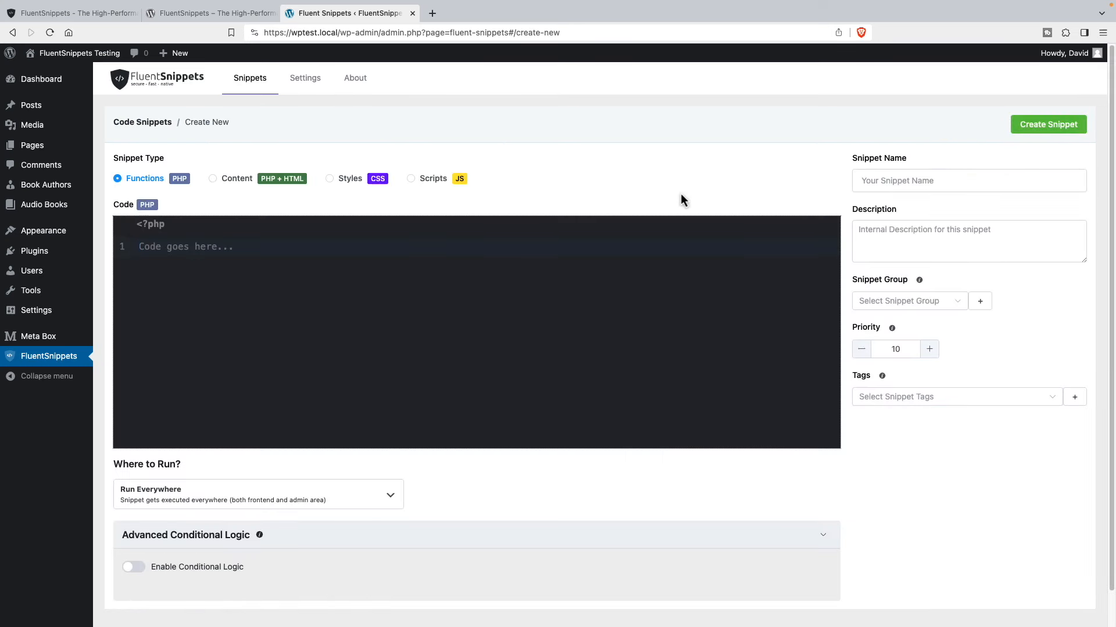
pyautogui.moveTo(328, 179)
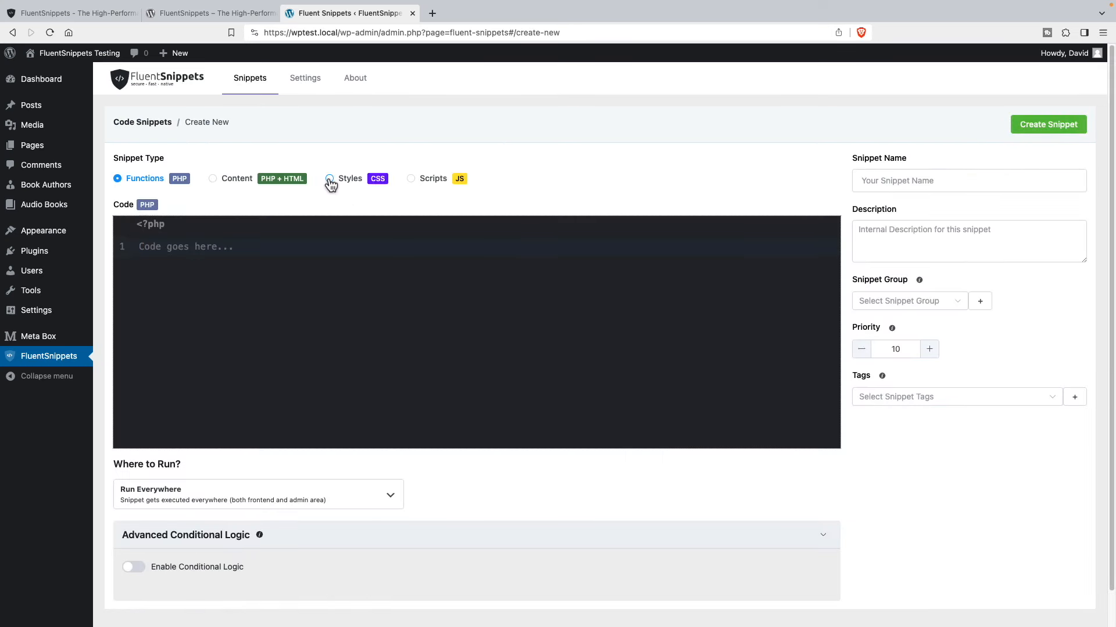
pyautogui.click(329, 179)
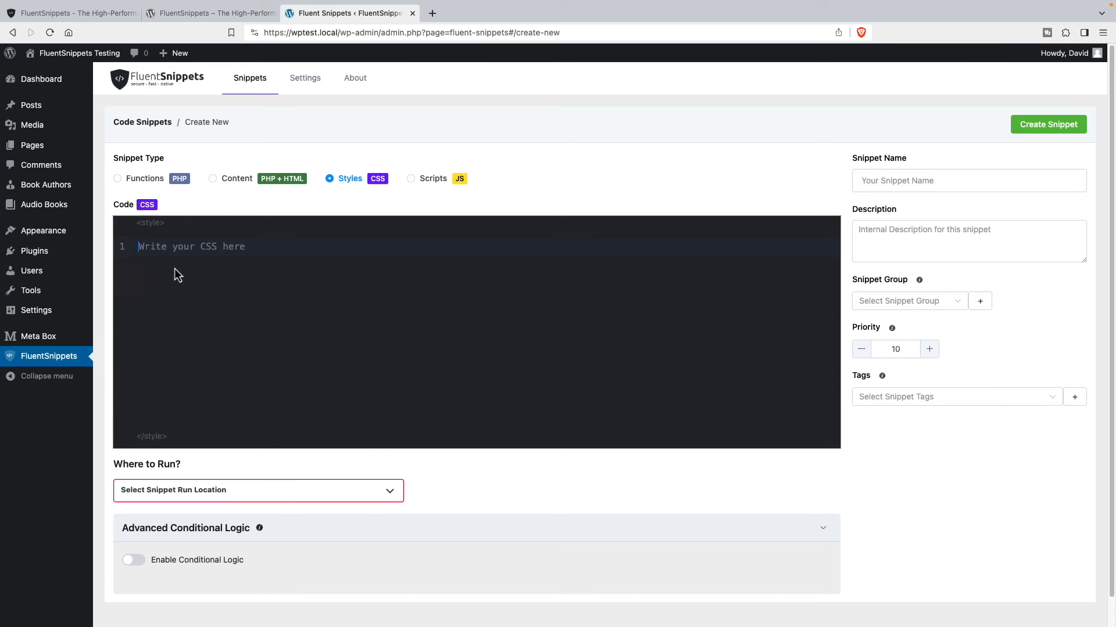
pyautogui.moveTo(185, 284)
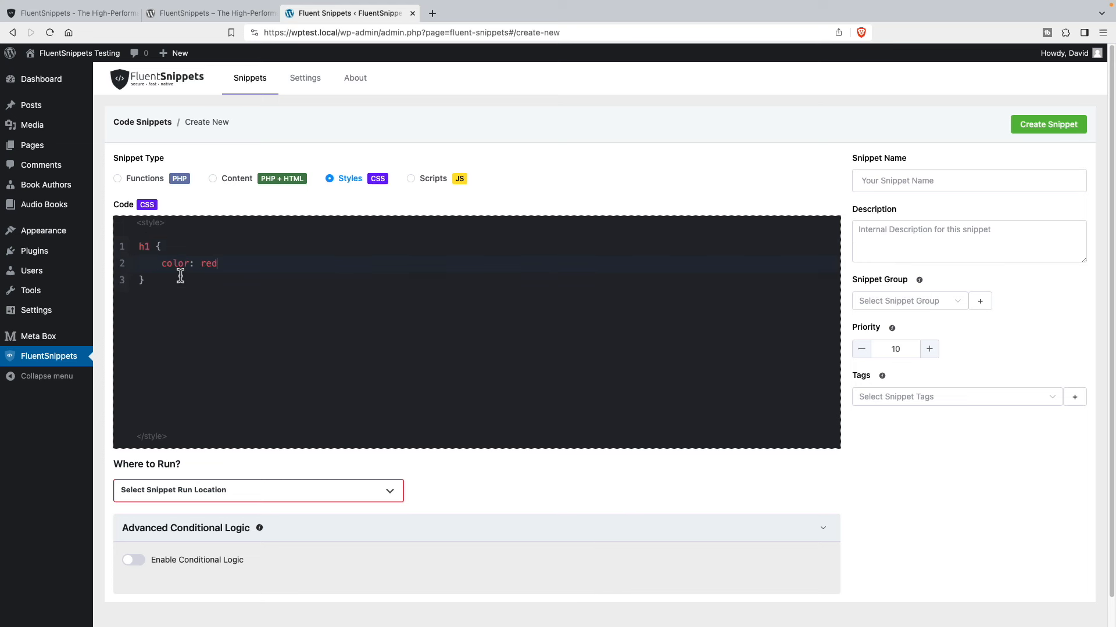
pyautogui.write(';')
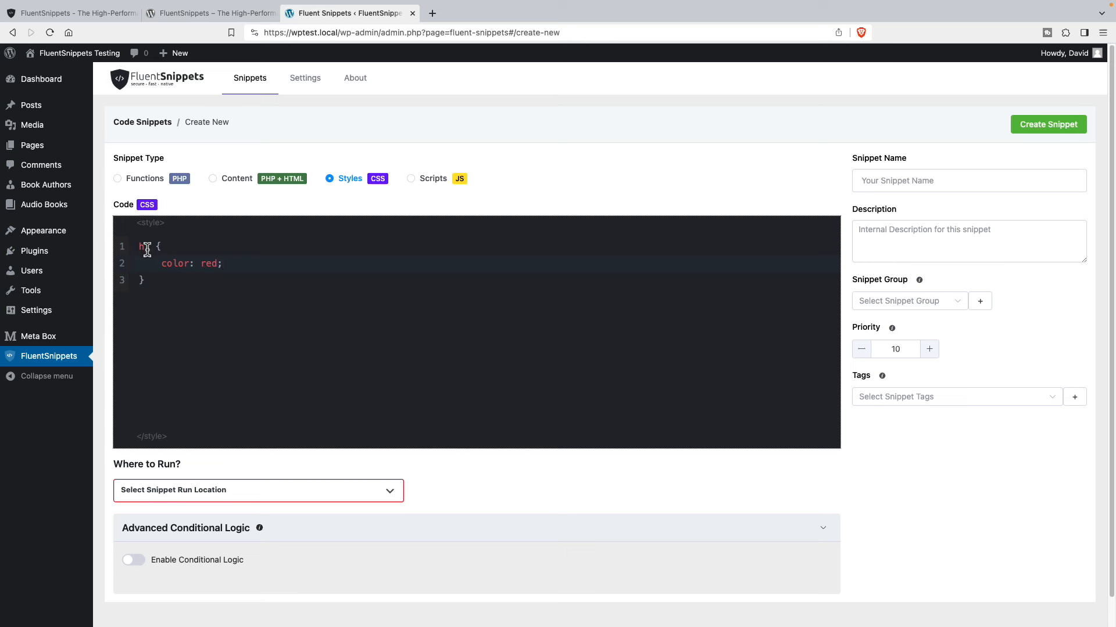
pyautogui.write('1')
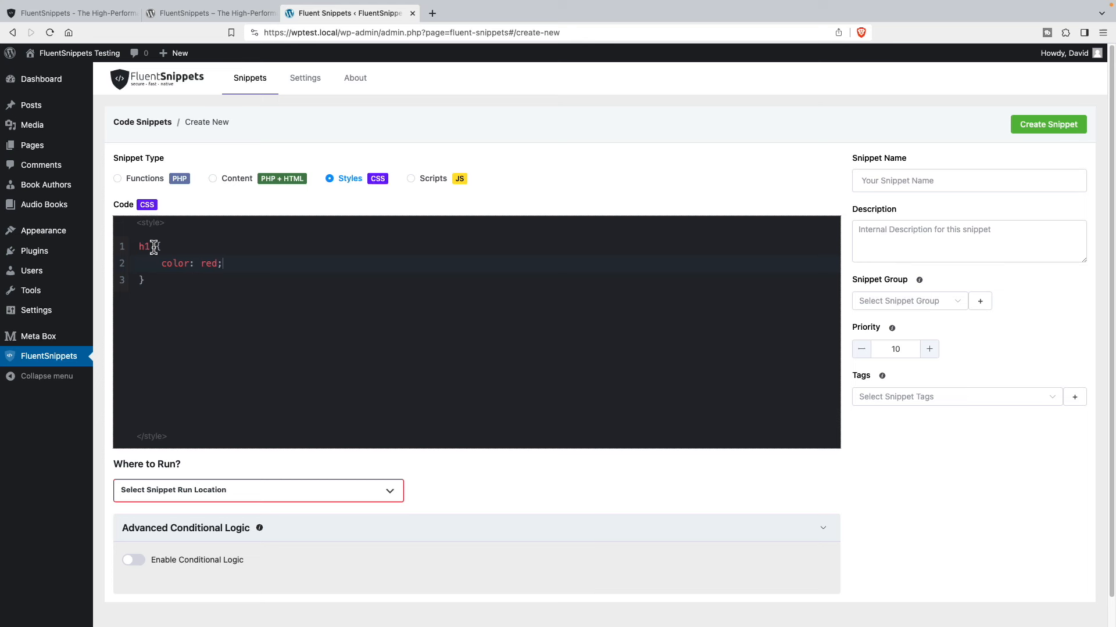
pyautogui.click(258, 490)
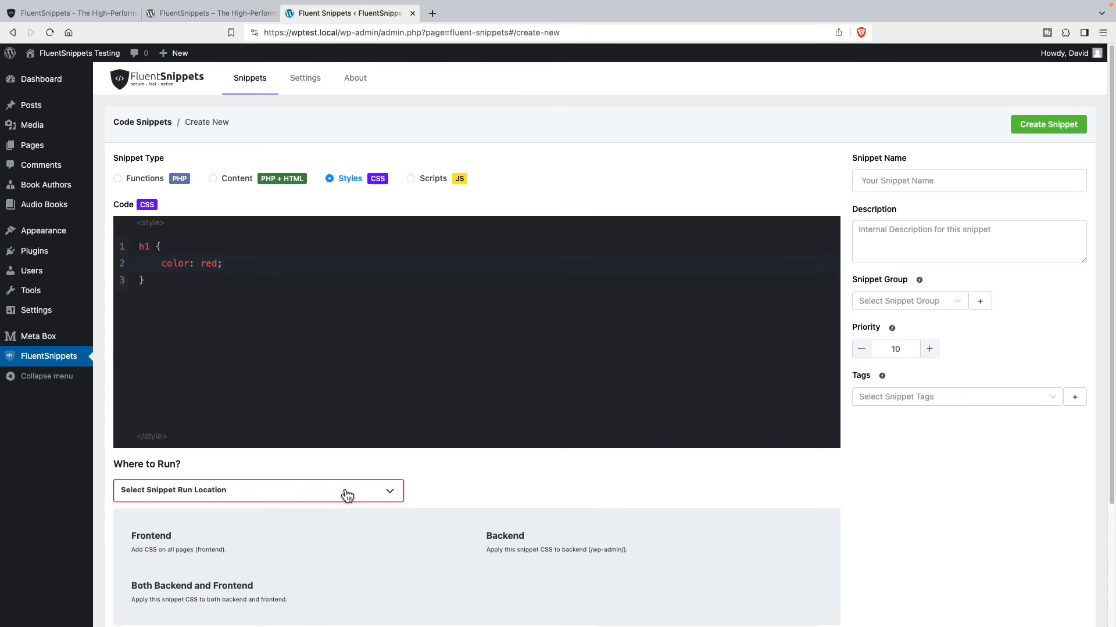
pyautogui.click(151, 536)
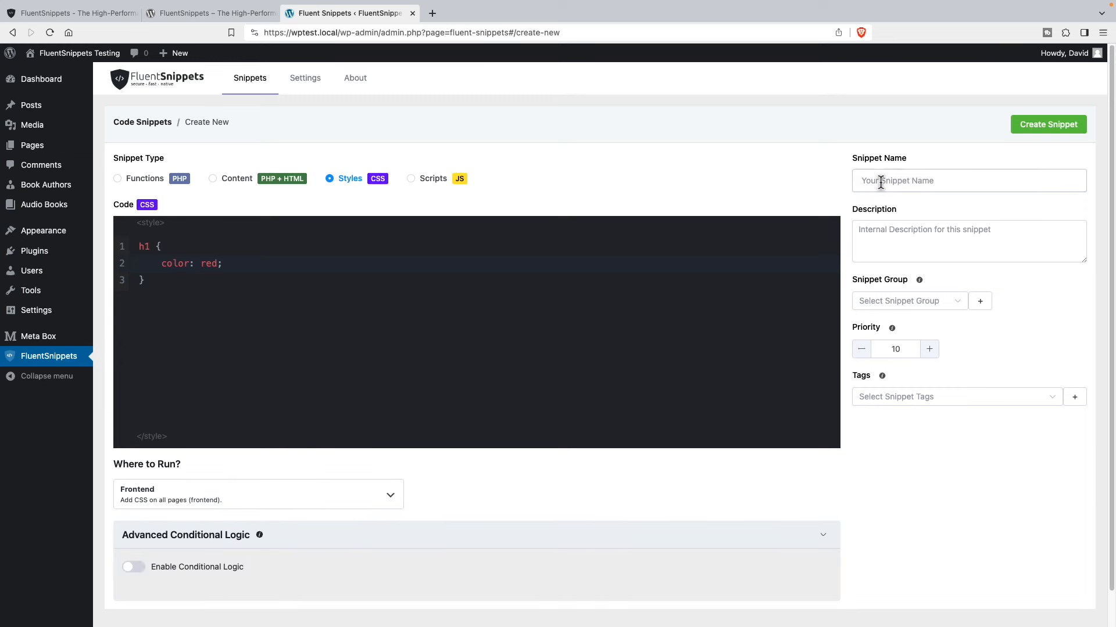
# Step: Name it 'Page Title Alerts', create and activate it, then view the site
pyautogui.click(968, 180)
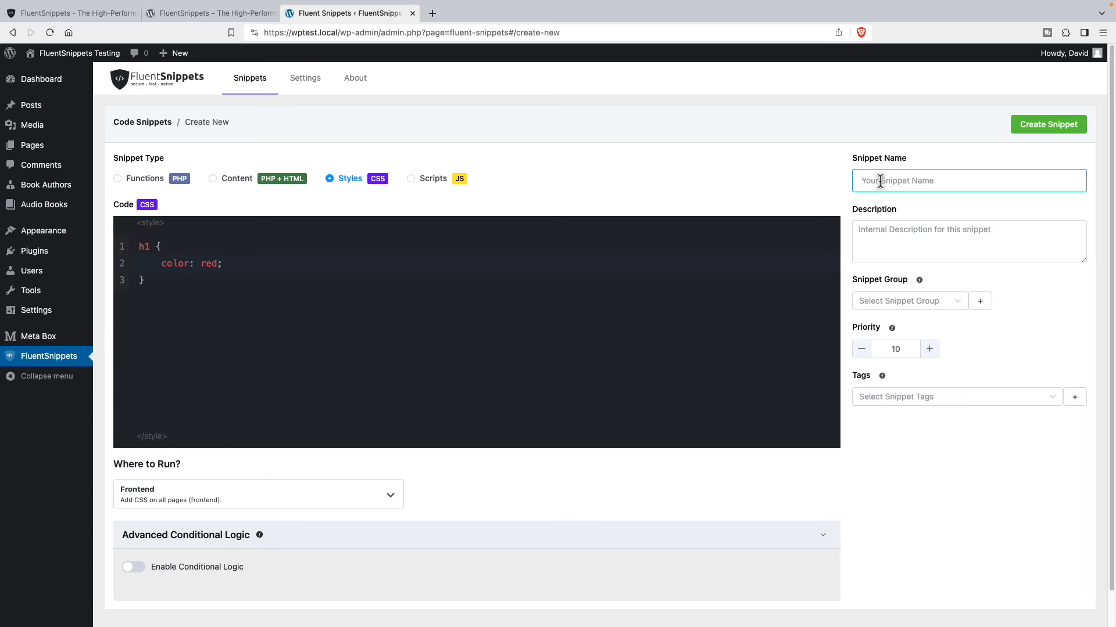
pyautogui.write('Page Title')
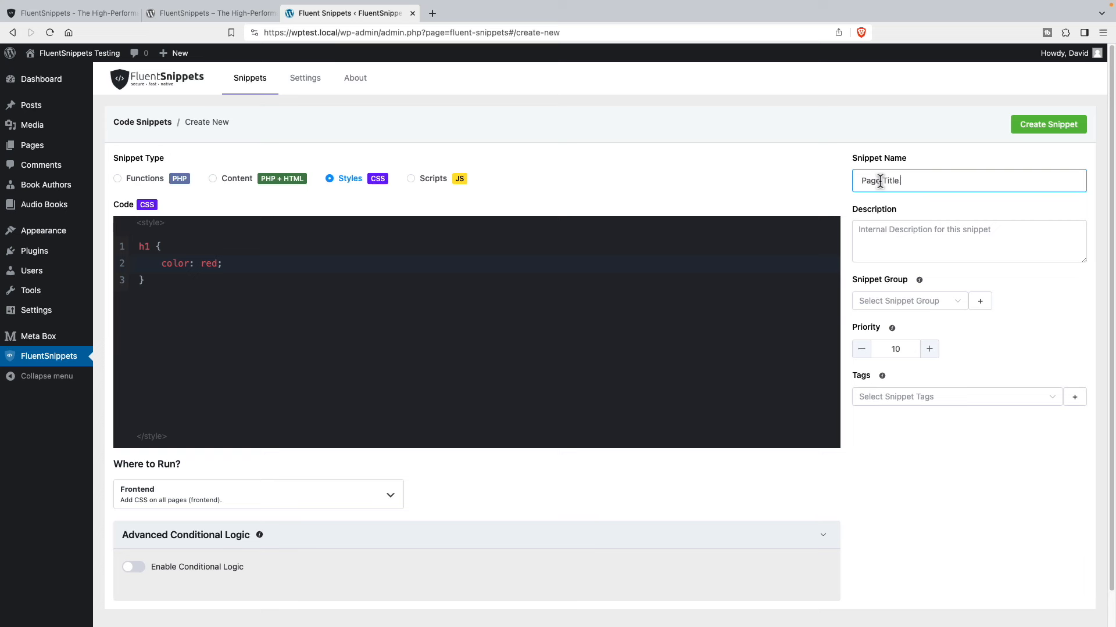
pyautogui.write('Alerts')
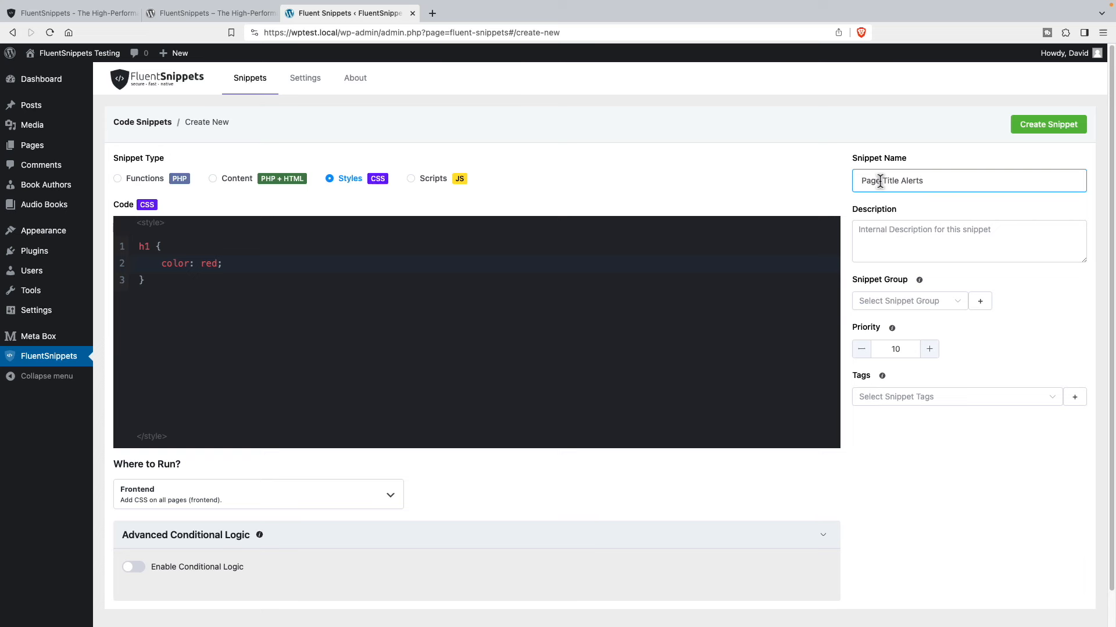
pyautogui.moveTo(892, 328)
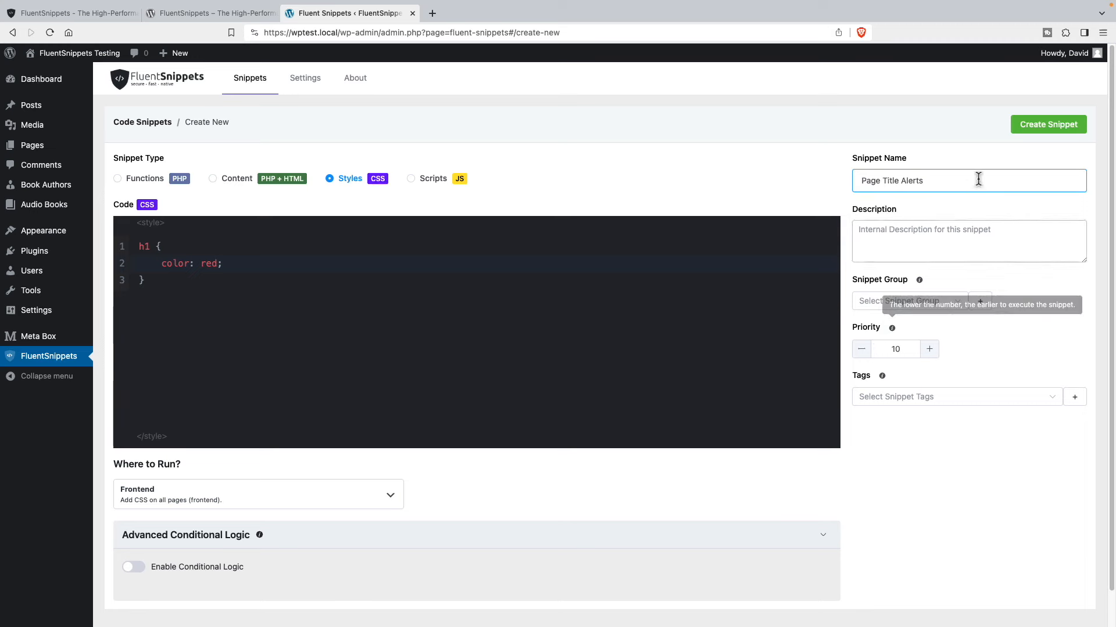
pyautogui.click(1047, 125)
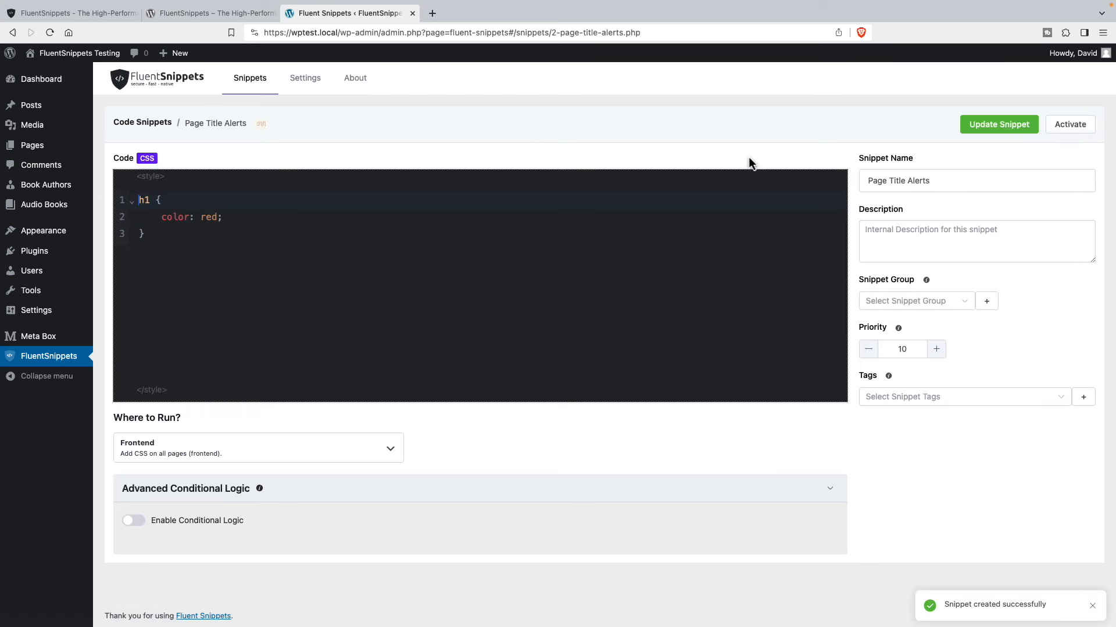
pyautogui.click(1069, 124)
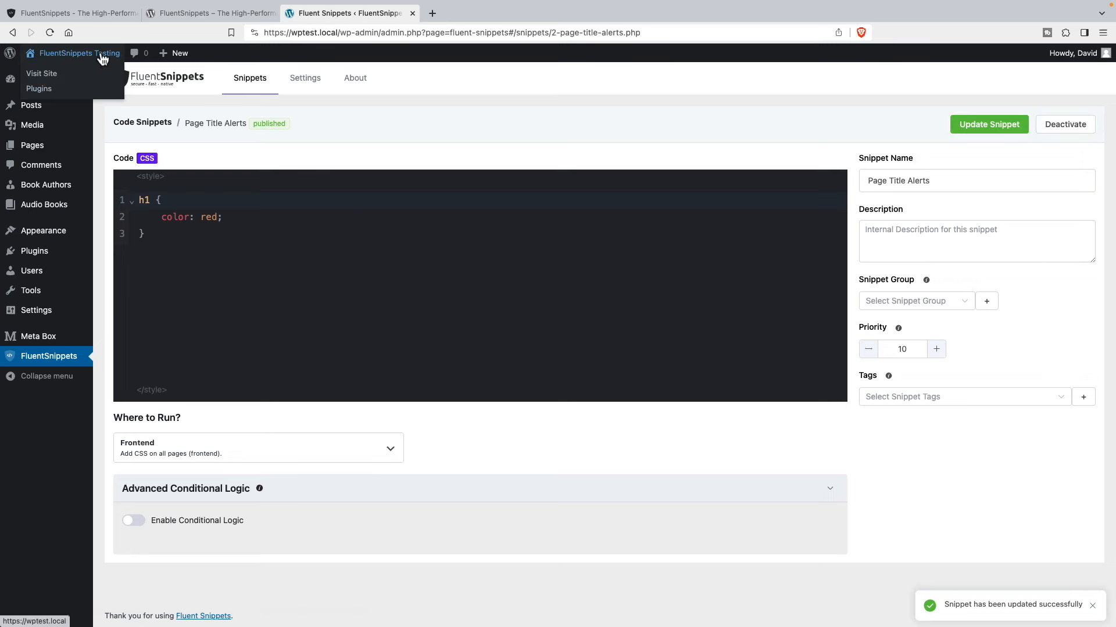
pyautogui.click(42, 73)
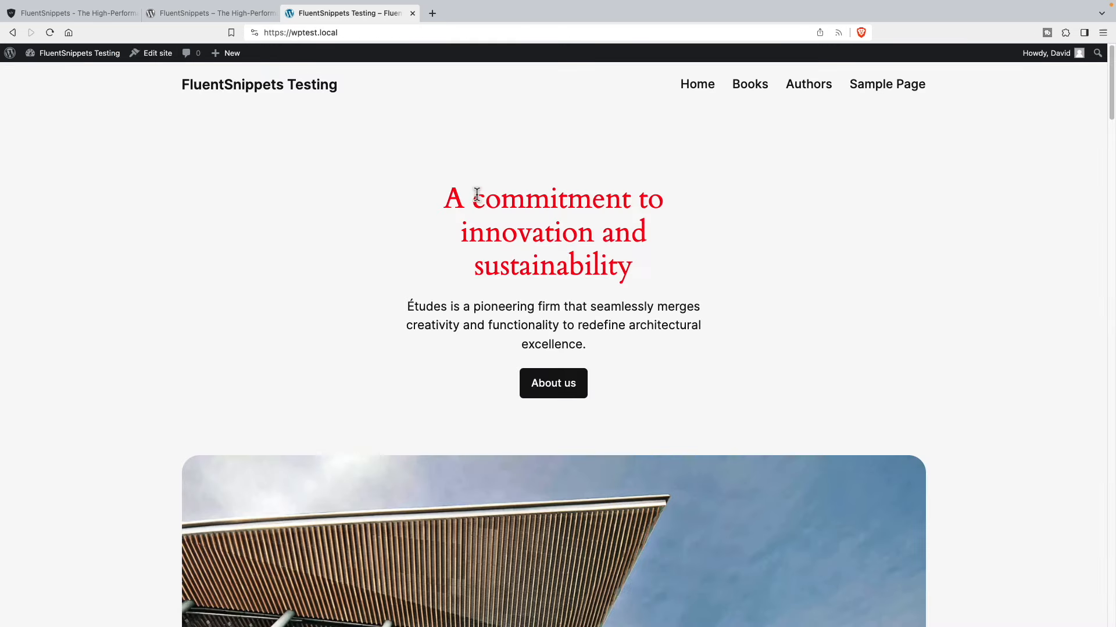
pyautogui.moveTo(509, 249)
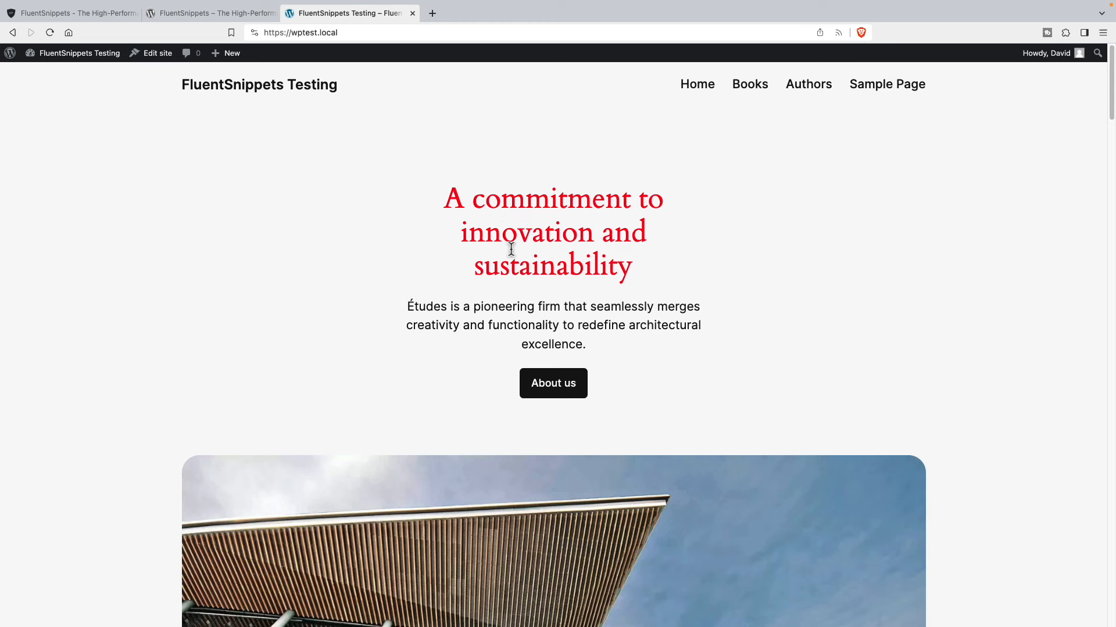
pyautogui.moveTo(839, 115)
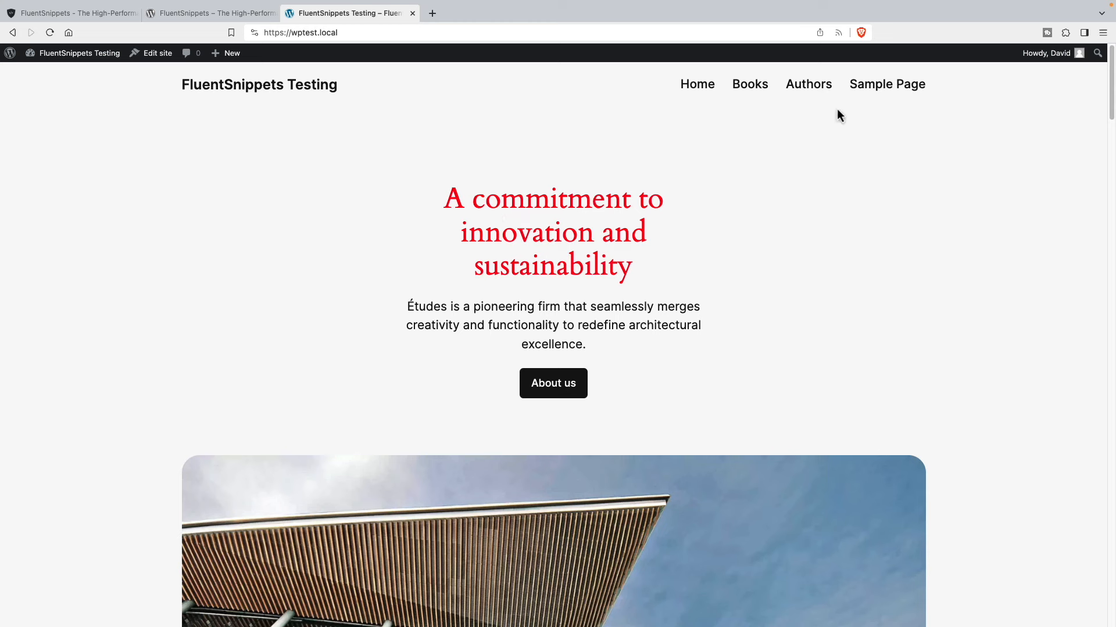
pyautogui.moveTo(842, 135)
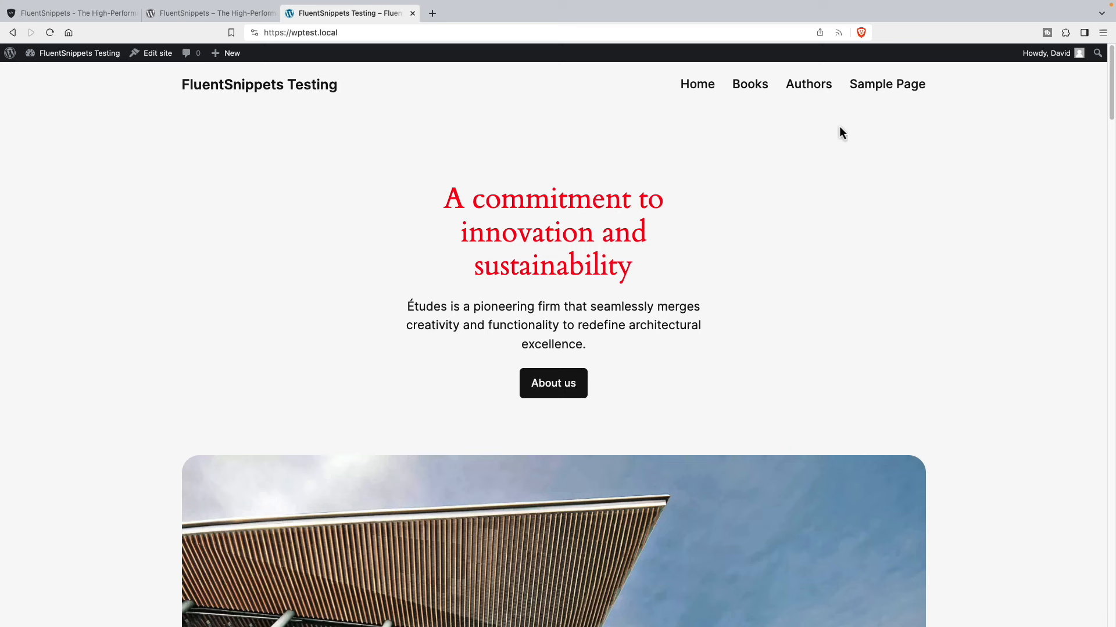
# Step: Check the Sample Page heading is red, then return to the FluentSnippets snippets list
pyautogui.click(886, 83)
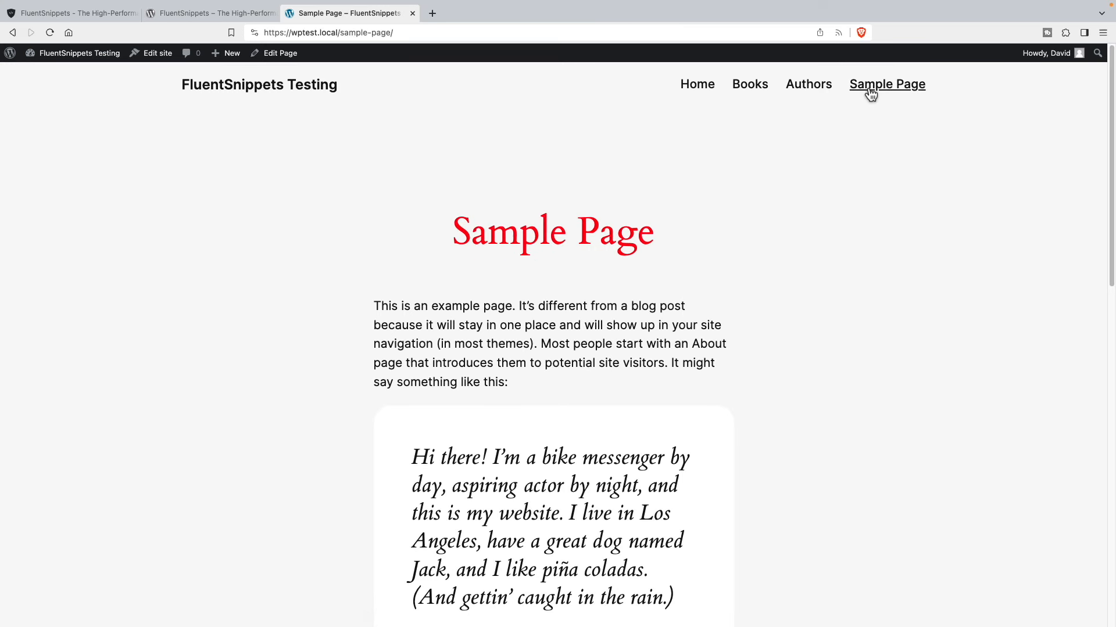
pyautogui.moveTo(774, 100)
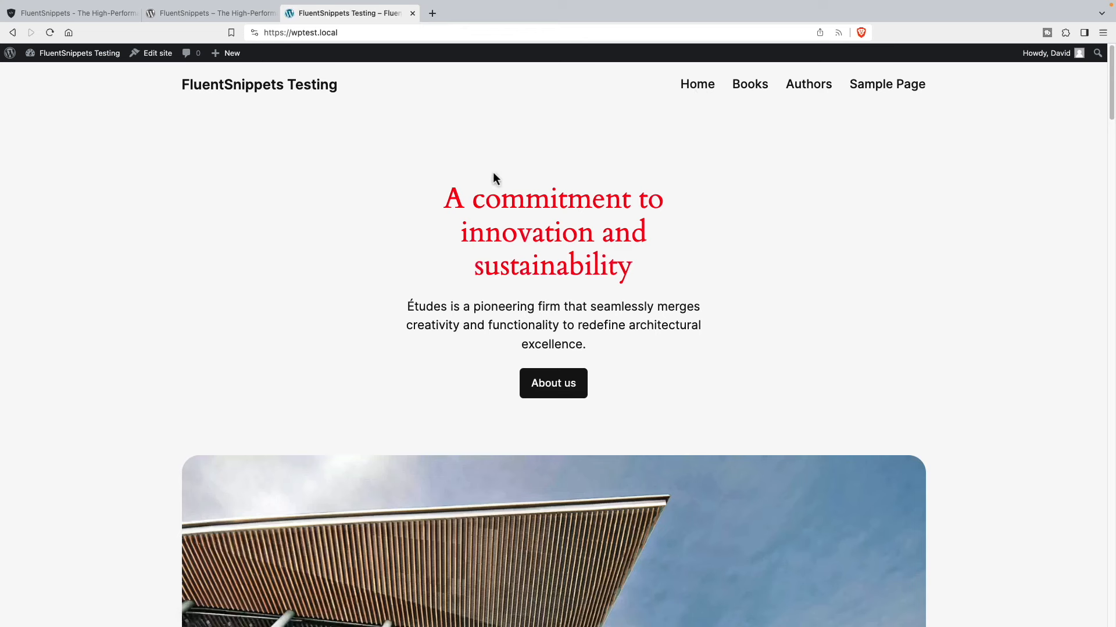
pyautogui.moveTo(459, 227)
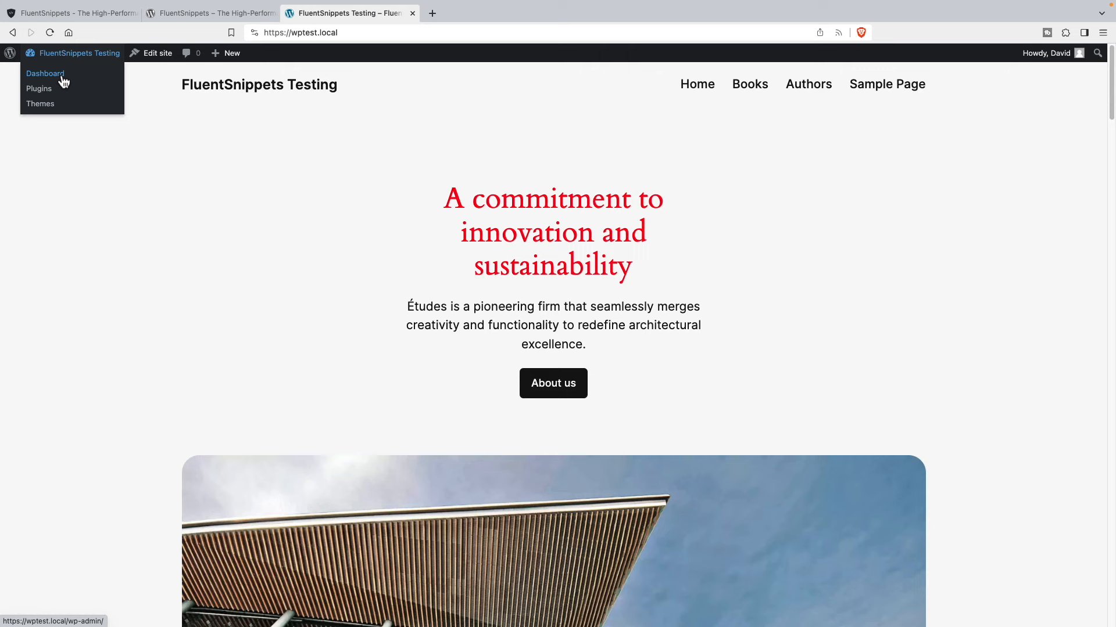
pyautogui.click(46, 73)
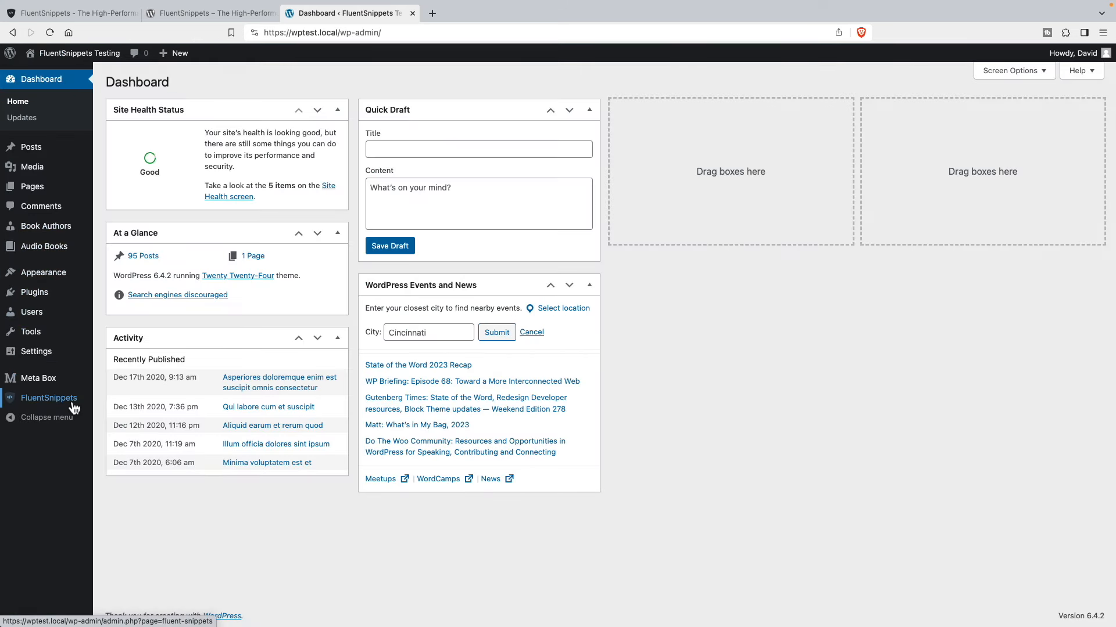
pyautogui.click(49, 397)
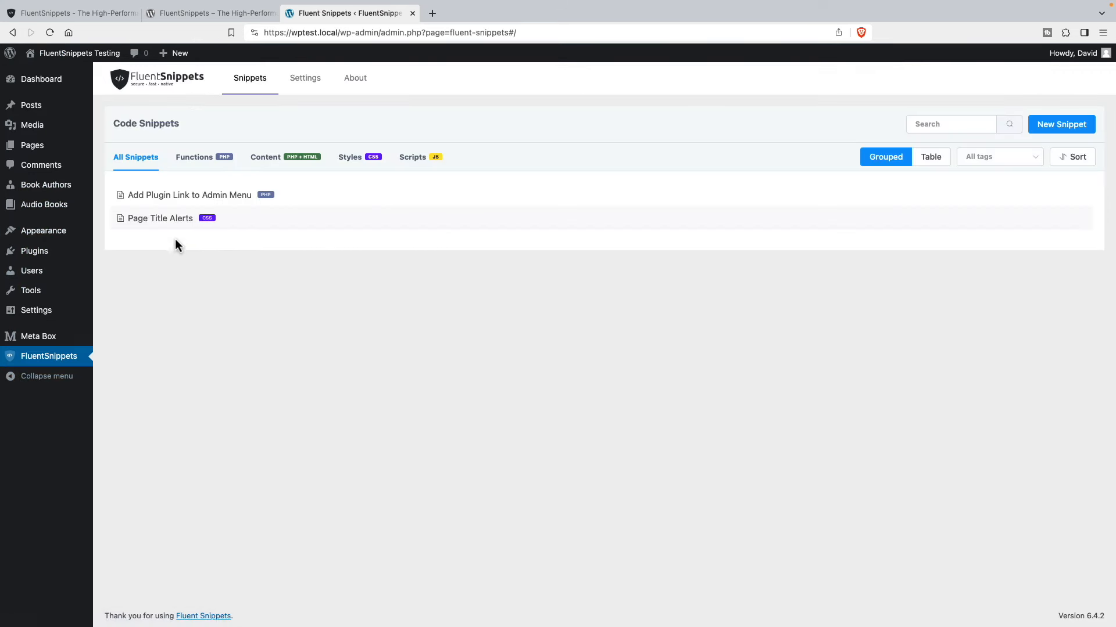
# Step: Enable Conditional Logic on Page Title Alerts with a Single Post/Page/CPT condition
pyautogui.click(159, 217)
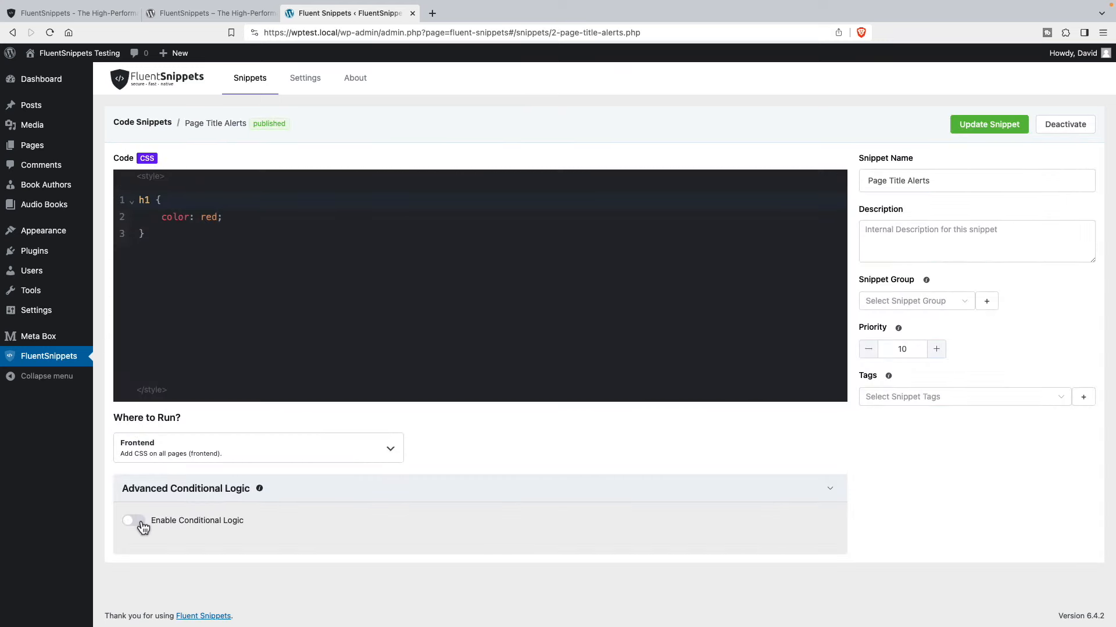
pyautogui.click(133, 521)
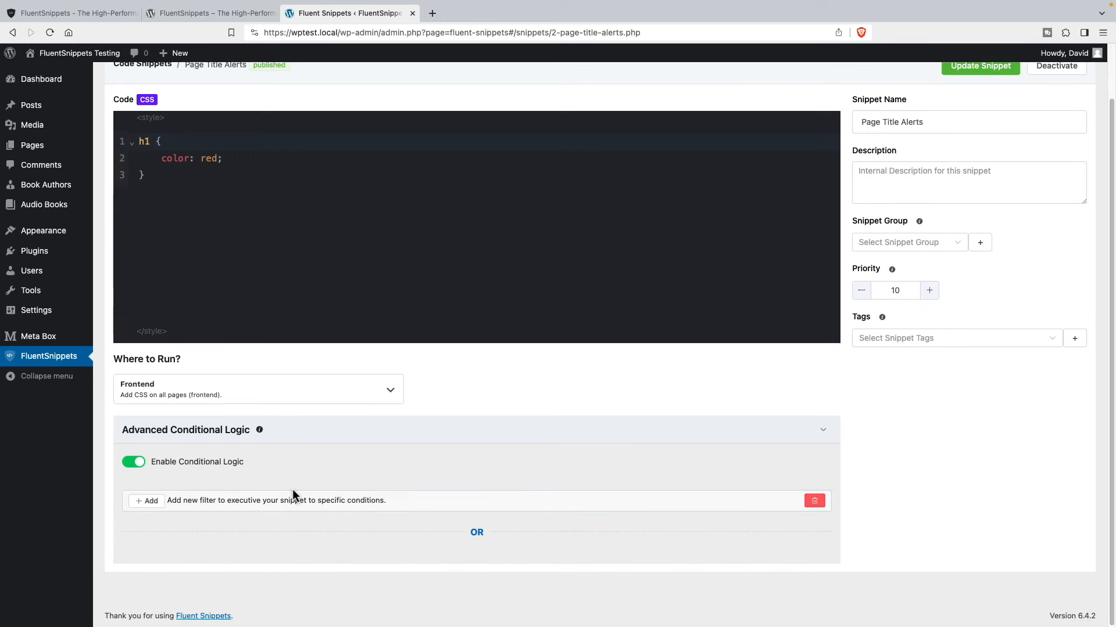
pyautogui.moveTo(148, 505)
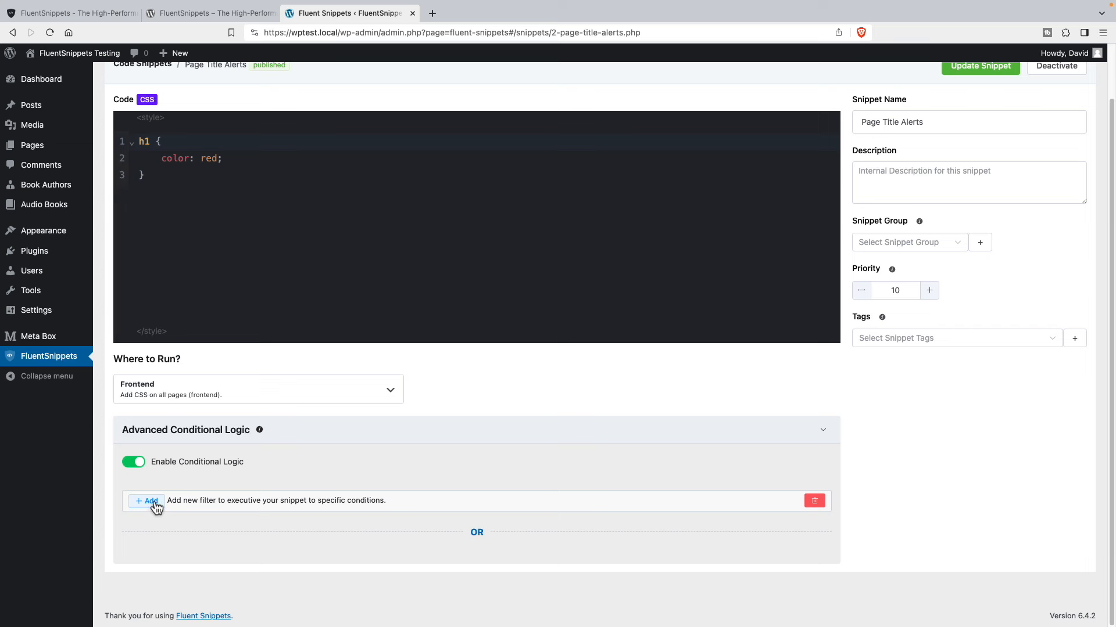
pyautogui.click(147, 500)
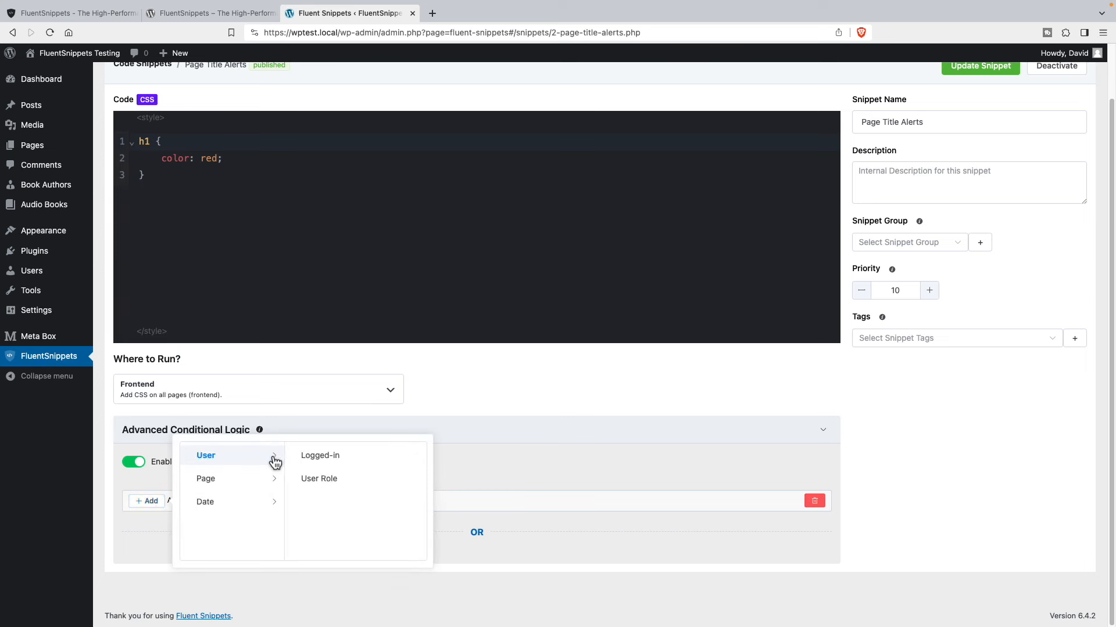
pyautogui.moveTo(318, 478)
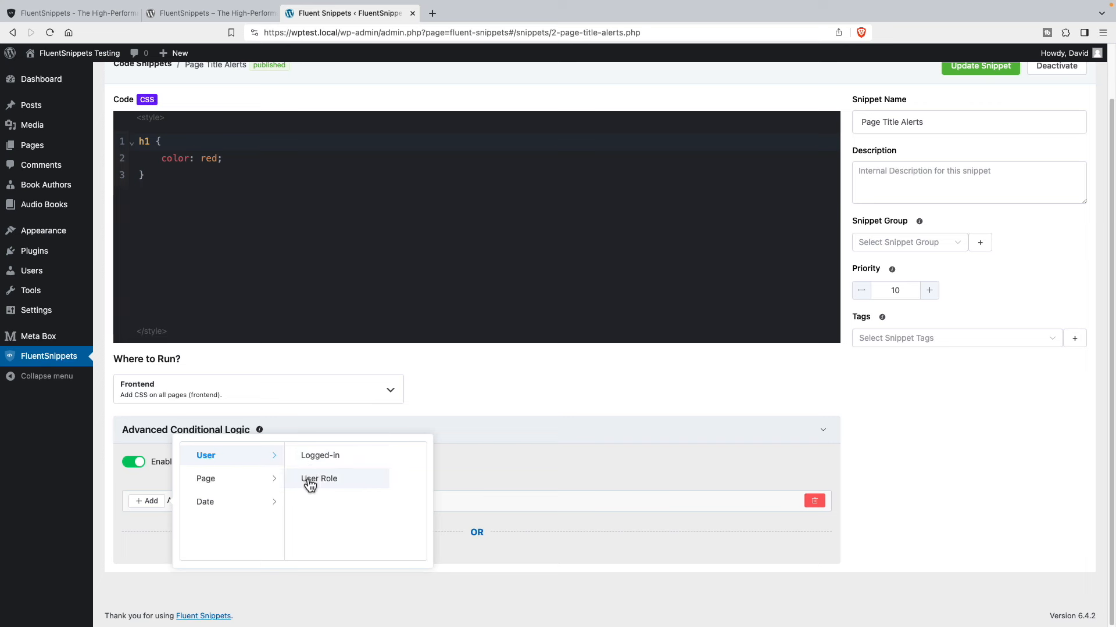
pyautogui.moveTo(206, 479)
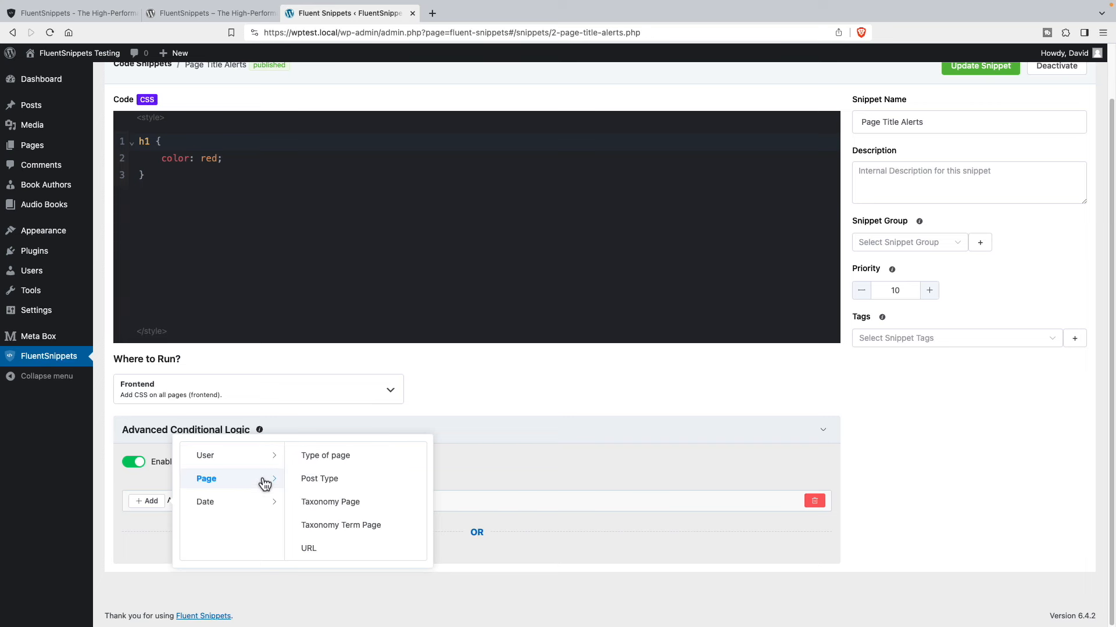
pyautogui.moveTo(261, 486)
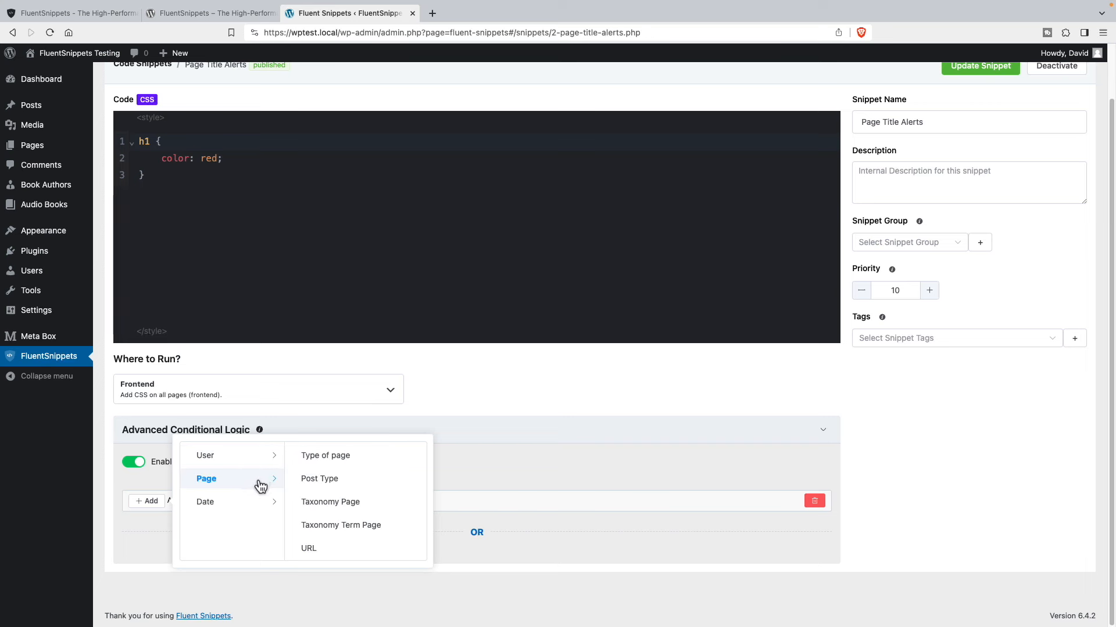
pyautogui.moveTo(324, 456)
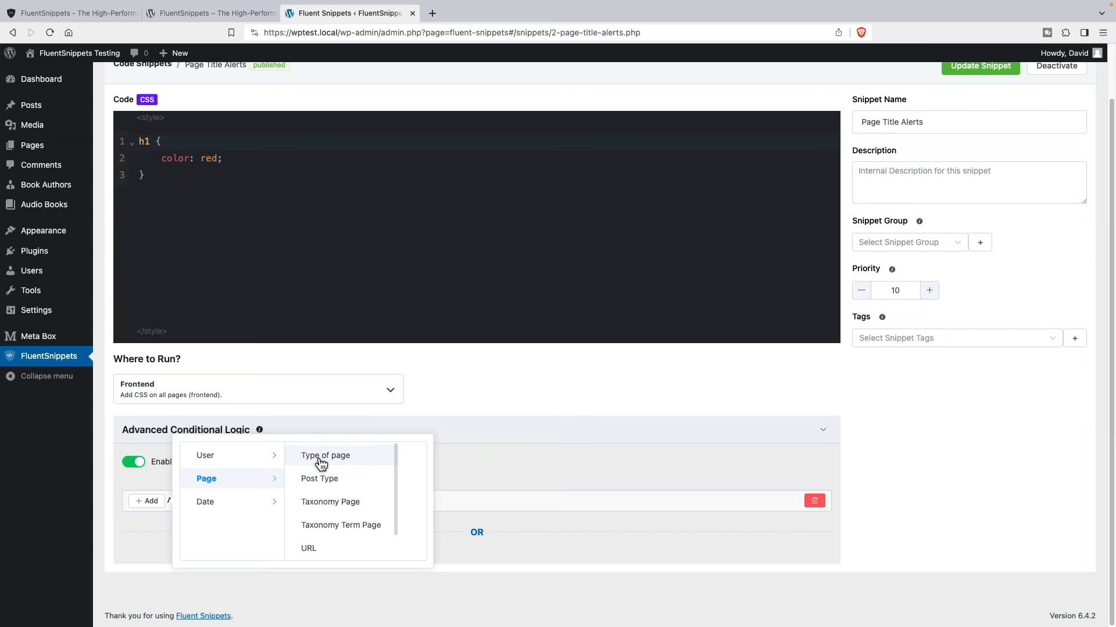
pyautogui.moveTo(329, 502)
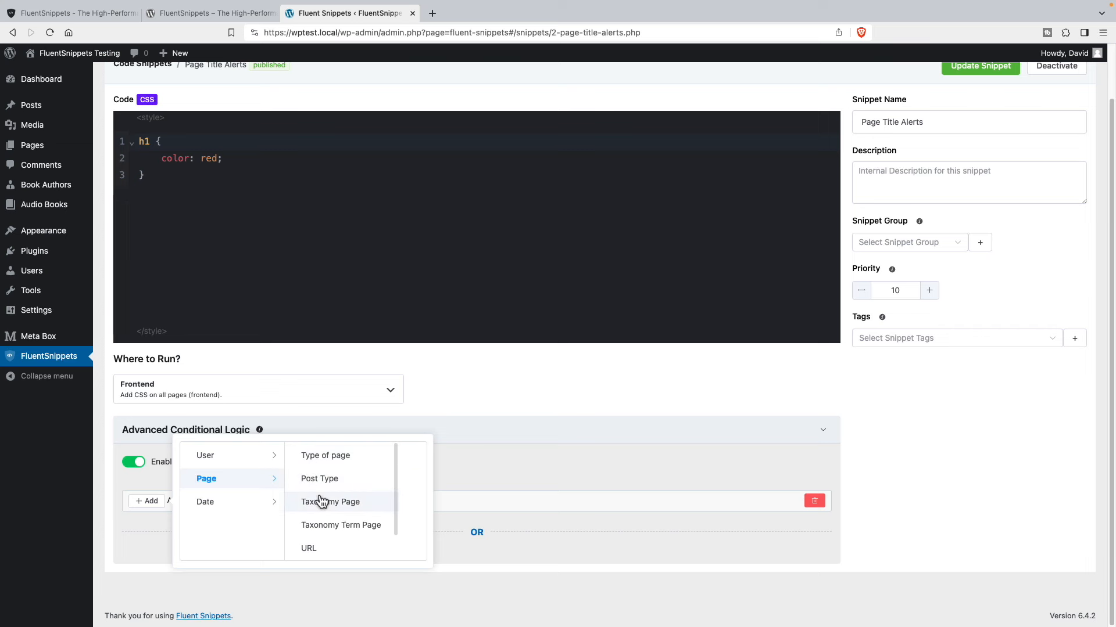
pyautogui.moveTo(338, 509)
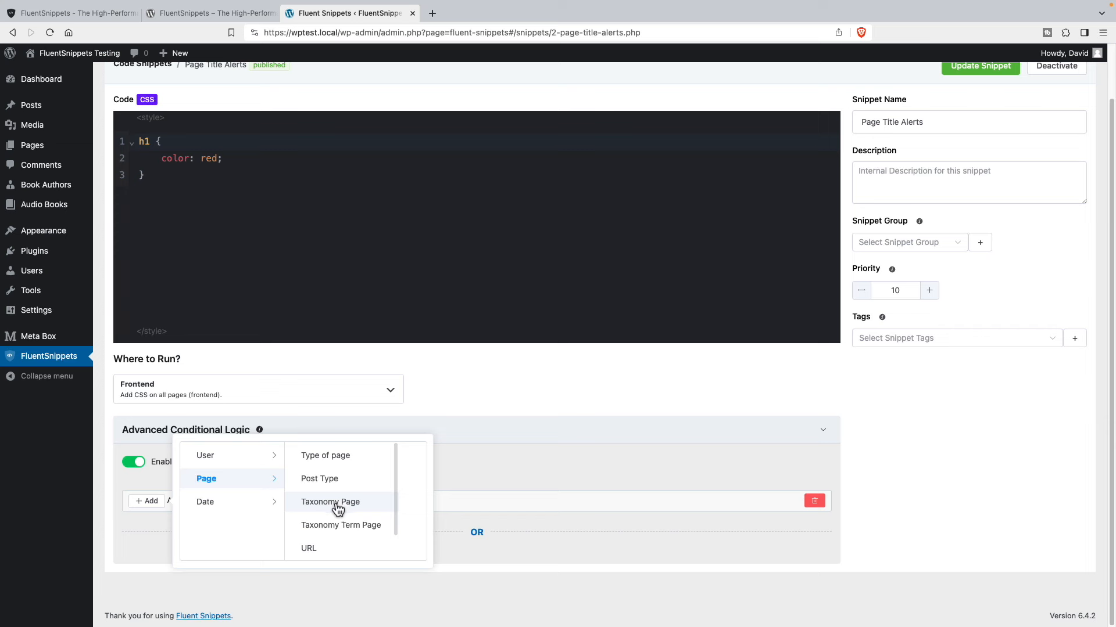
pyautogui.scroll(-3)
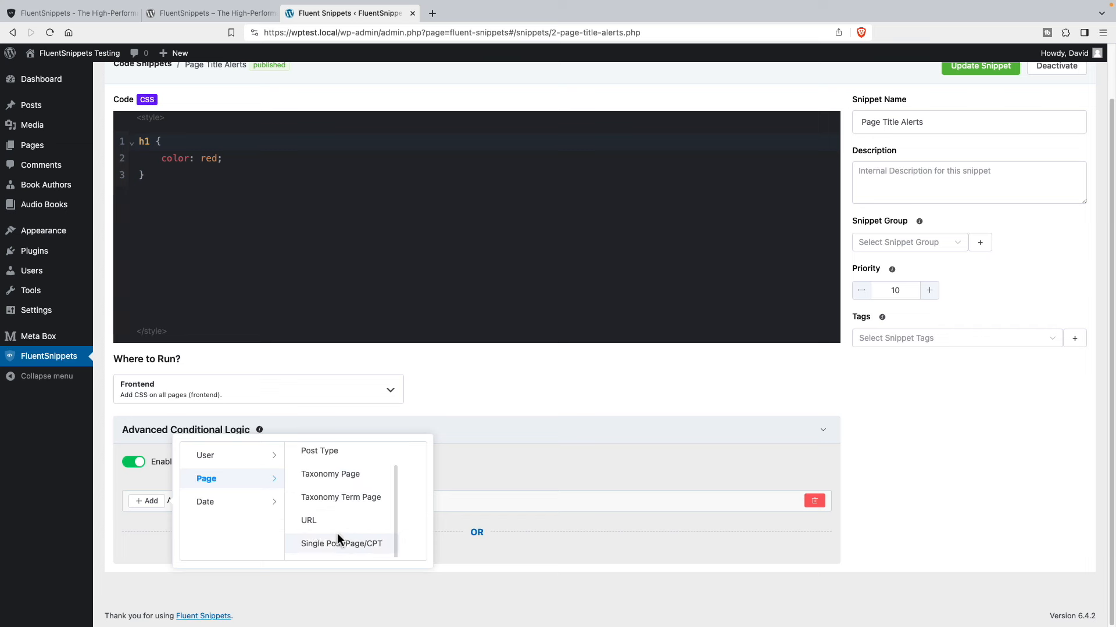
pyautogui.moveTo(341, 547)
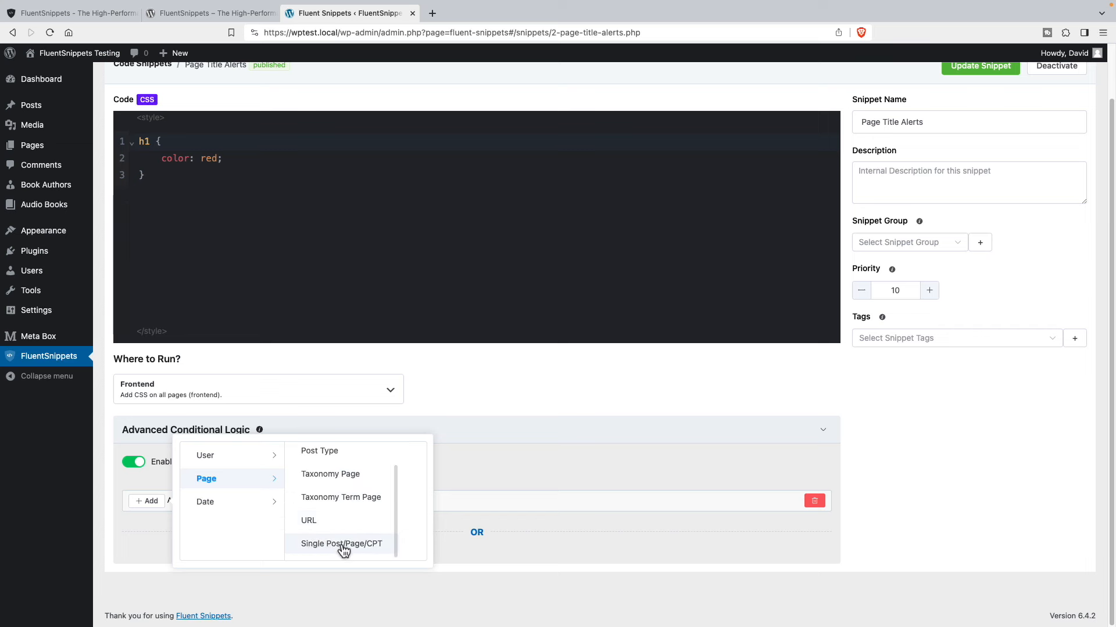
pyautogui.moveTo(379, 549)
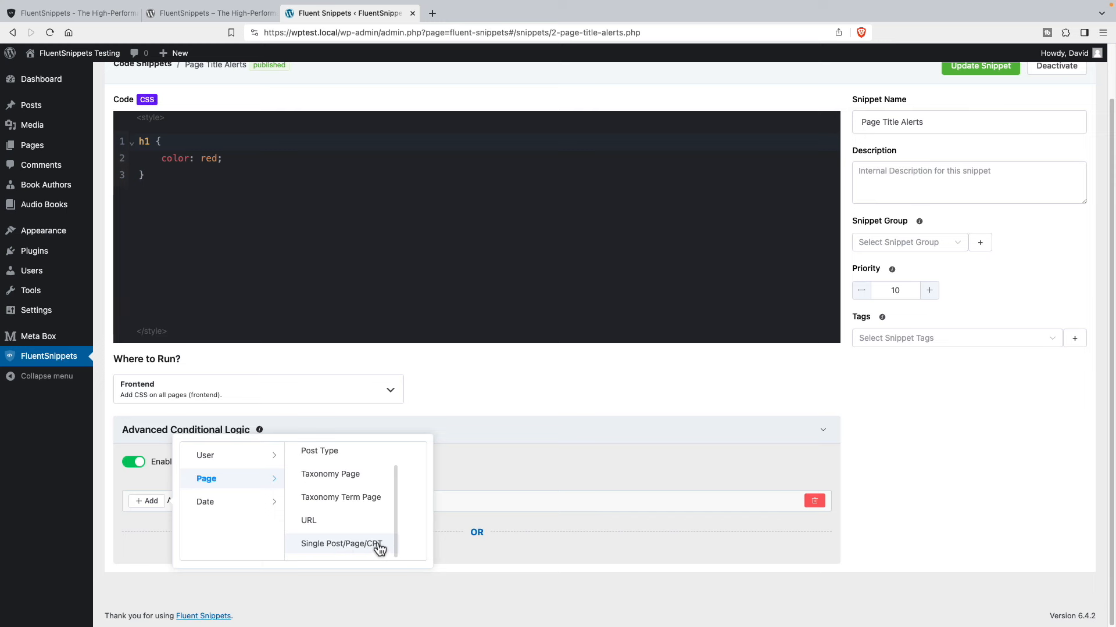
pyautogui.moveTo(206, 502)
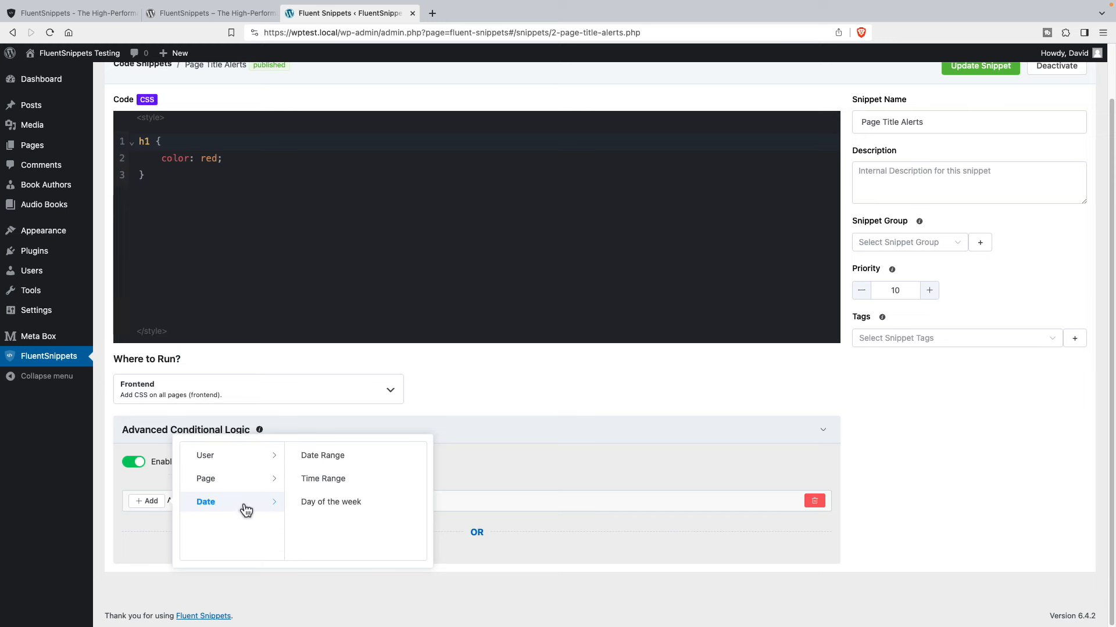
pyautogui.moveTo(328, 467)
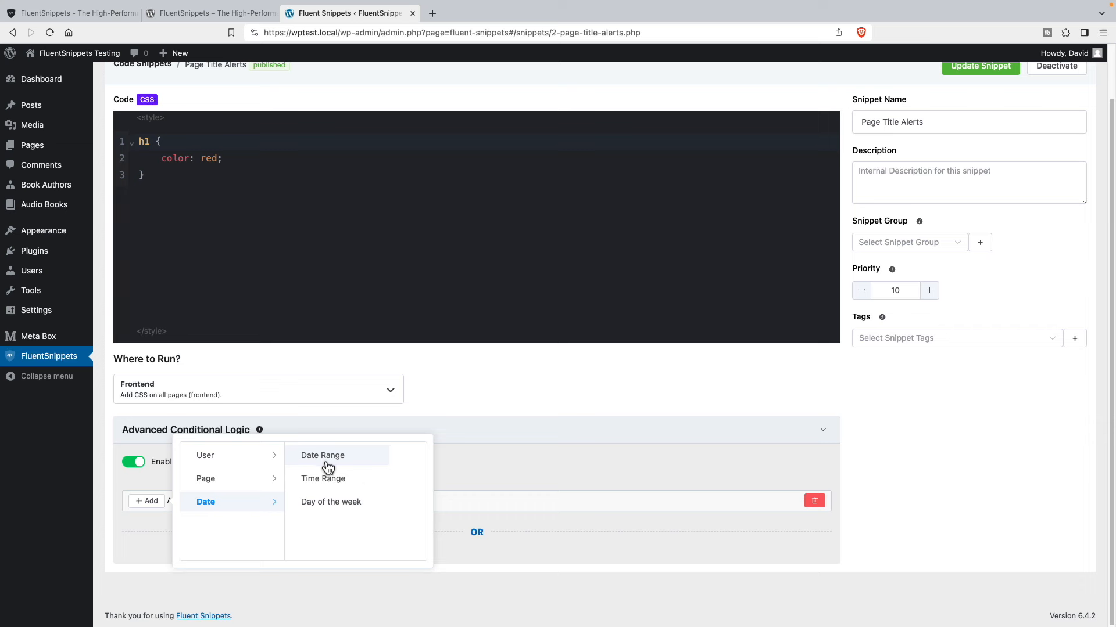
pyautogui.moveTo(306, 507)
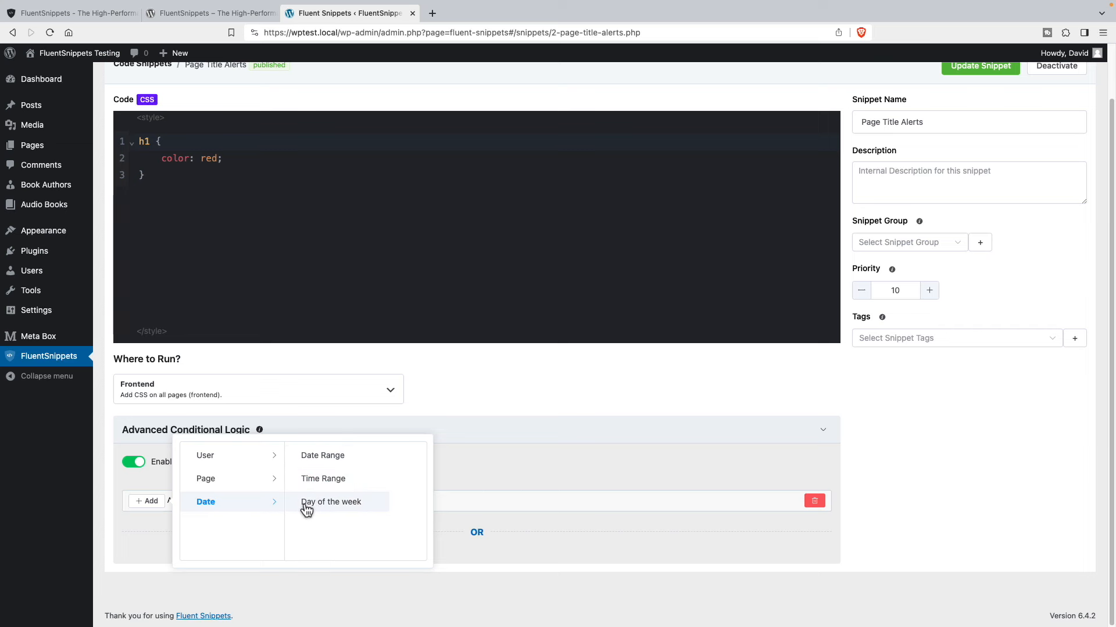
pyautogui.moveTo(355, 510)
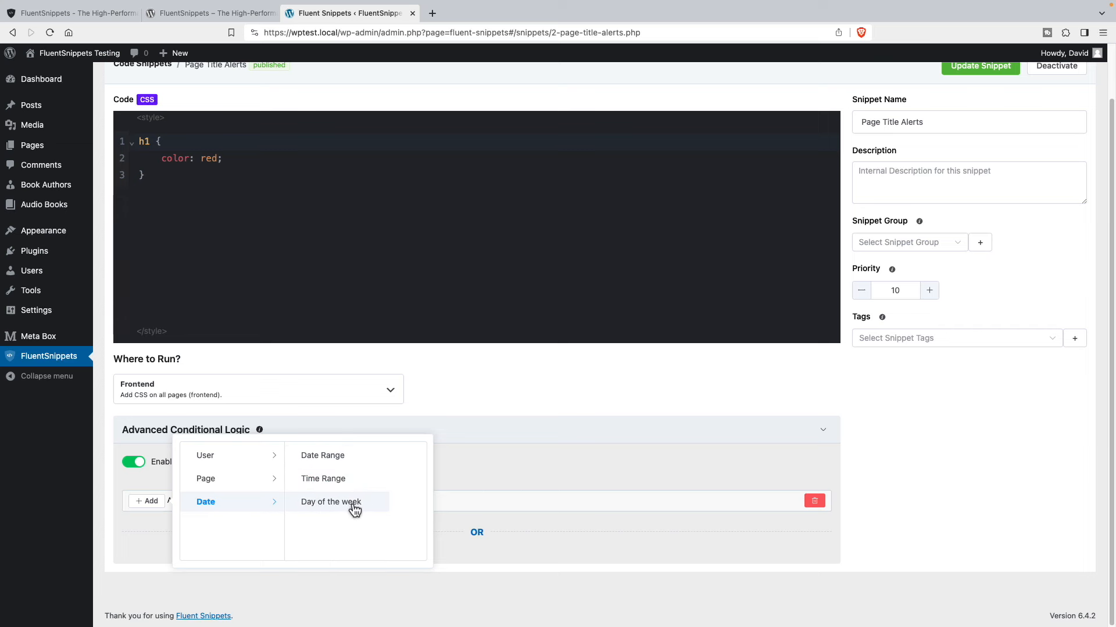
pyautogui.moveTo(206, 478)
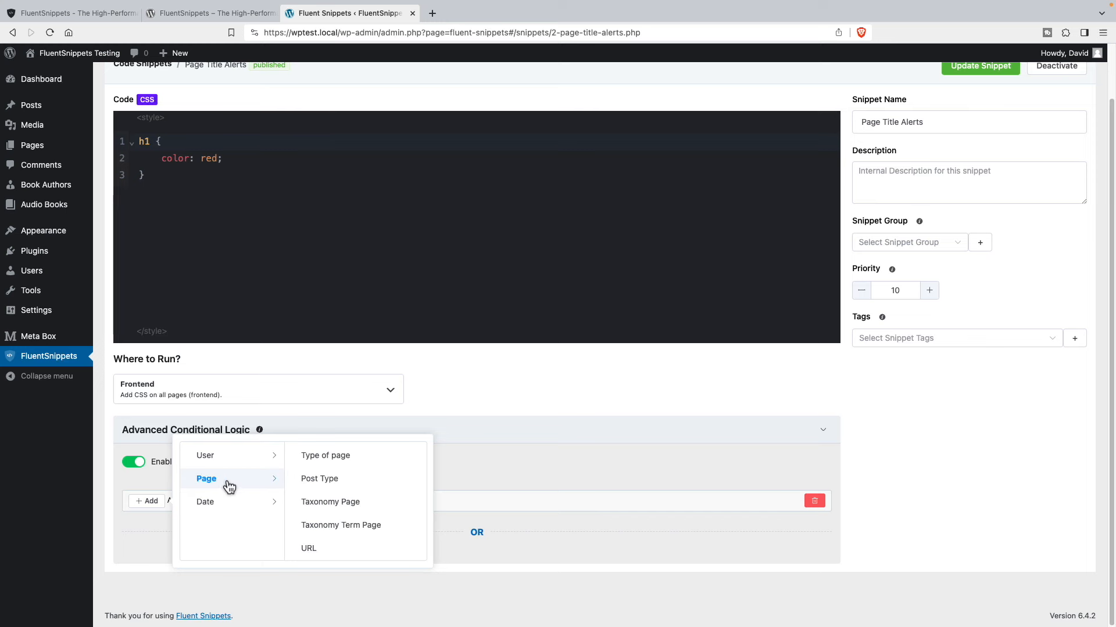
pyautogui.scroll(-3)
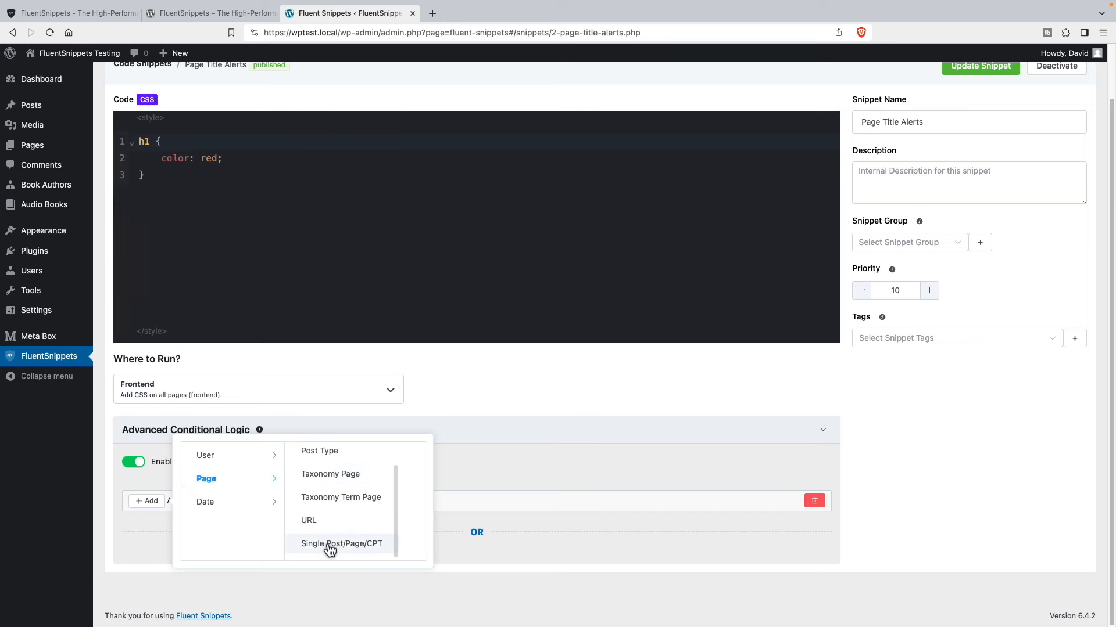
pyautogui.click(340, 544)
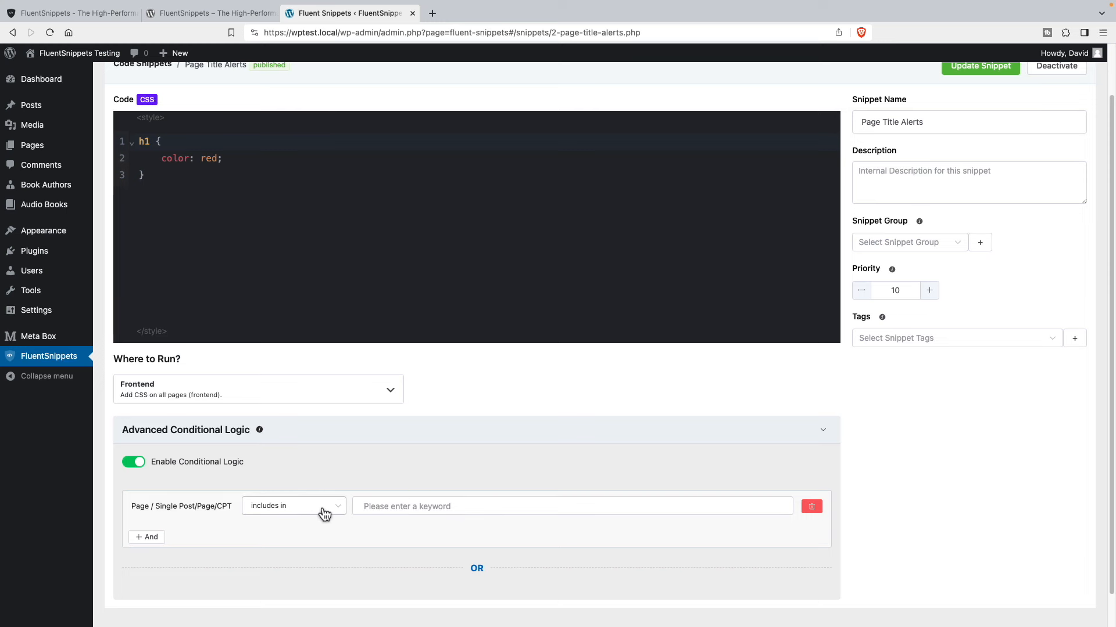
# Step: Pick Sample Page as the condition's target and update the snippet
pyautogui.click(569, 505)
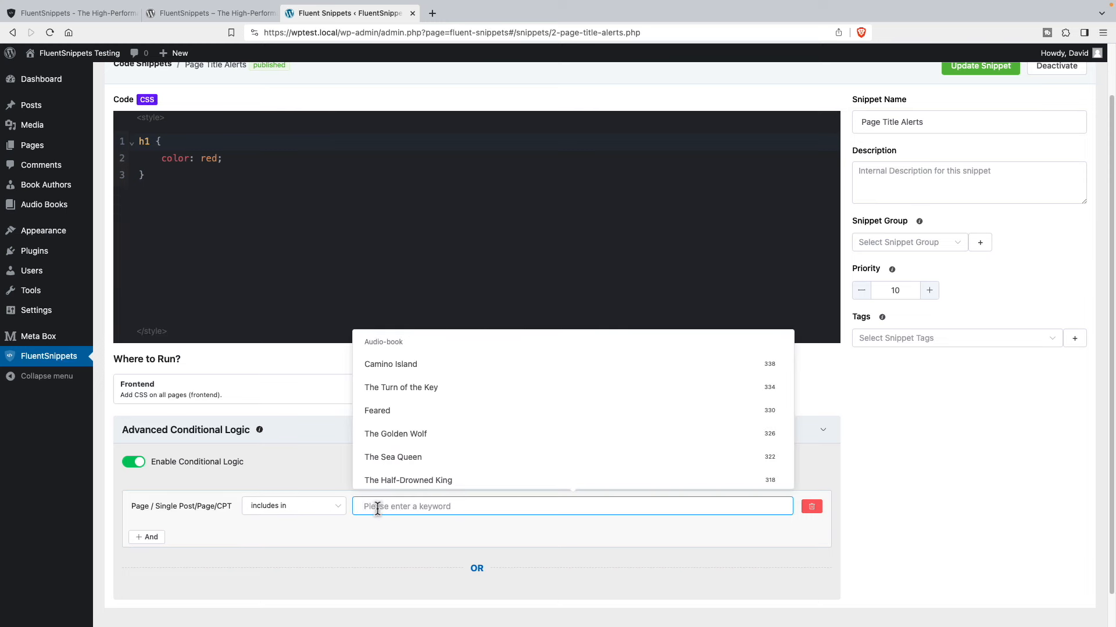
pyautogui.write('samp')
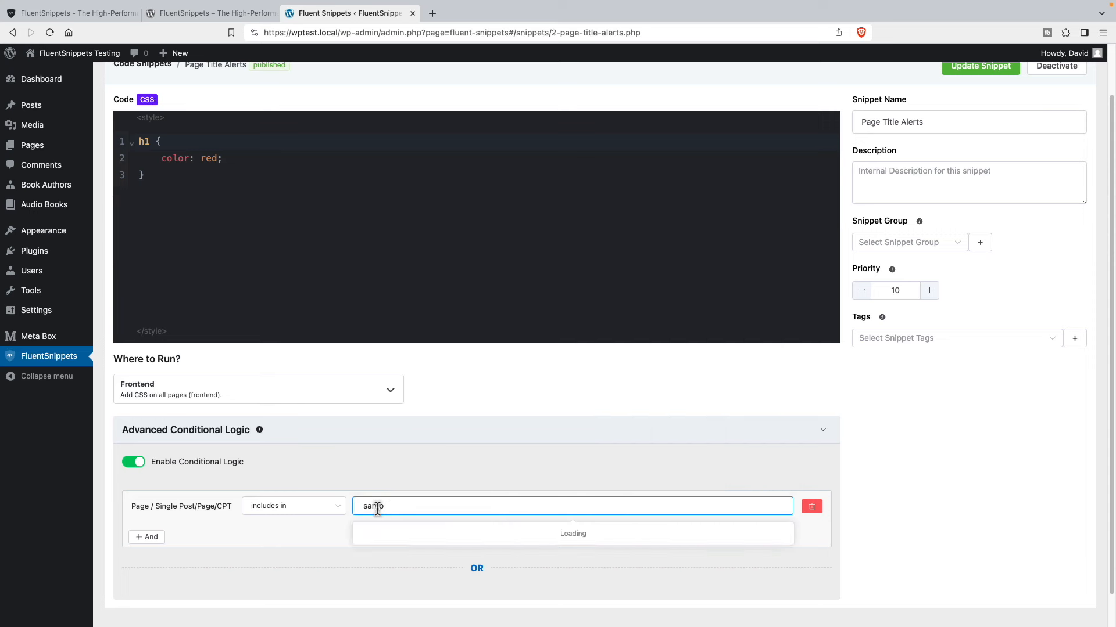
pyautogui.click(573, 533)
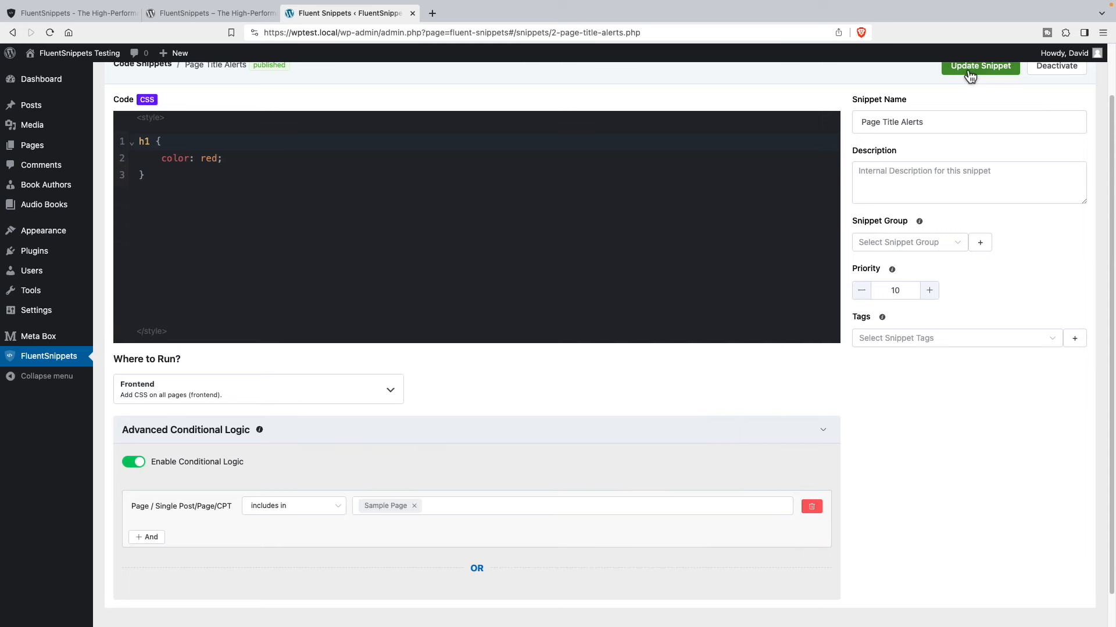
pyautogui.click(978, 65)
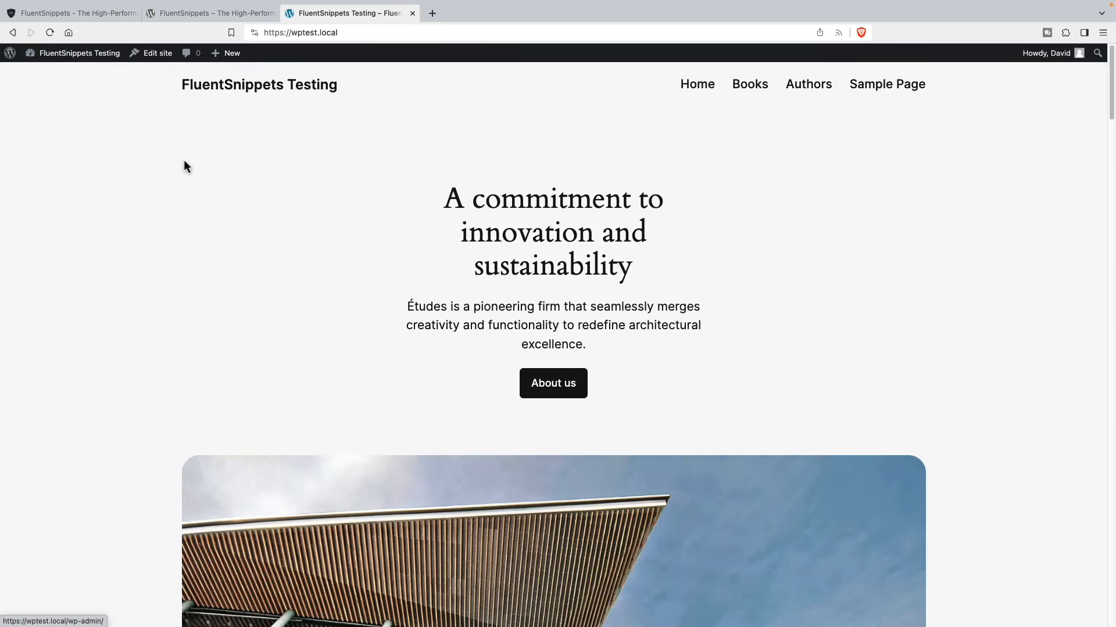
pyautogui.moveTo(544, 201)
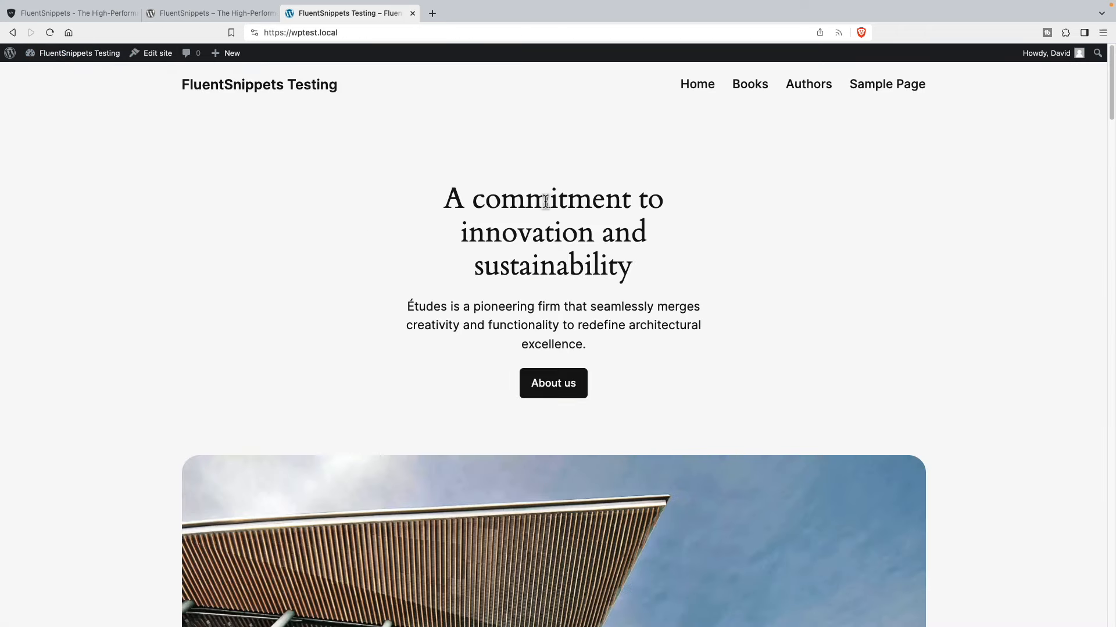
# Step: View the Sample Page to confirm its heading shows red
pyautogui.click(887, 84)
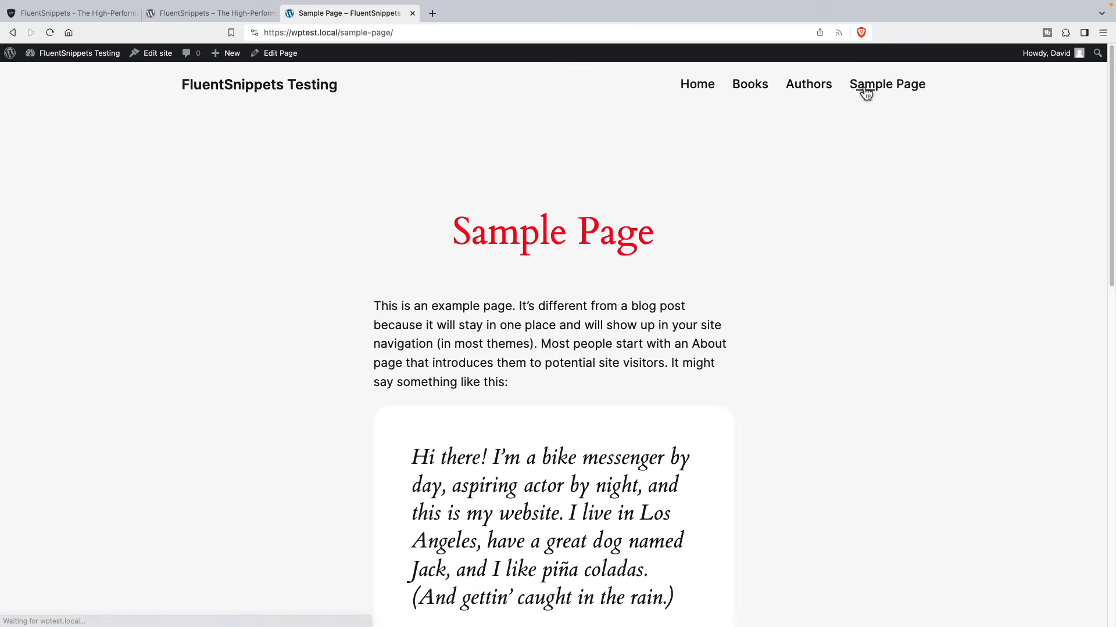
pyautogui.moveTo(717, 141)
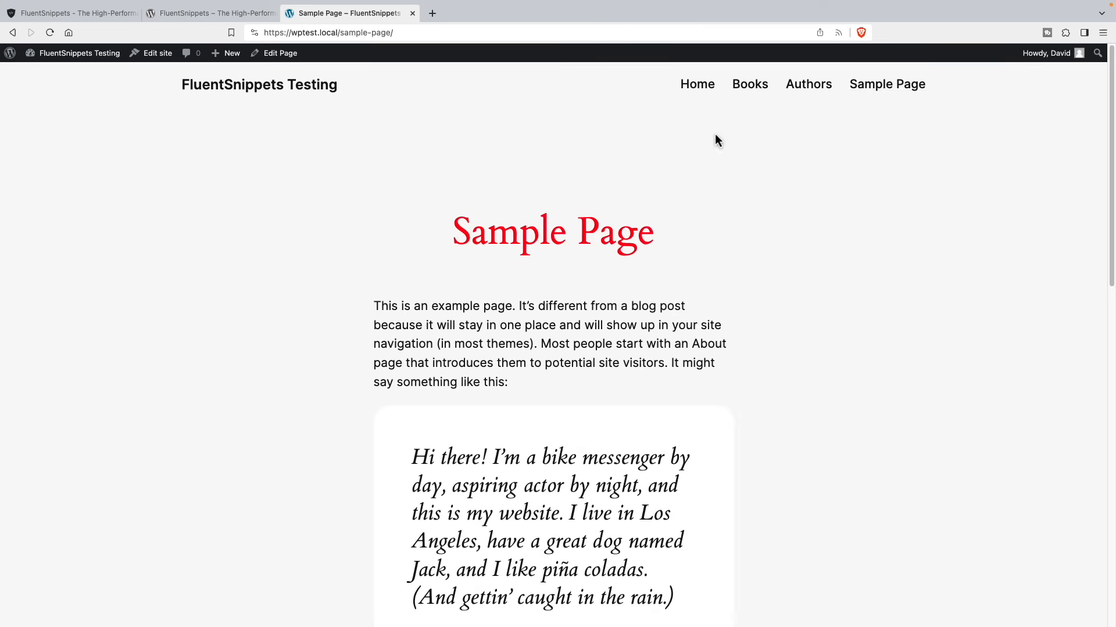
pyautogui.moveTo(77, 52)
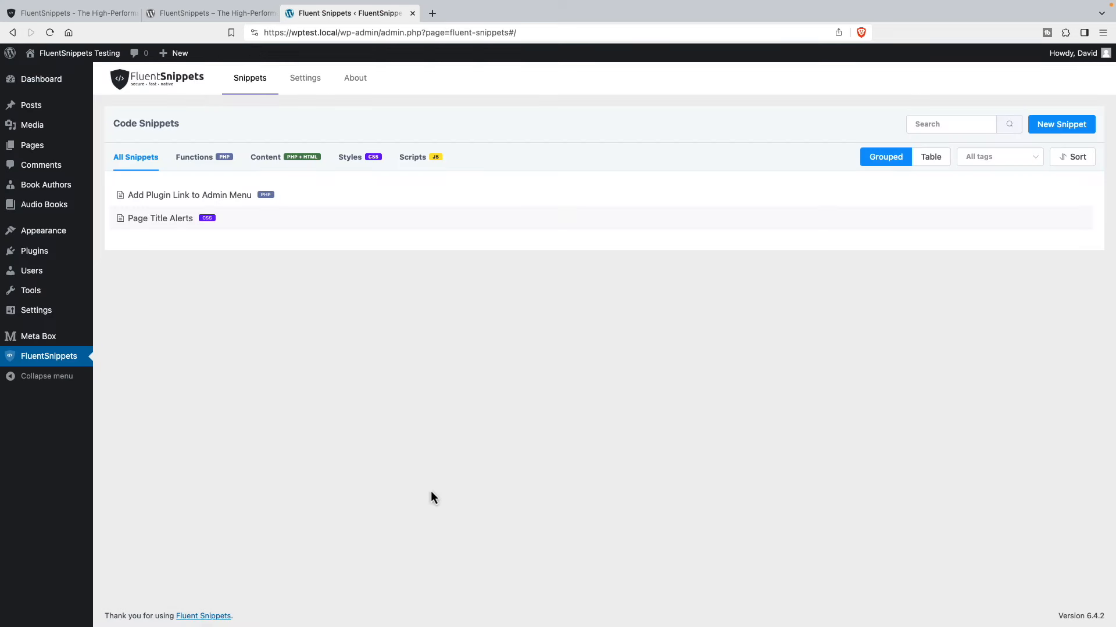
pyautogui.moveTo(416, 219)
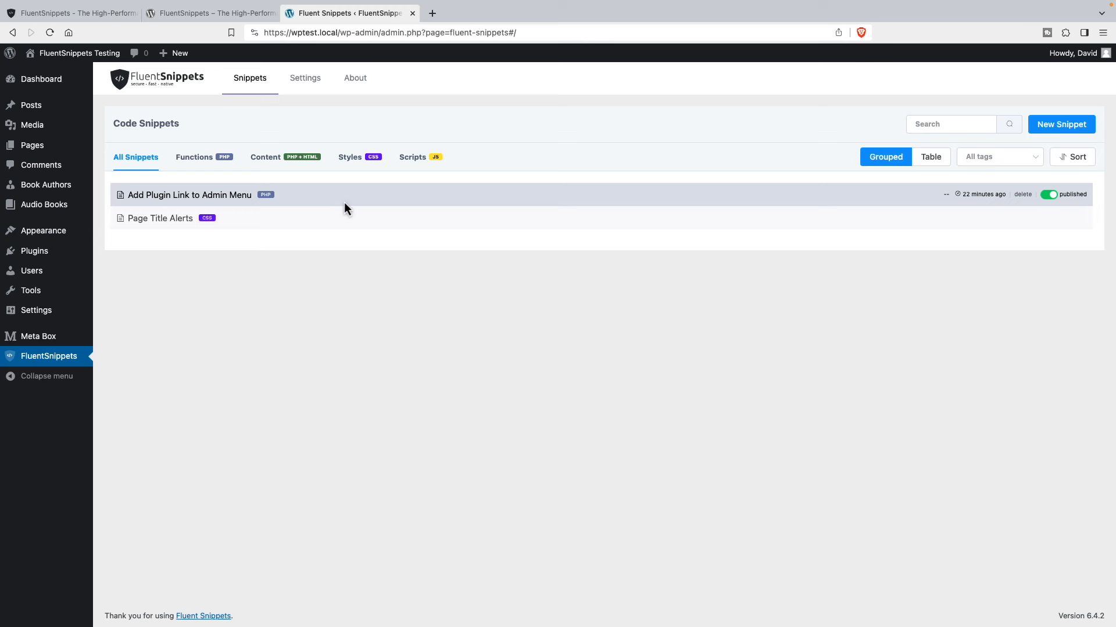
pyautogui.moveTo(348, 240)
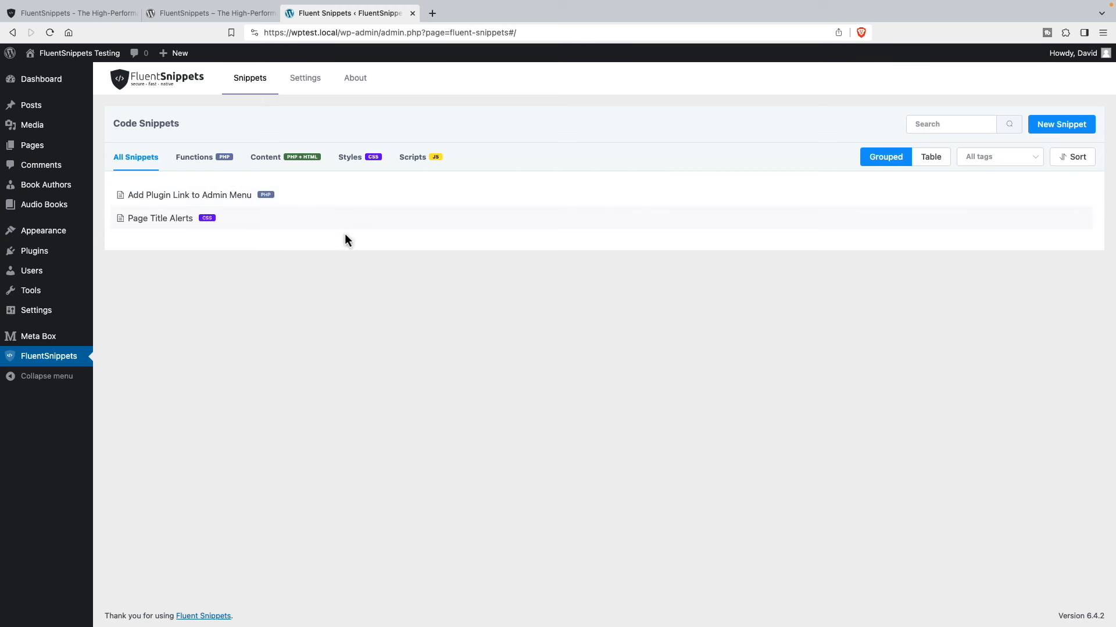
pyautogui.moveTo(279, 298)
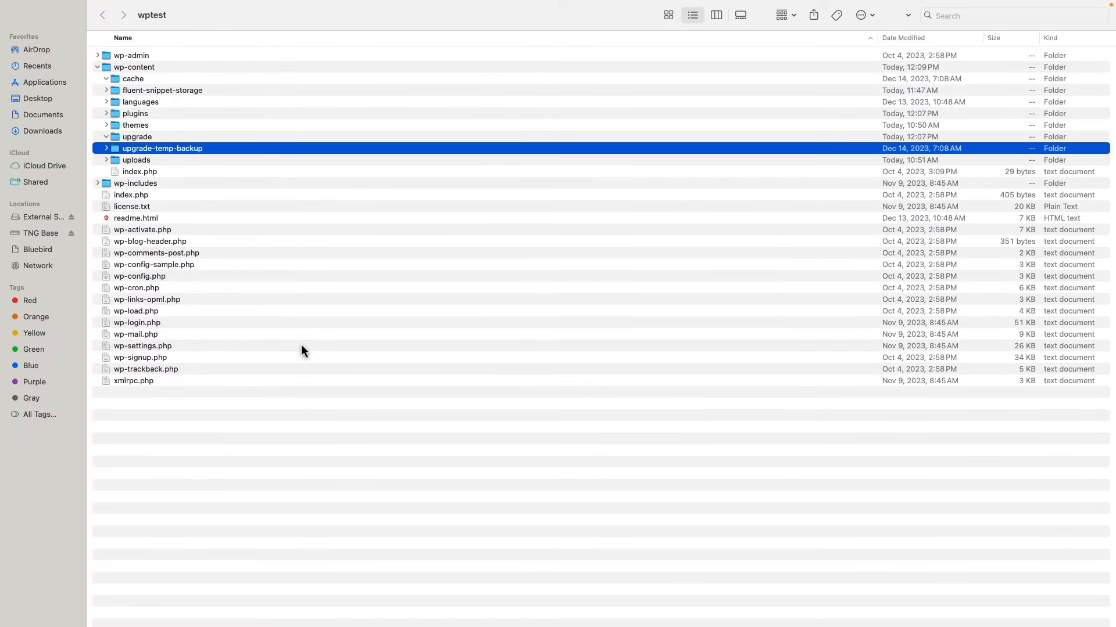
pyautogui.moveTo(208, 132)
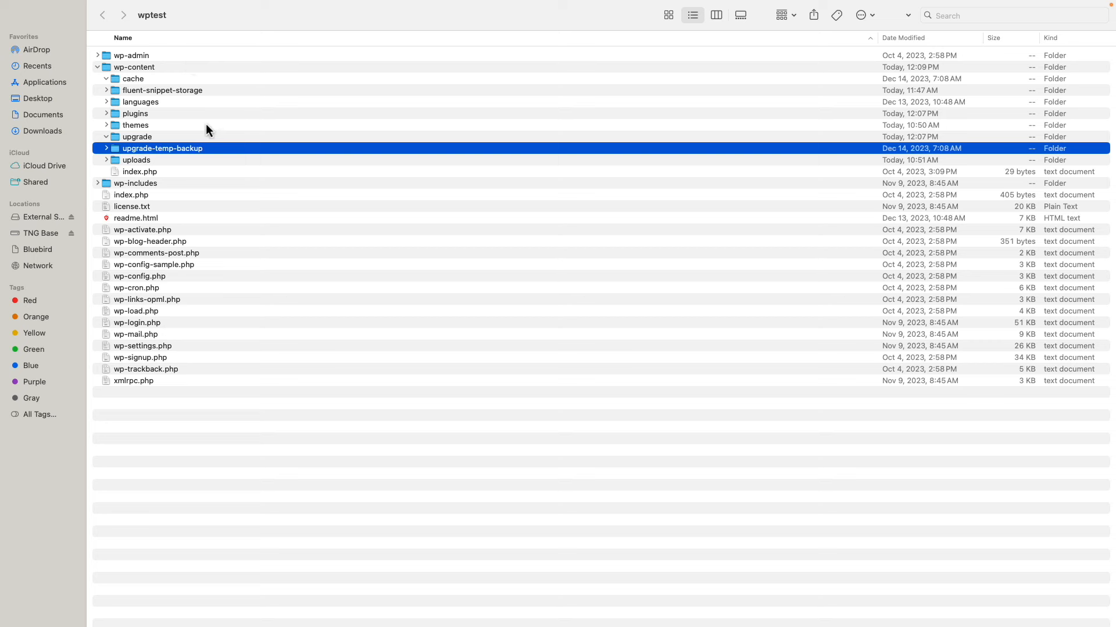
pyautogui.moveTo(144, 76)
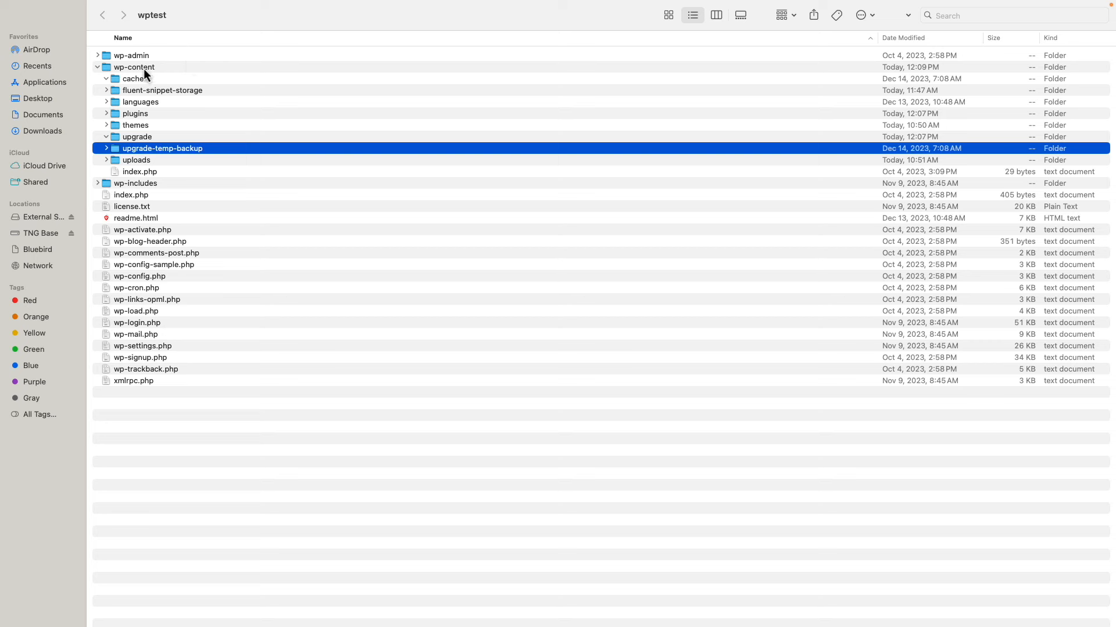
pyautogui.moveTo(119, 98)
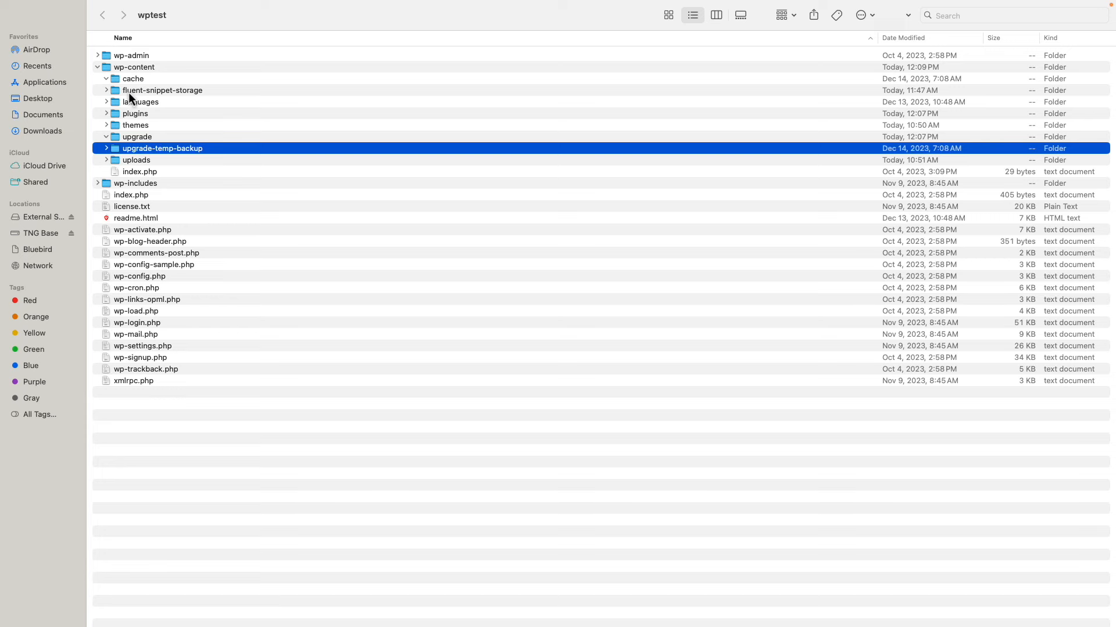
pyautogui.moveTo(186, 100)
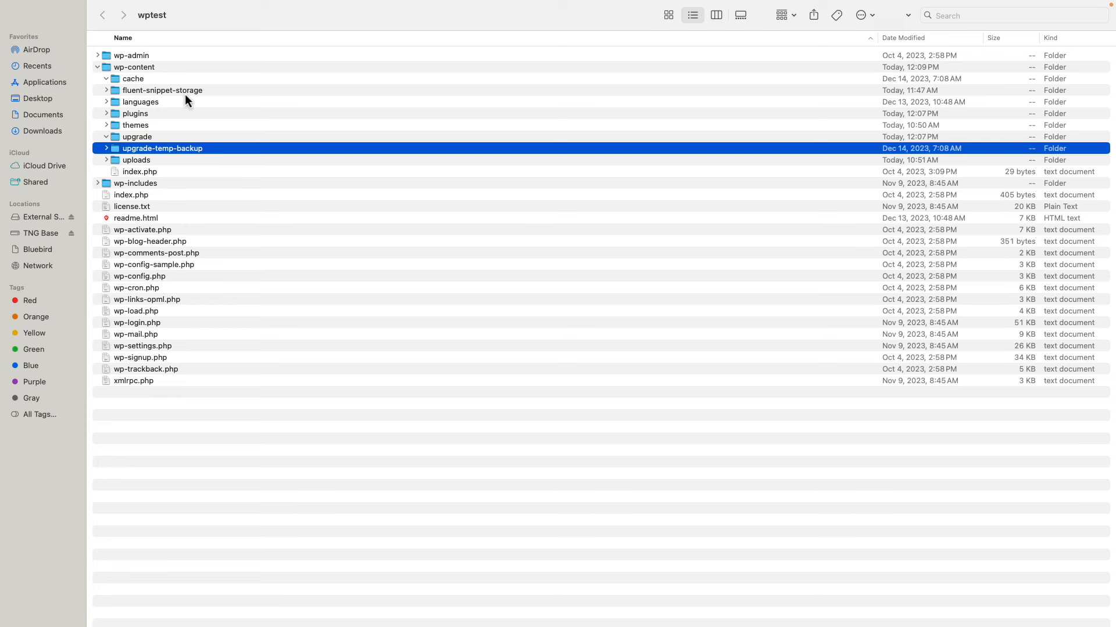
# Step: Expand fluent-snippet-storage and select 2-page-title-alerts.php
pyautogui.click(106, 91)
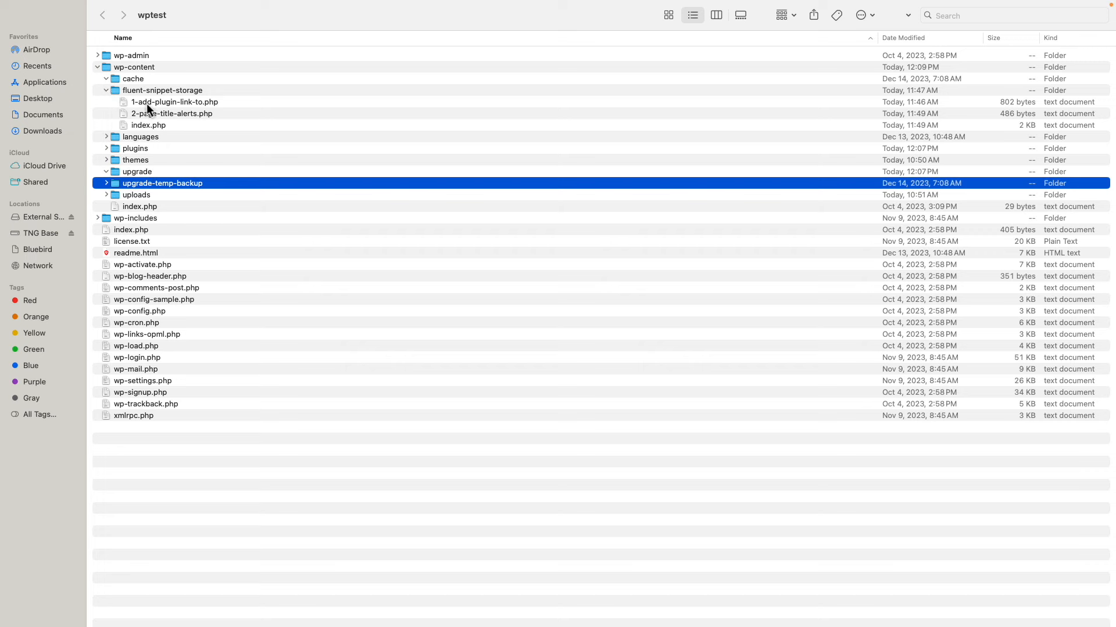
pyautogui.click(171, 113)
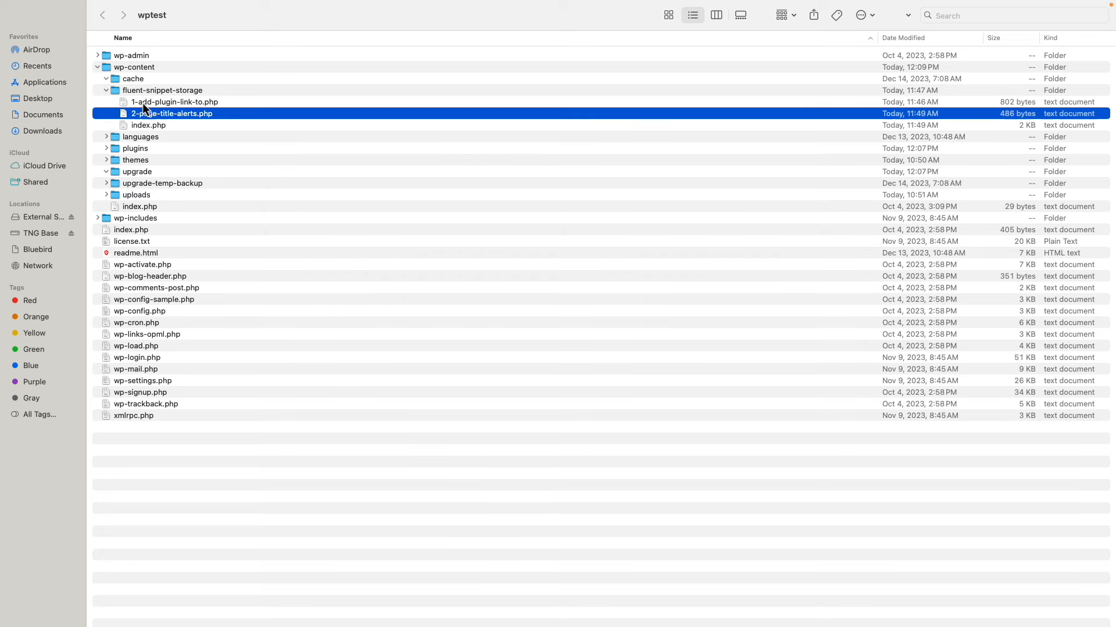
pyautogui.moveTo(144, 97)
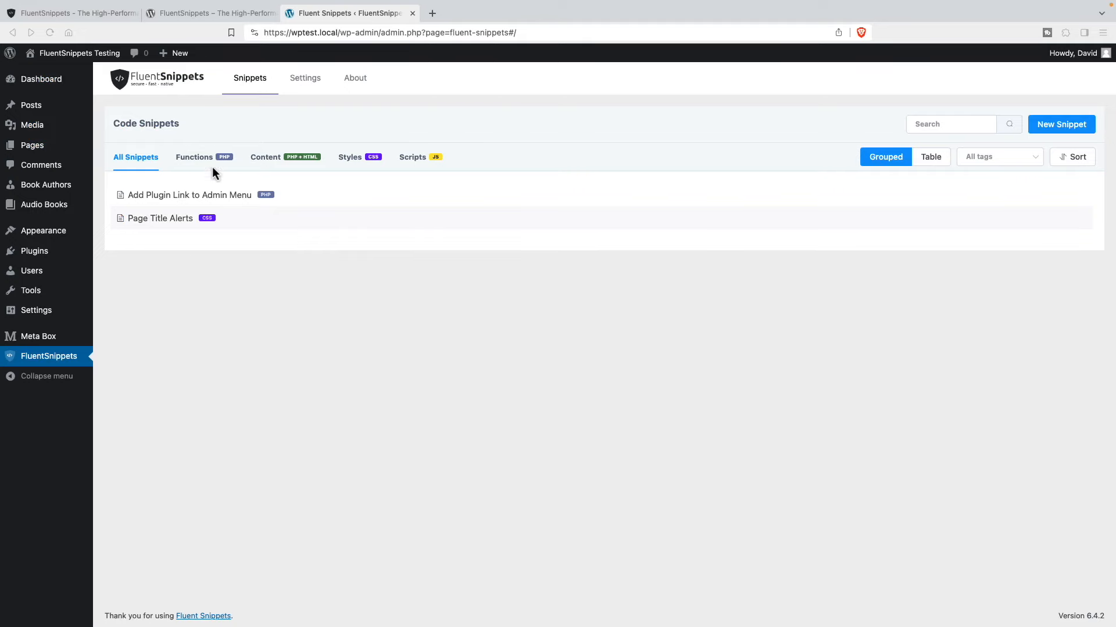
# Step: Enable Standalone Mode from the FluentSnippets Settings so snippets run without the plugin
pyautogui.click(304, 78)
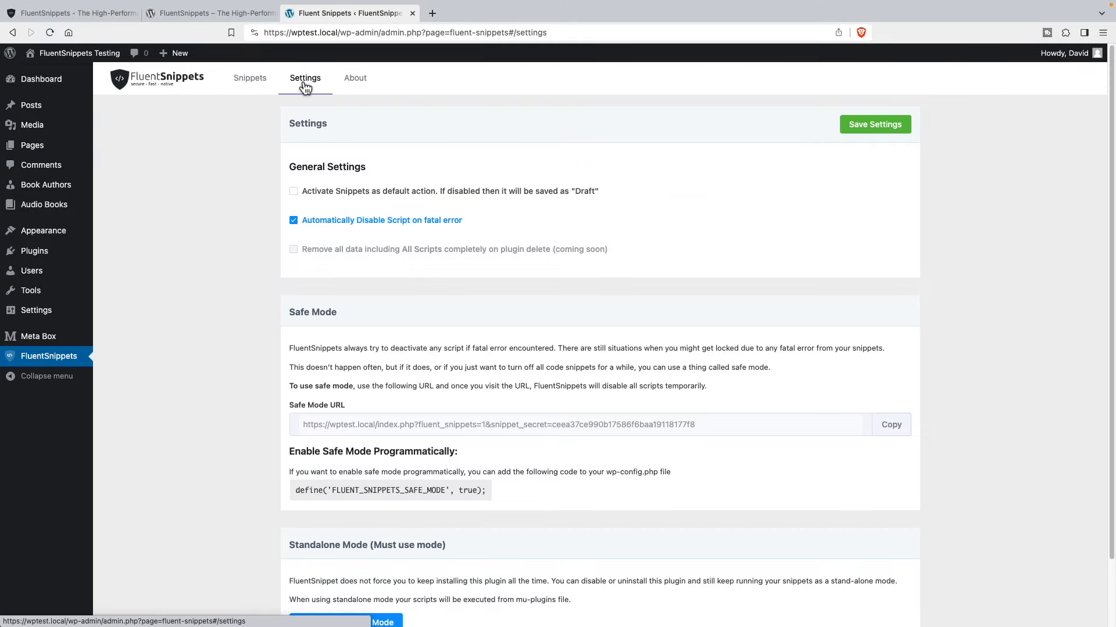
pyautogui.scroll(-3)
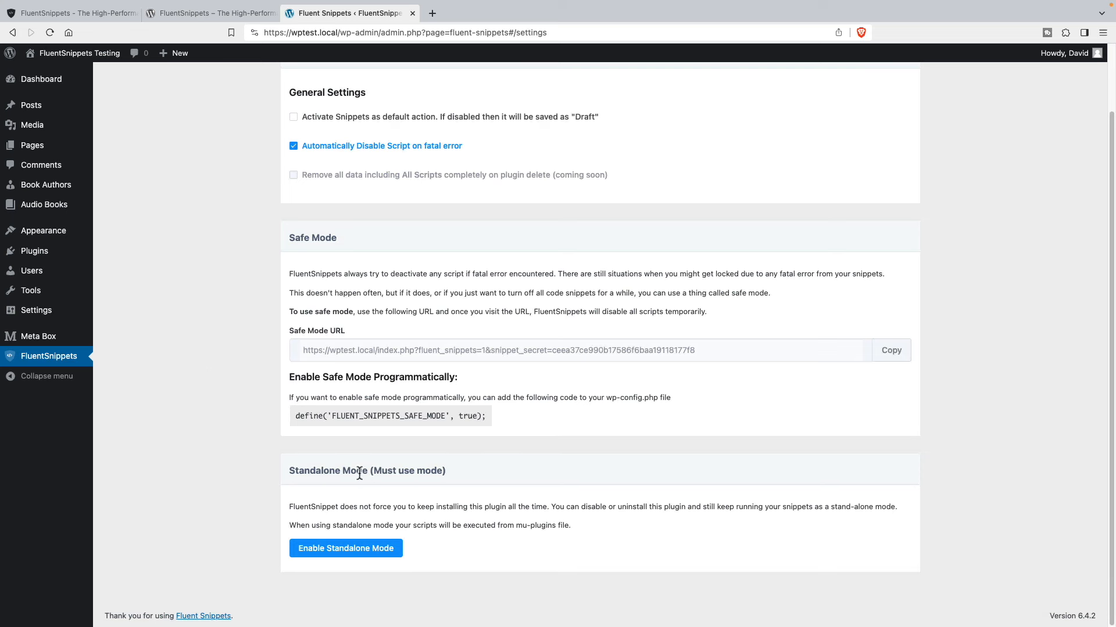
pyautogui.moveTo(344, 470)
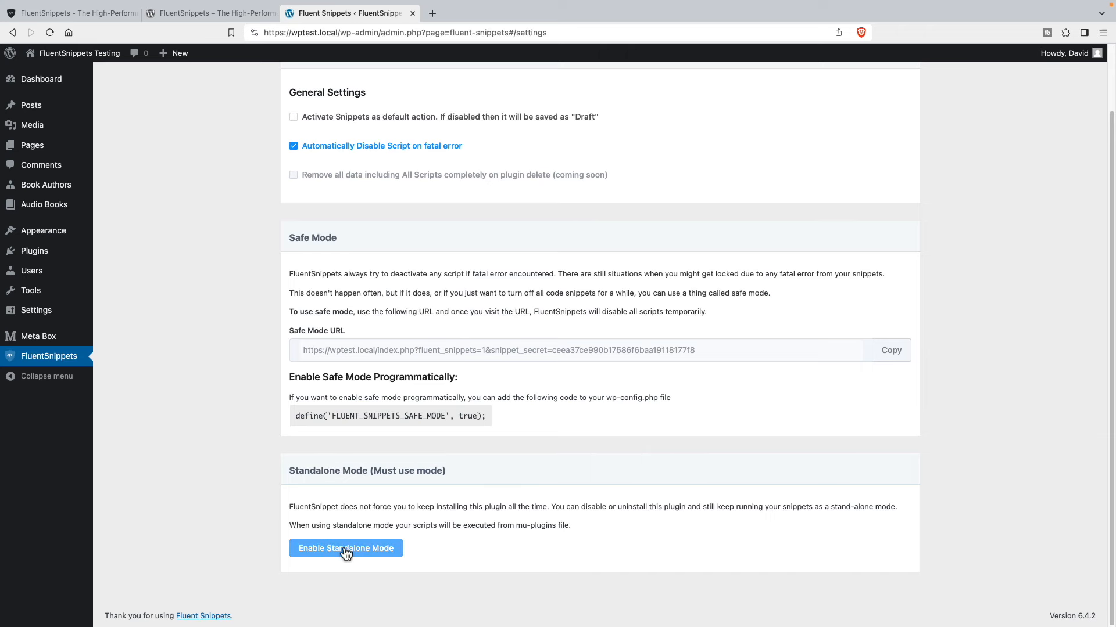
pyautogui.click(345, 548)
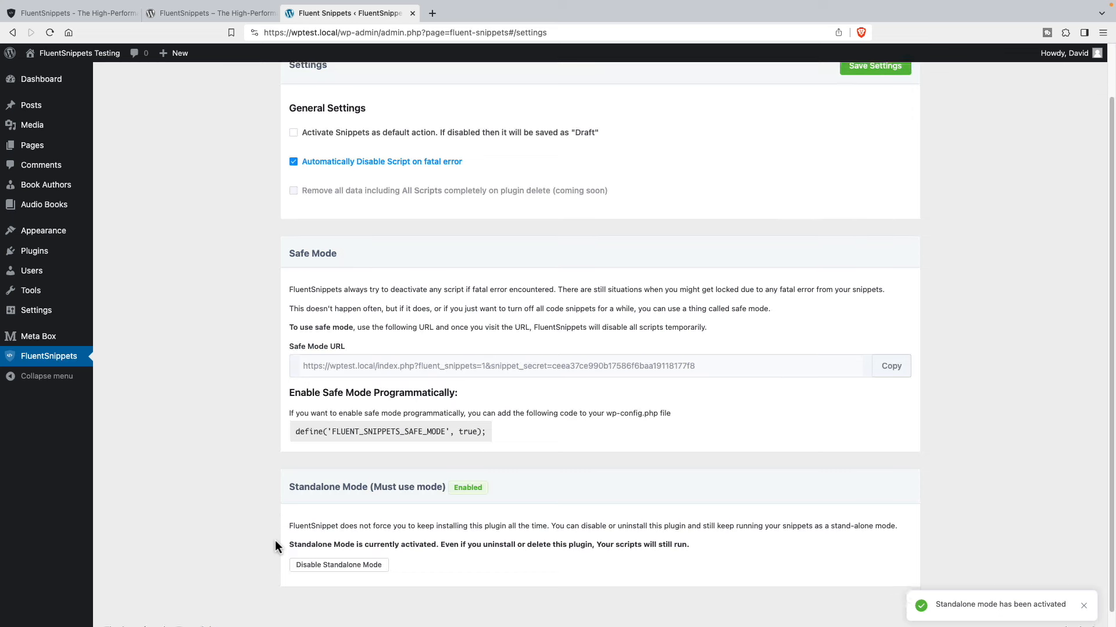
pyautogui.scroll(-3)
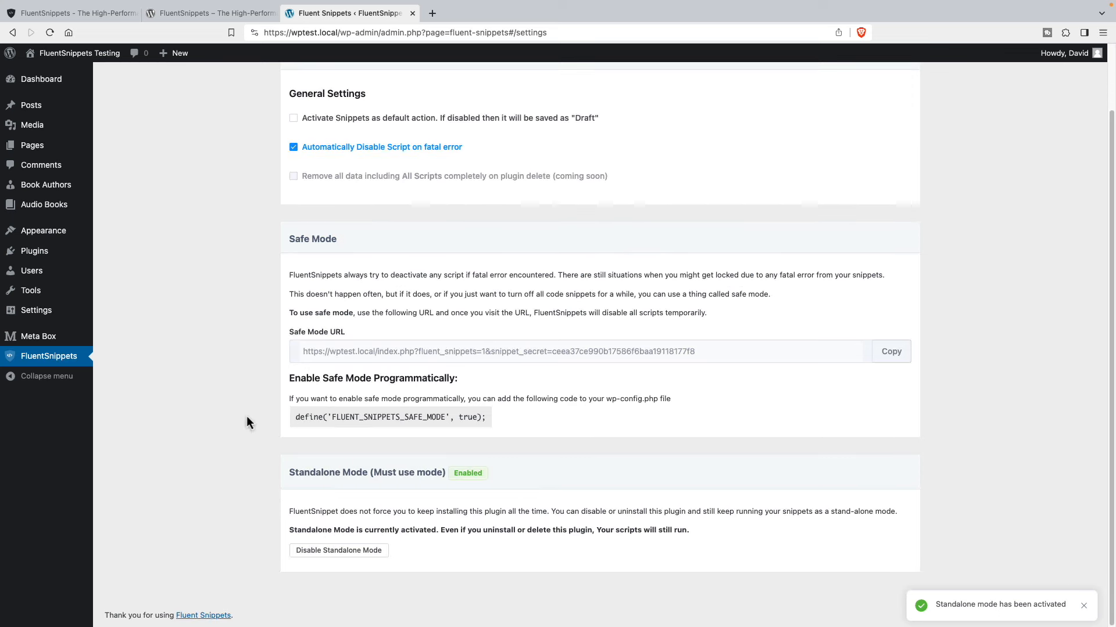
# Step: Filter the Plugins screen to Must-Use, listing only fluent-snippets-mu.php
pyautogui.click(34, 251)
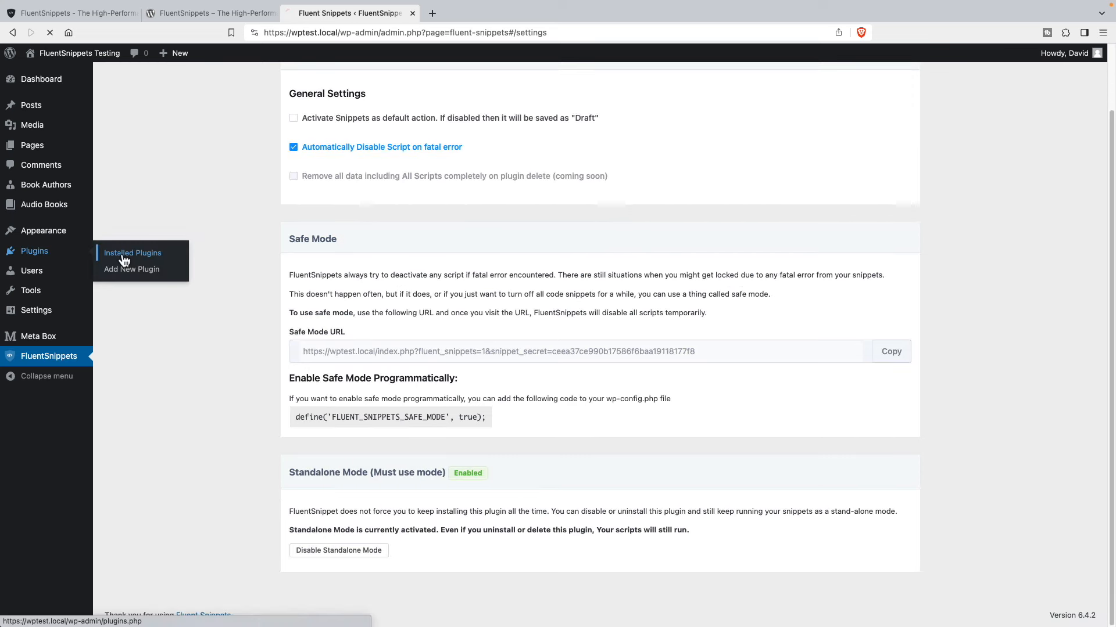
pyautogui.click(133, 252)
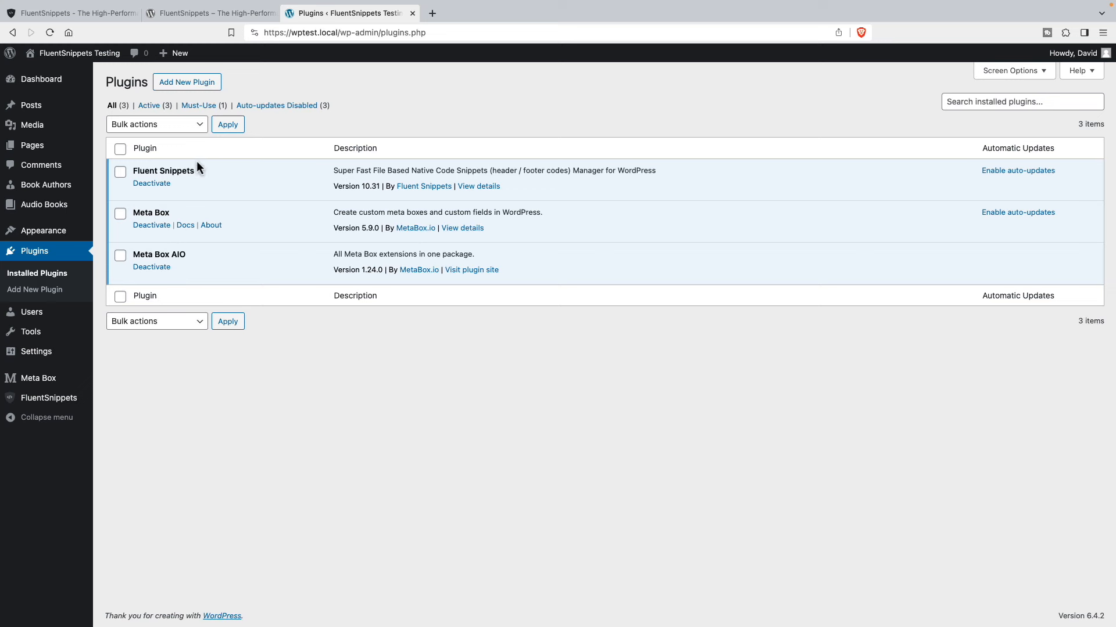
pyautogui.moveTo(199, 105)
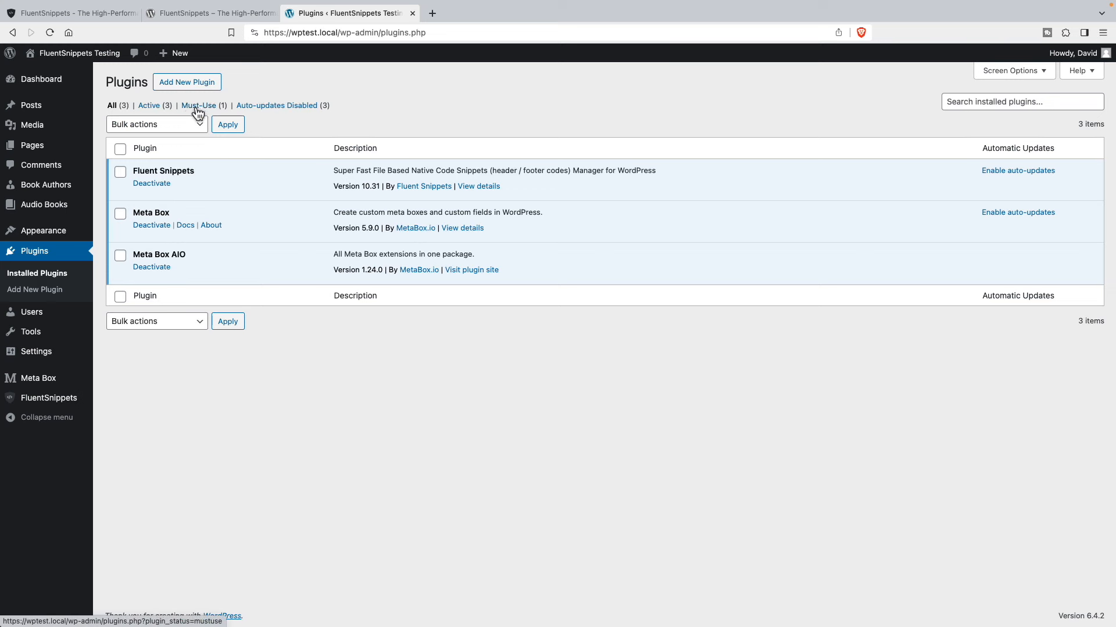
pyautogui.click(200, 105)
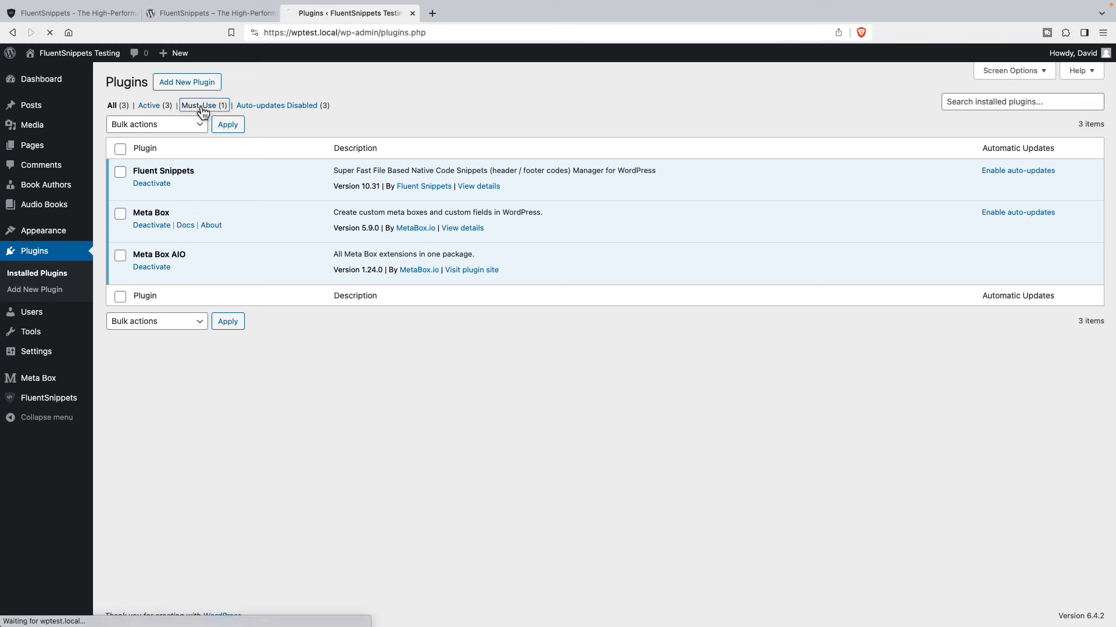
pyautogui.click(200, 106)
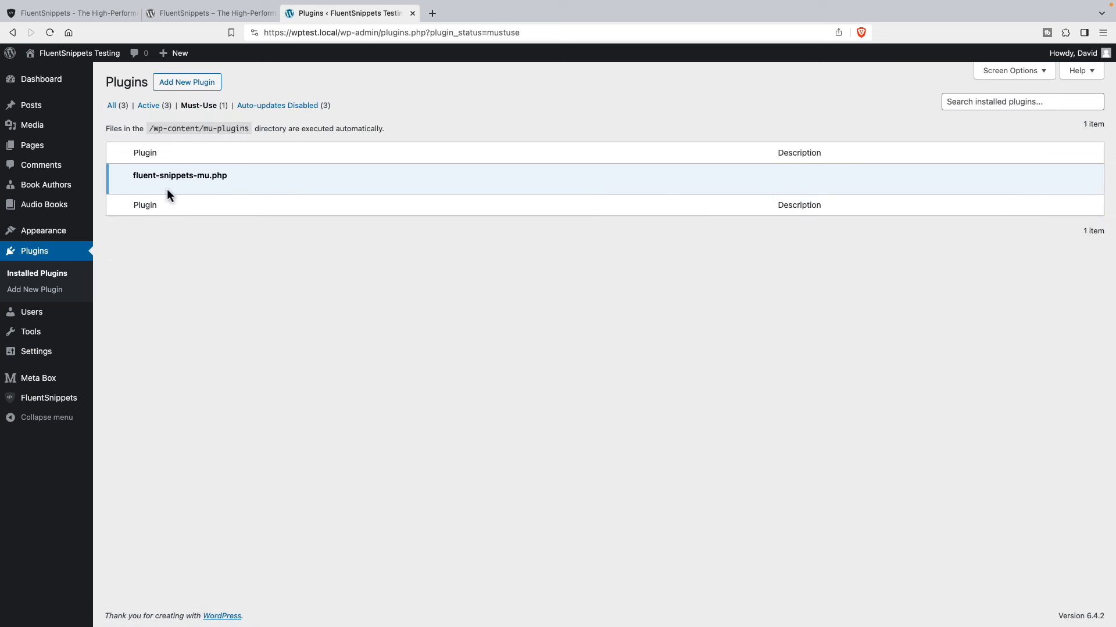
pyautogui.moveTo(142, 193)
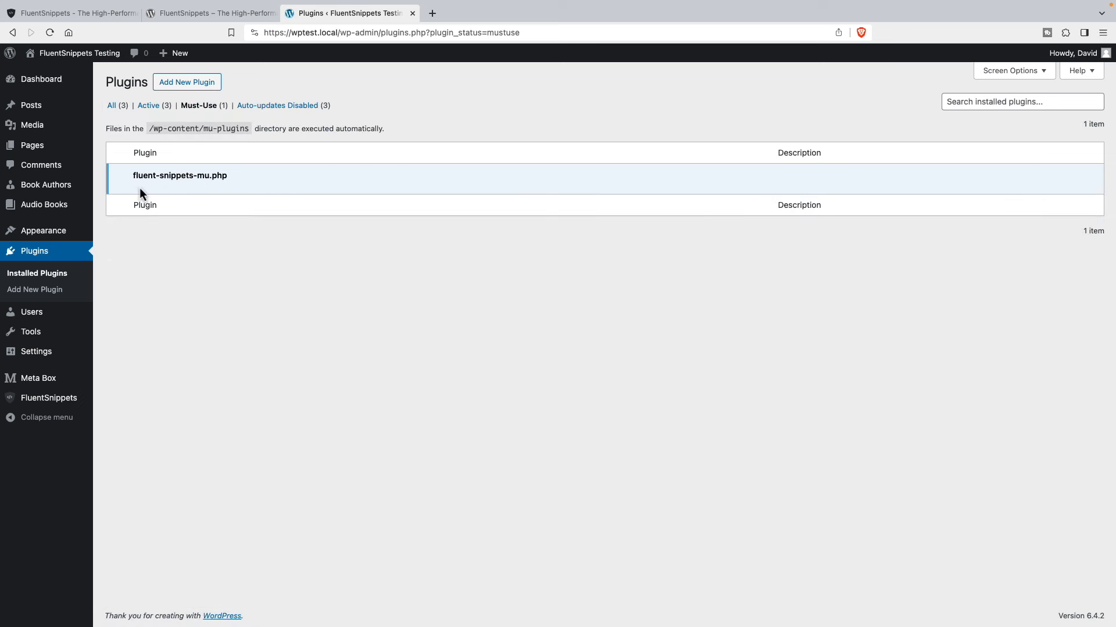
pyautogui.moveTo(177, 191)
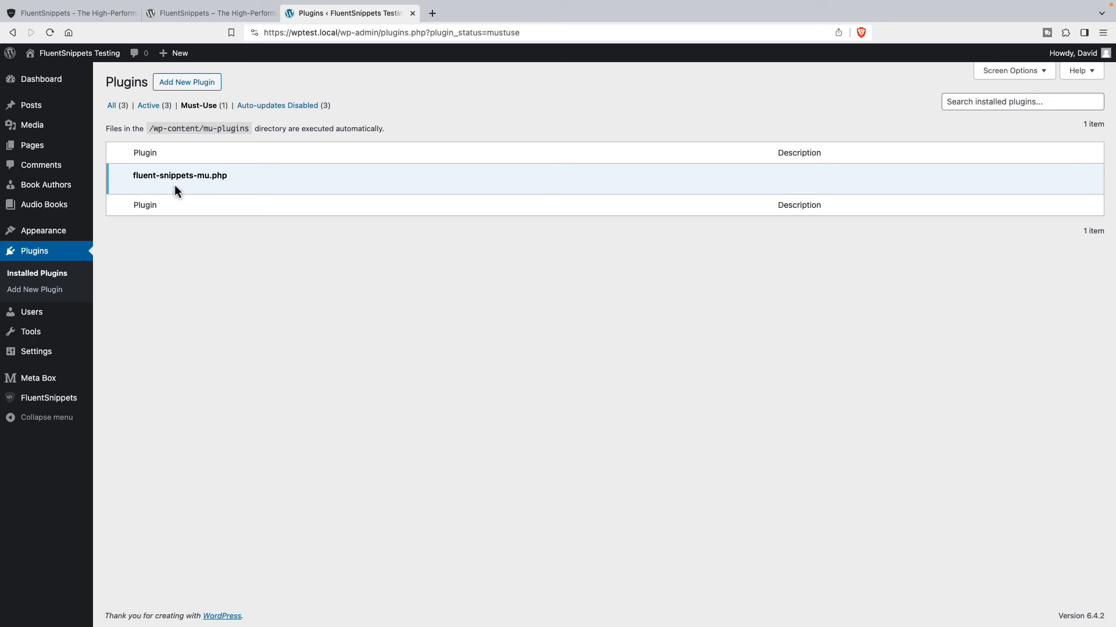
pyautogui.moveTo(147, 177)
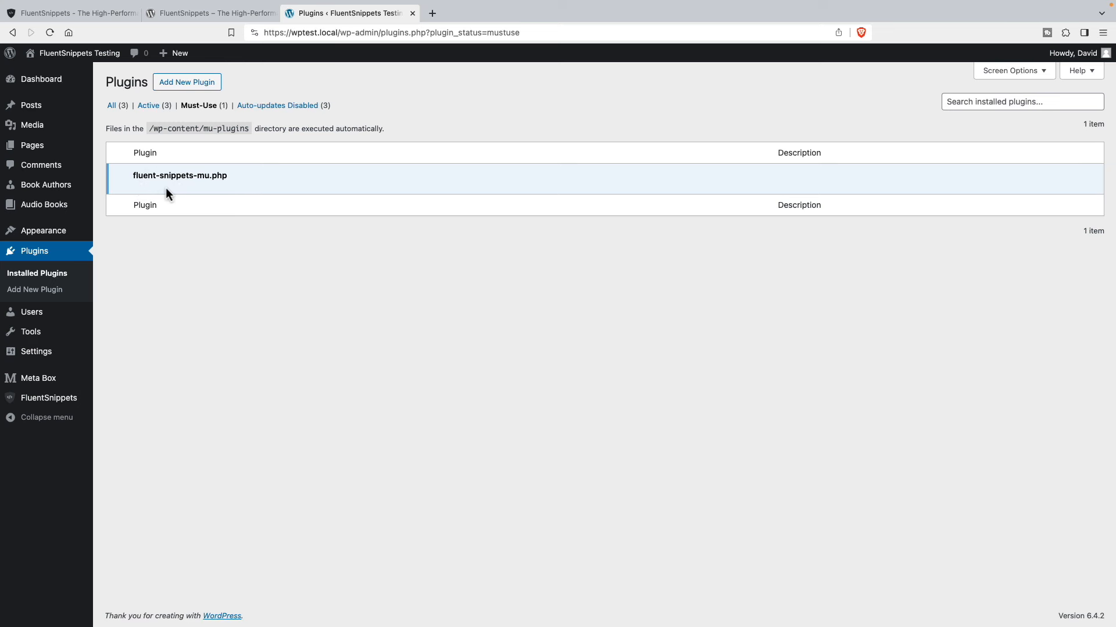
pyautogui.moveTo(156, 192)
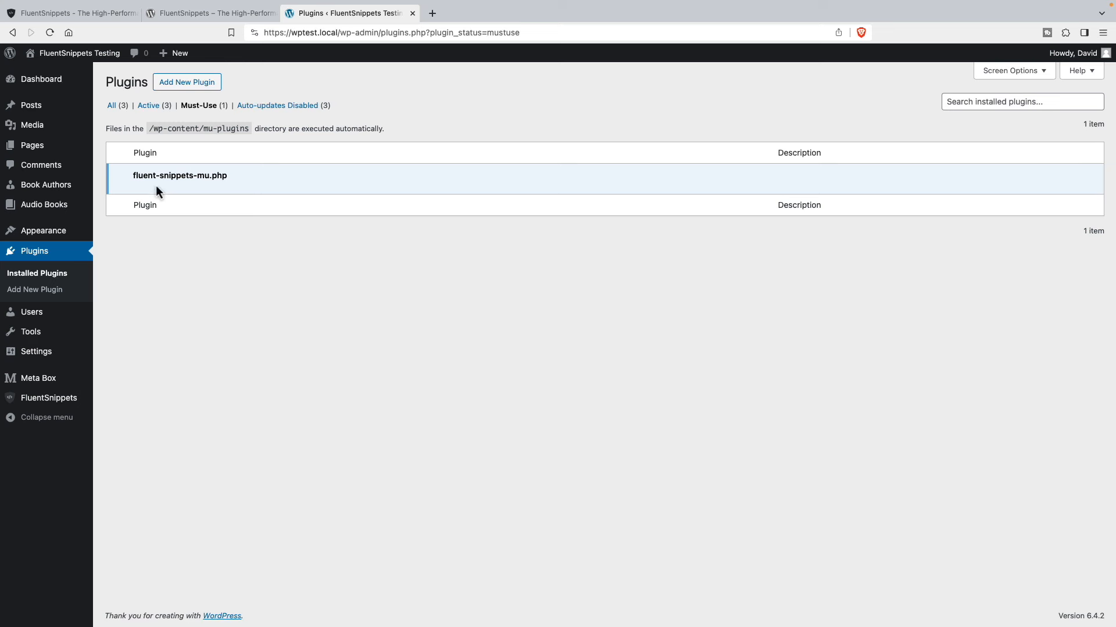
pyautogui.moveTo(167, 172)
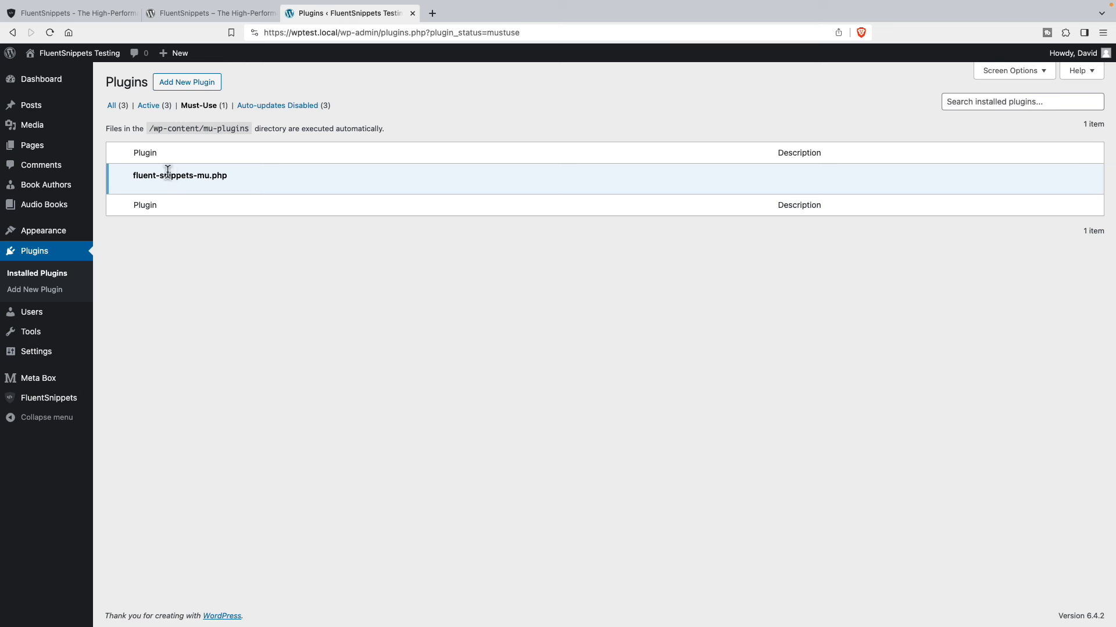
pyautogui.moveTo(178, 196)
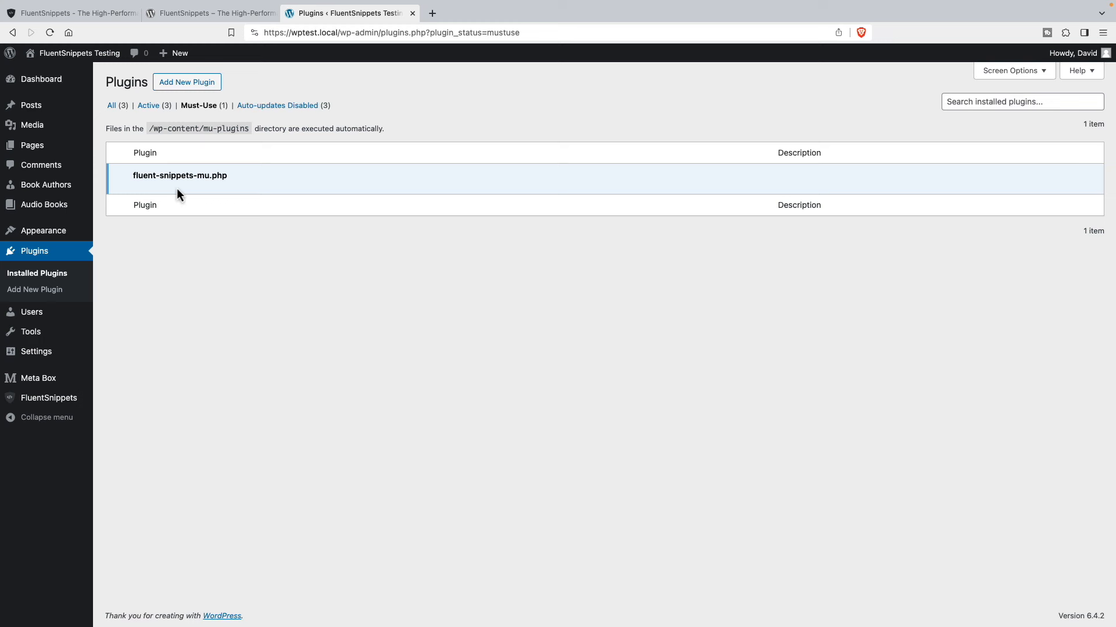
pyautogui.moveTo(179, 198)
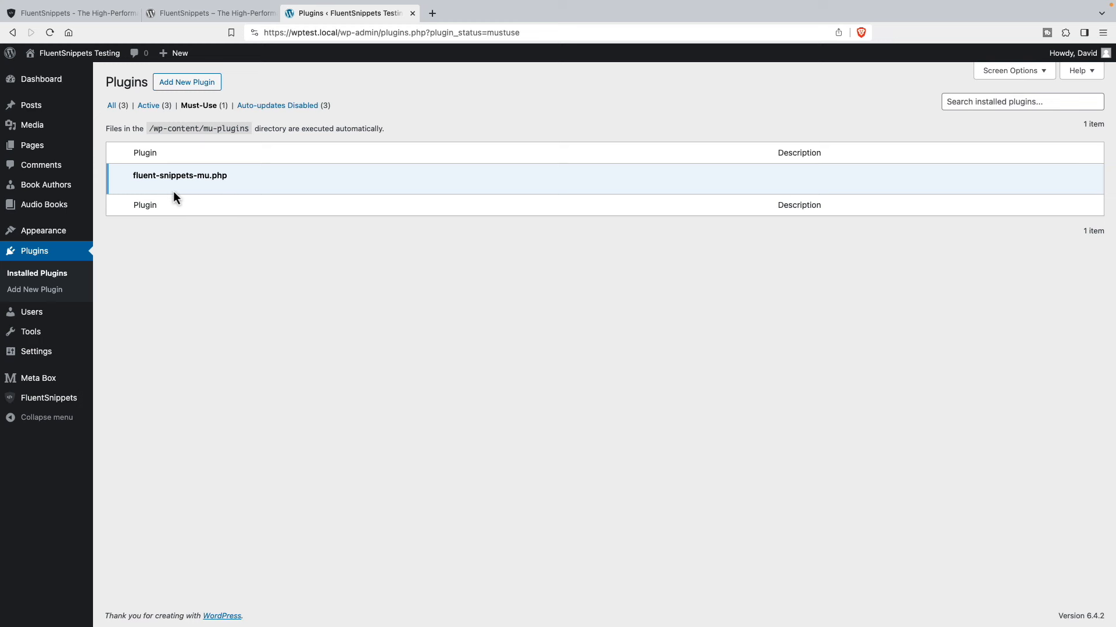
pyautogui.moveTo(165, 195)
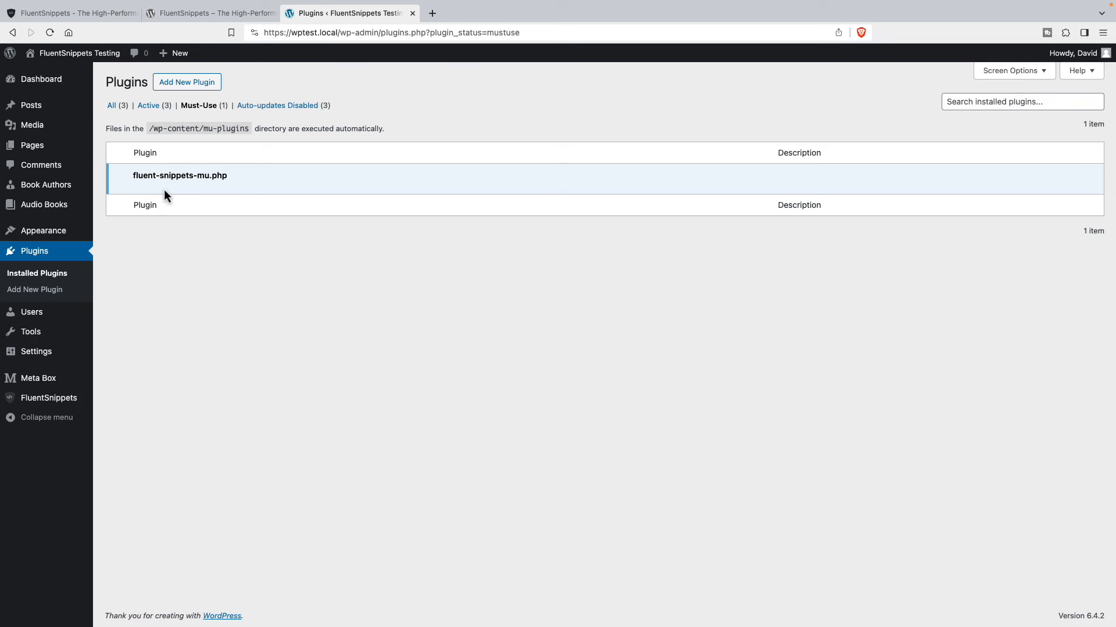
pyautogui.moveTo(181, 197)
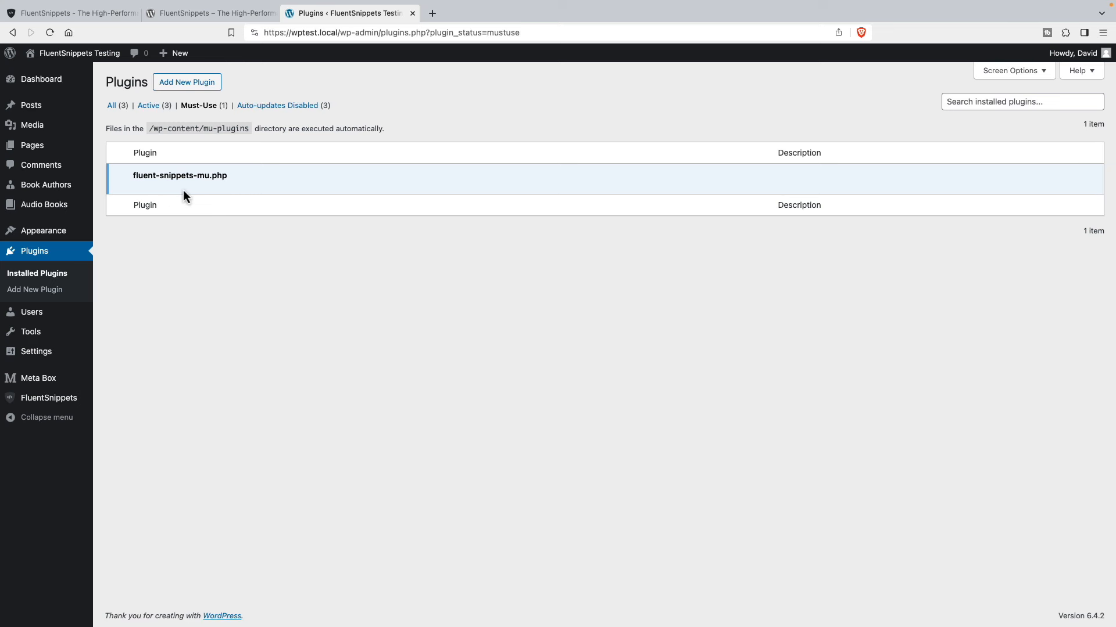
pyautogui.moveTo(171, 175)
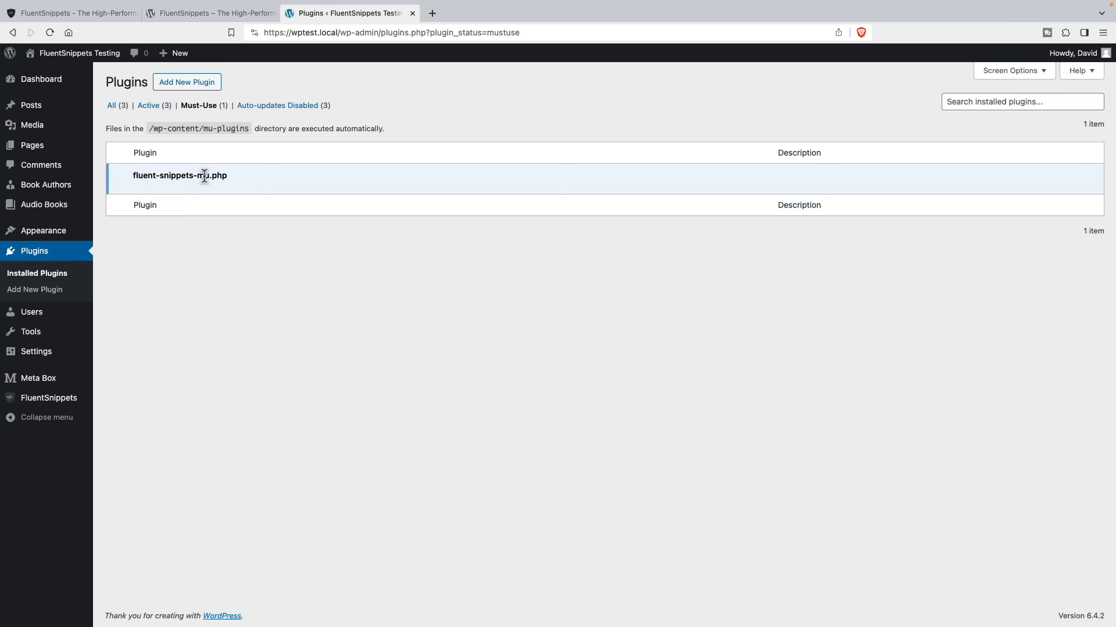
pyautogui.moveTo(119, 201)
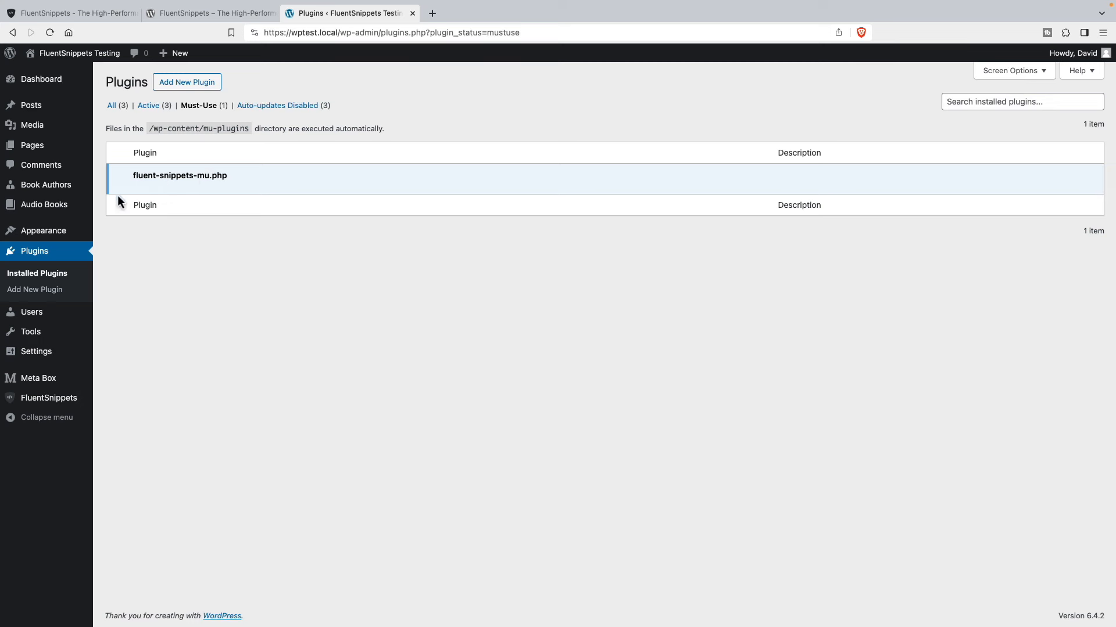
# Step: Deactivate and delete Fluent Snippets, then confirm fluent-snippets-mu.php remains under Must-Use
pyautogui.click(112, 105)
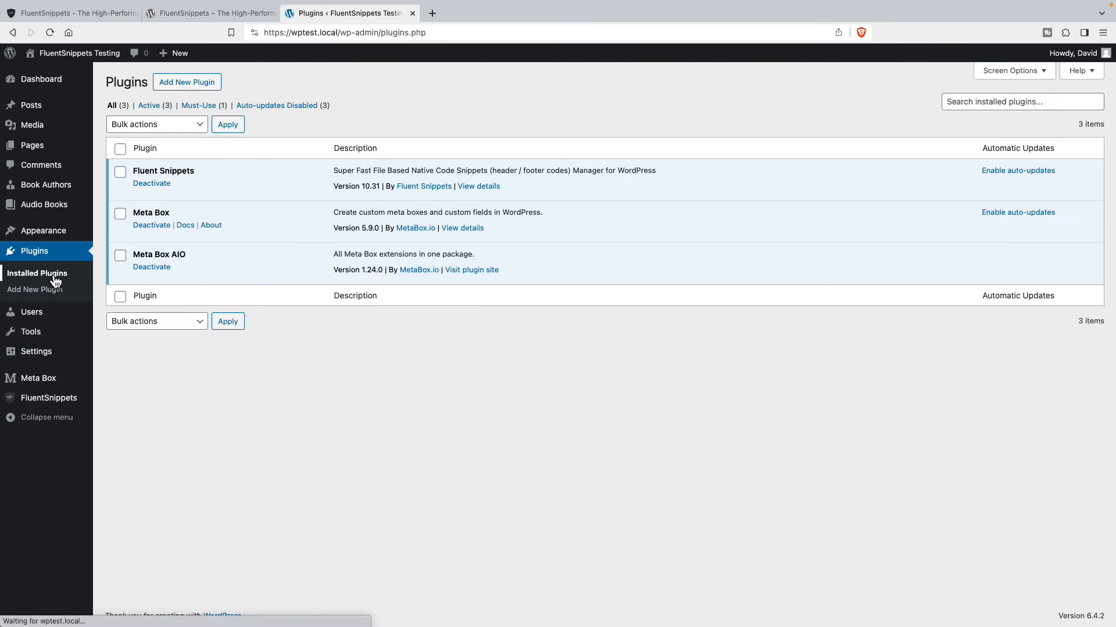
pyautogui.moveTo(151, 183)
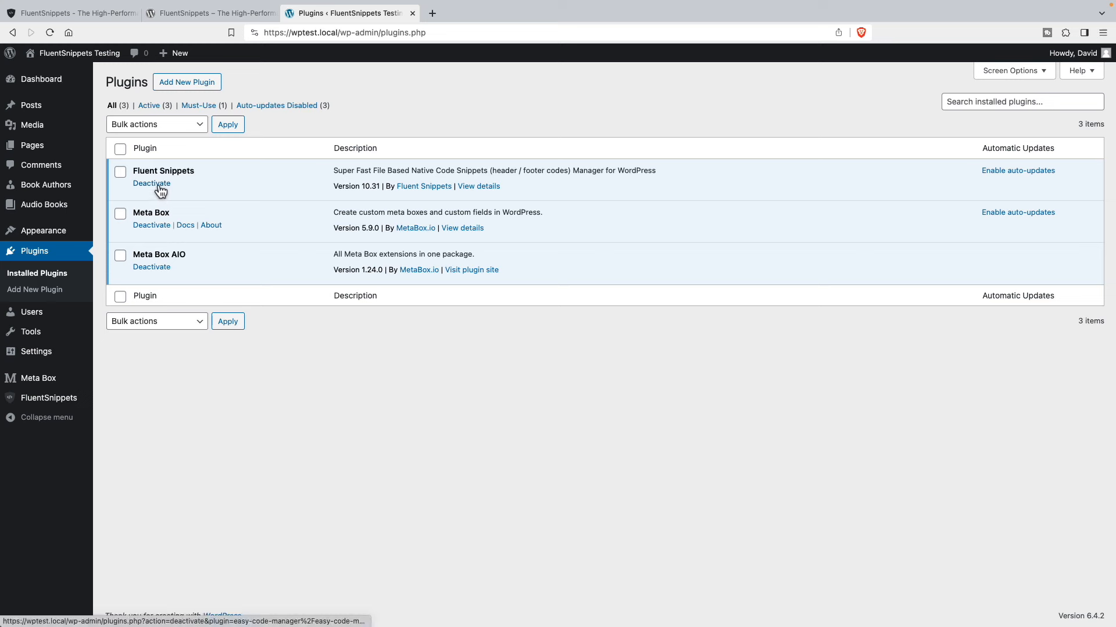
pyautogui.click(151, 184)
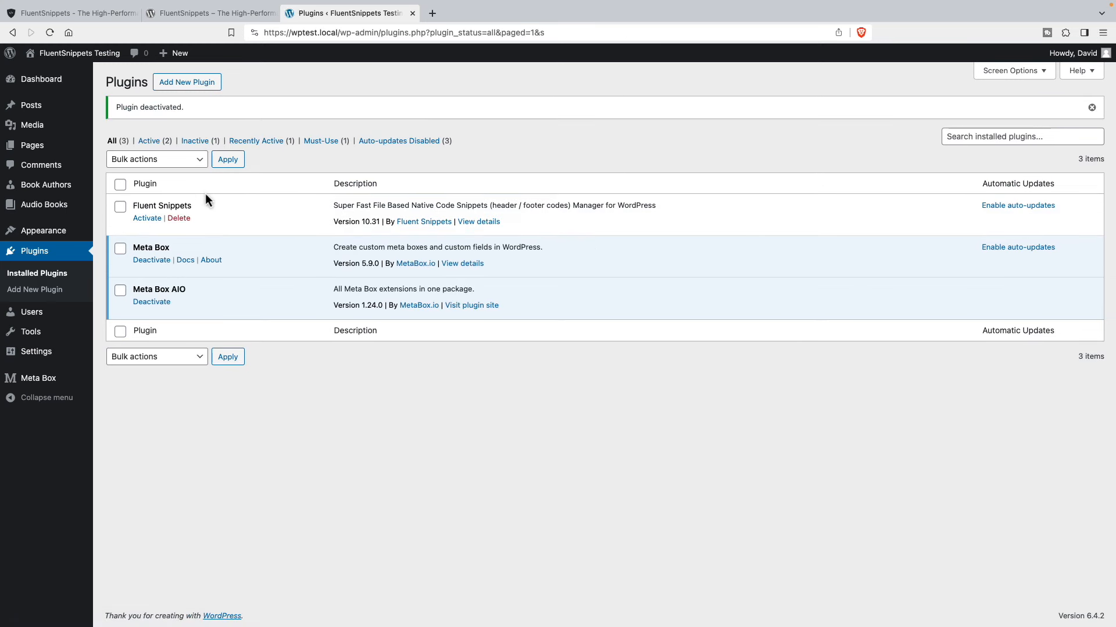
pyautogui.click(179, 219)
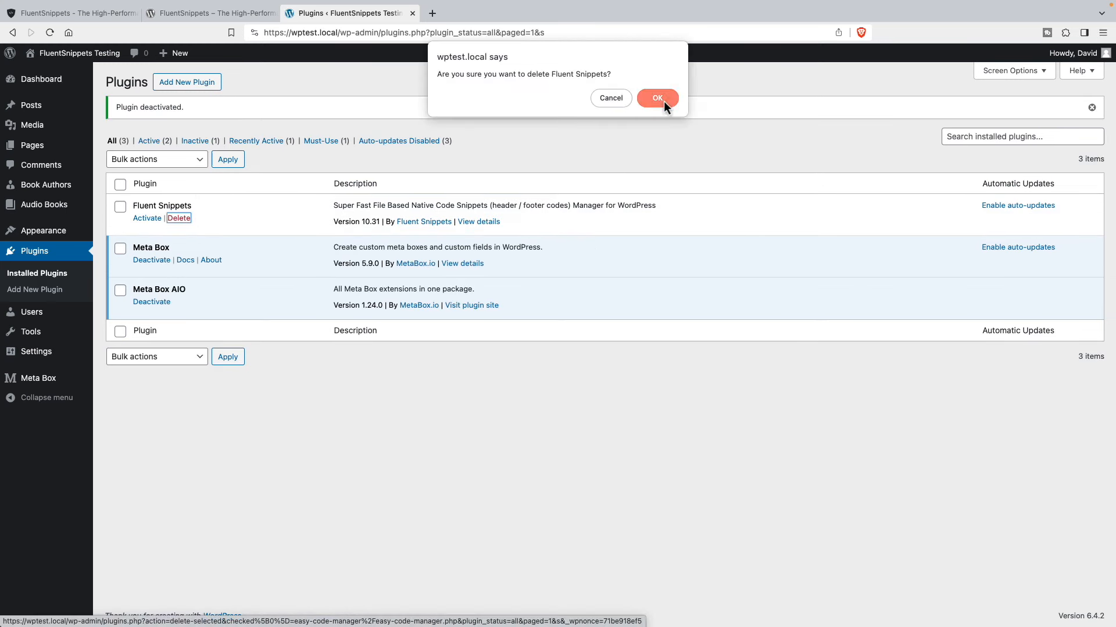
pyautogui.click(656, 98)
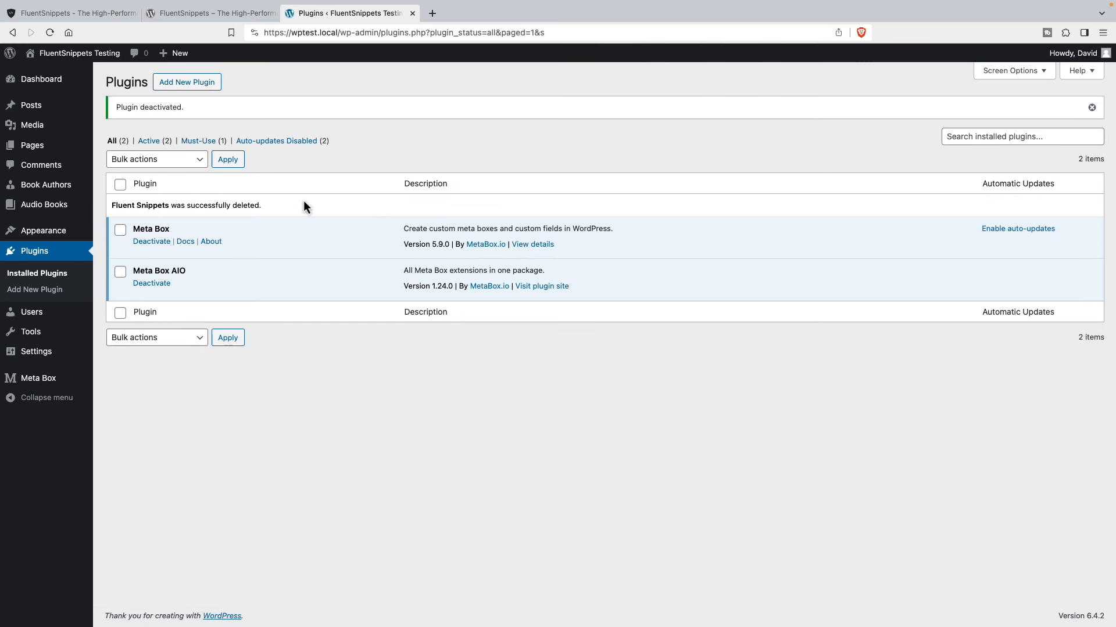
pyautogui.moveTo(276, 210)
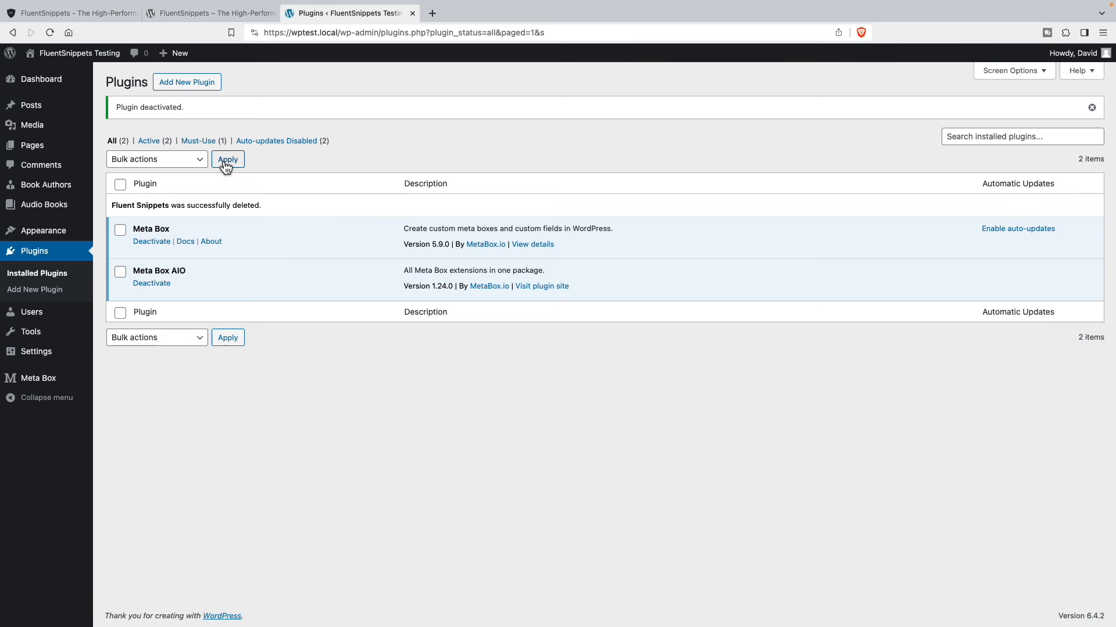
pyautogui.click(198, 140)
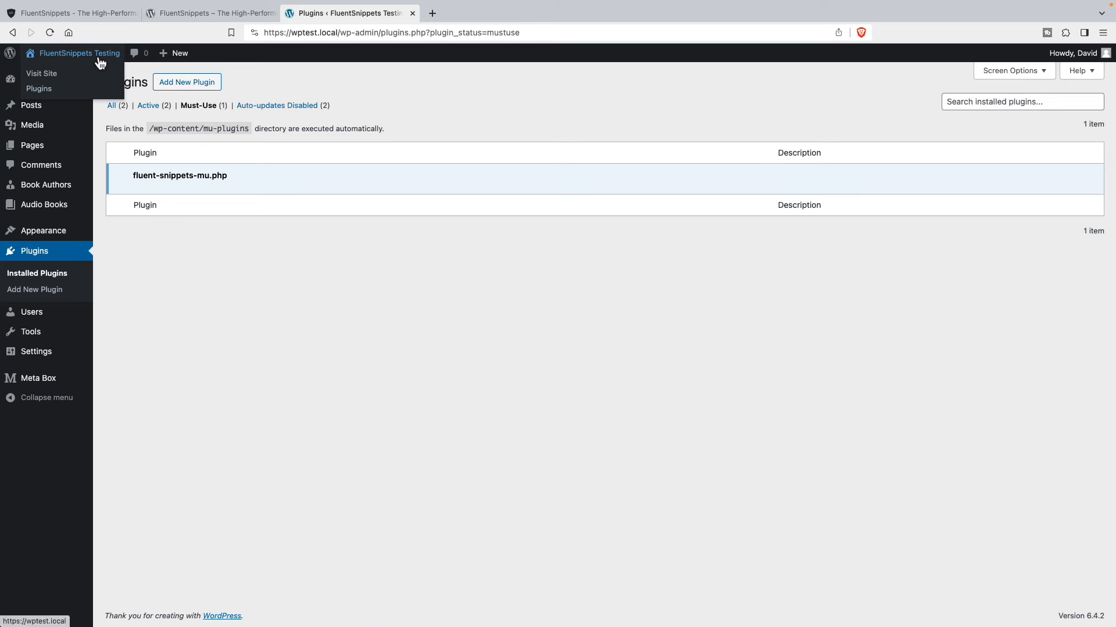
# Step: Visit the site's Sample Page to verify its heading is still red
pyautogui.click(42, 73)
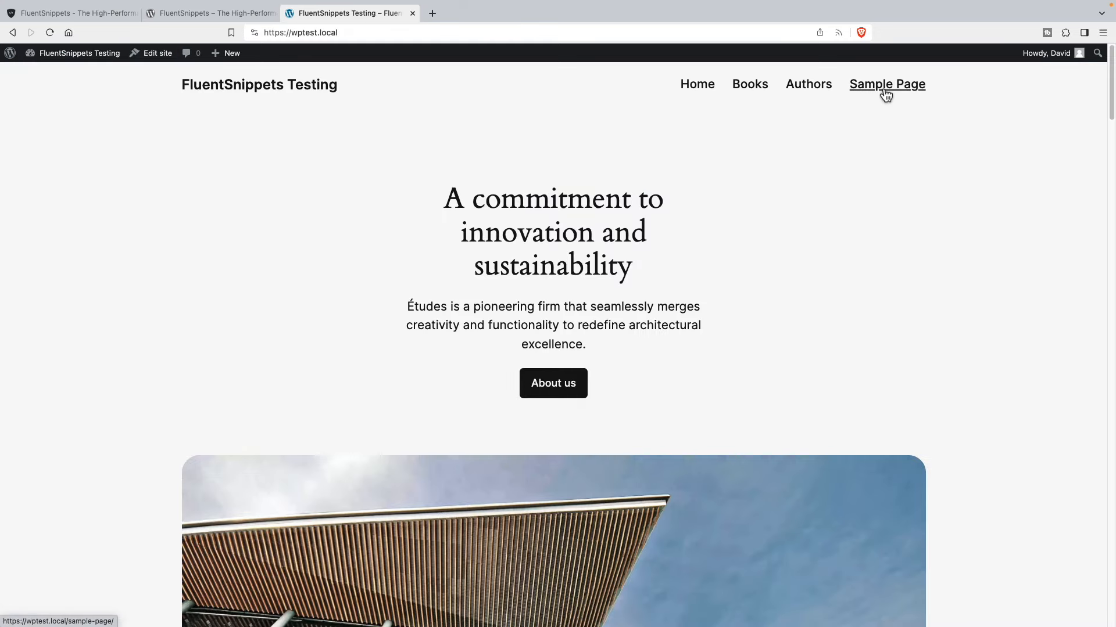
pyautogui.click(886, 84)
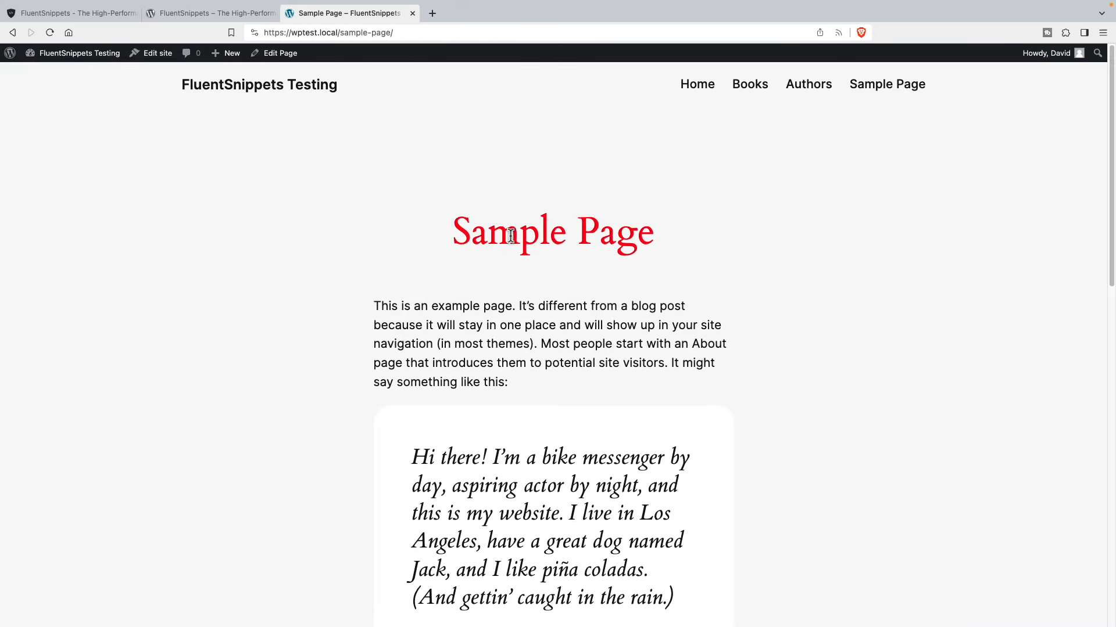
pyautogui.moveTo(473, 230)
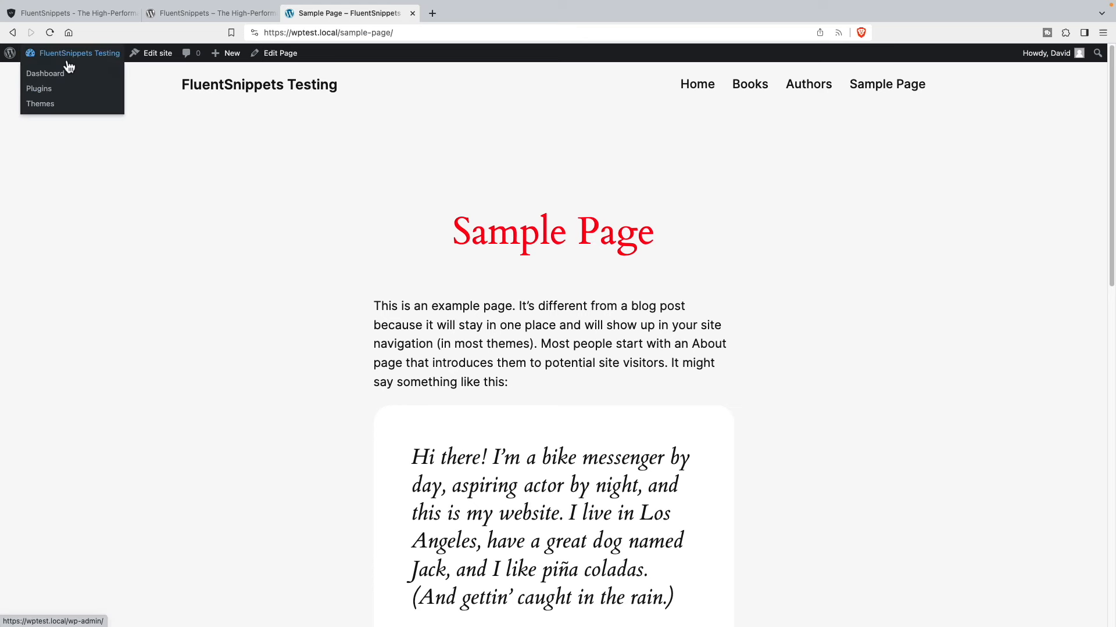
pyautogui.moveTo(40, 88)
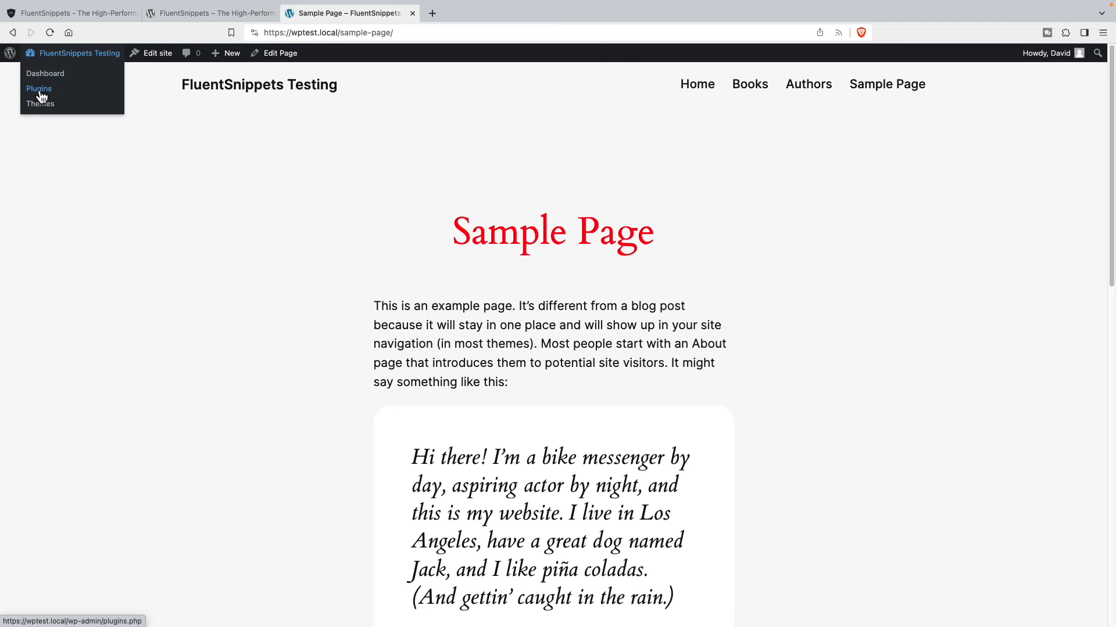
# Step: Go back to the Plugins screen, now showing only Meta Box and Meta Box AIO
pyautogui.click(38, 88)
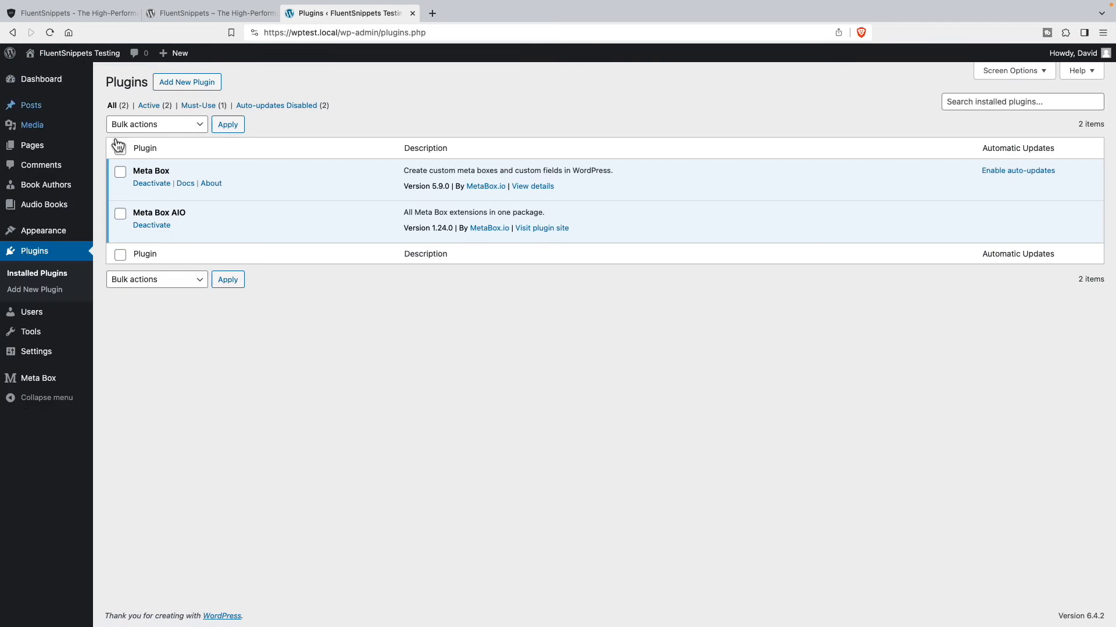
pyautogui.moveTo(220, 315)
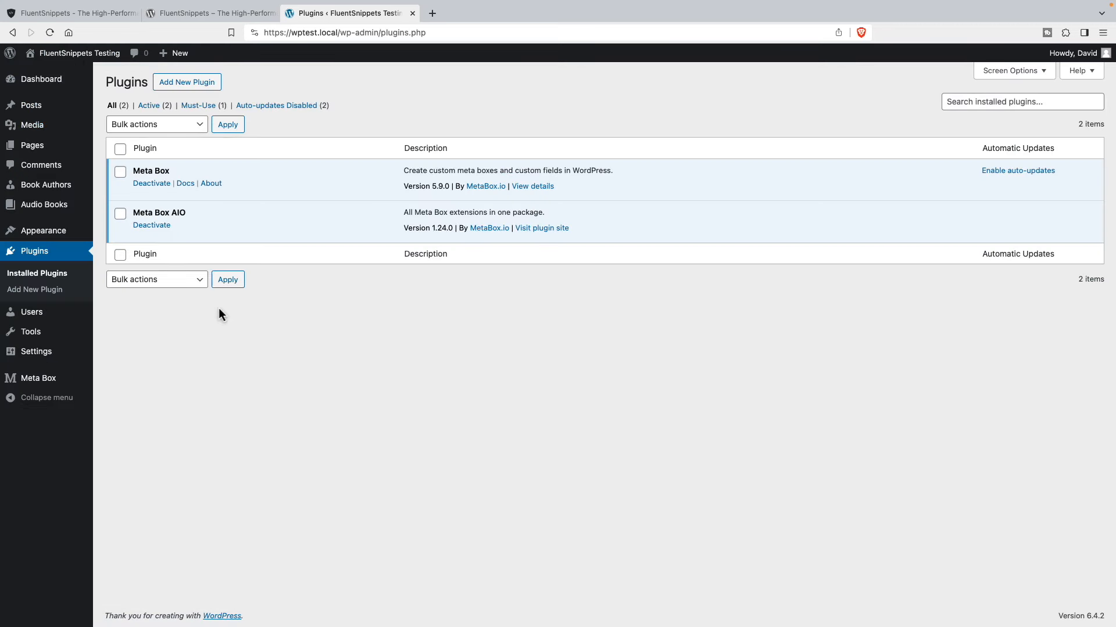
pyautogui.moveTo(292, 285)
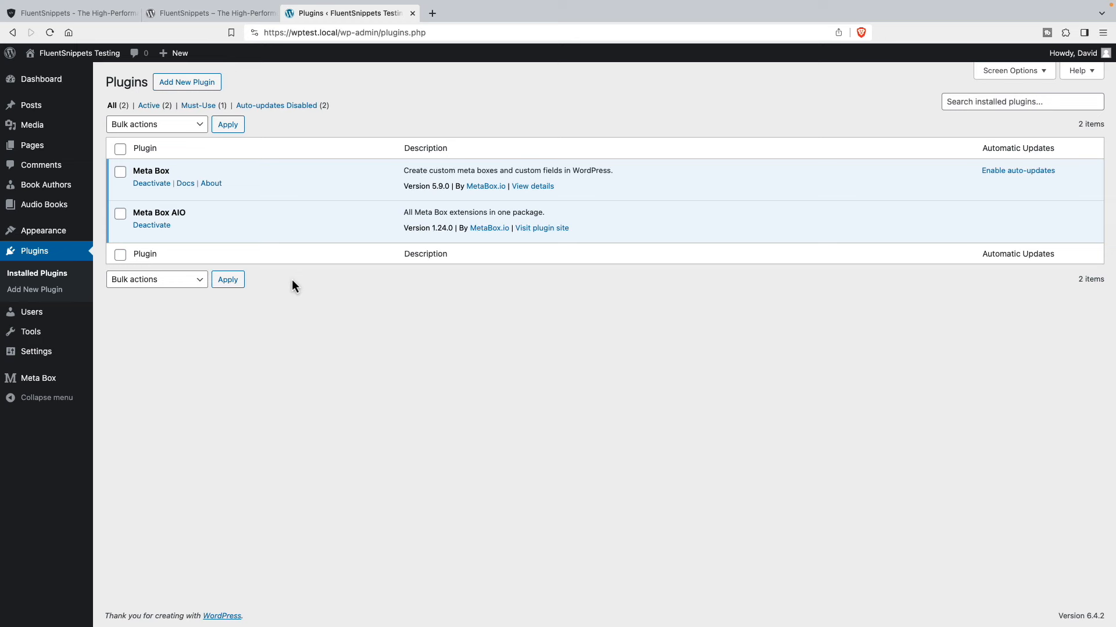
pyautogui.moveTo(285, 300)
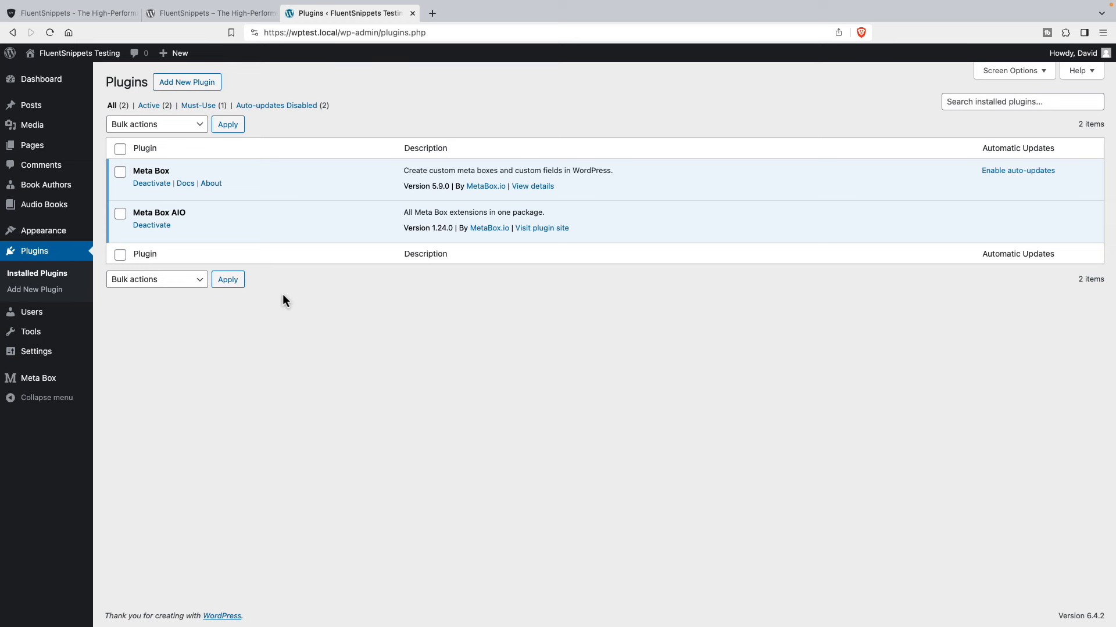
pyautogui.moveTo(33, 12)
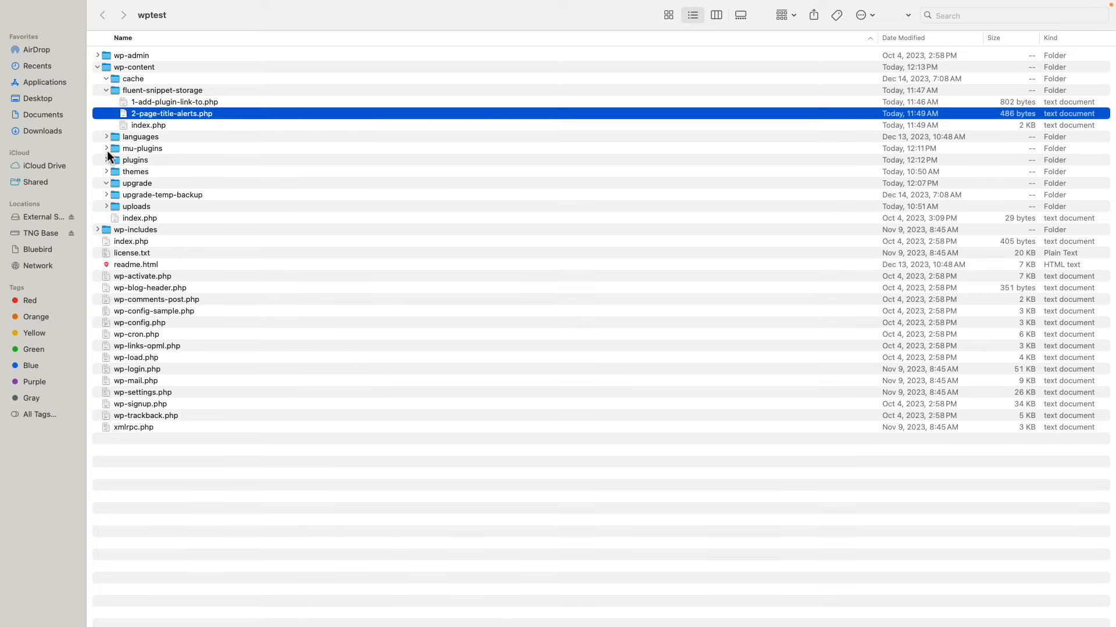
# Step: Expand the mu-plugins folder under wp-content to reveal fluent-snippets-mu.php
pyautogui.click(106, 147)
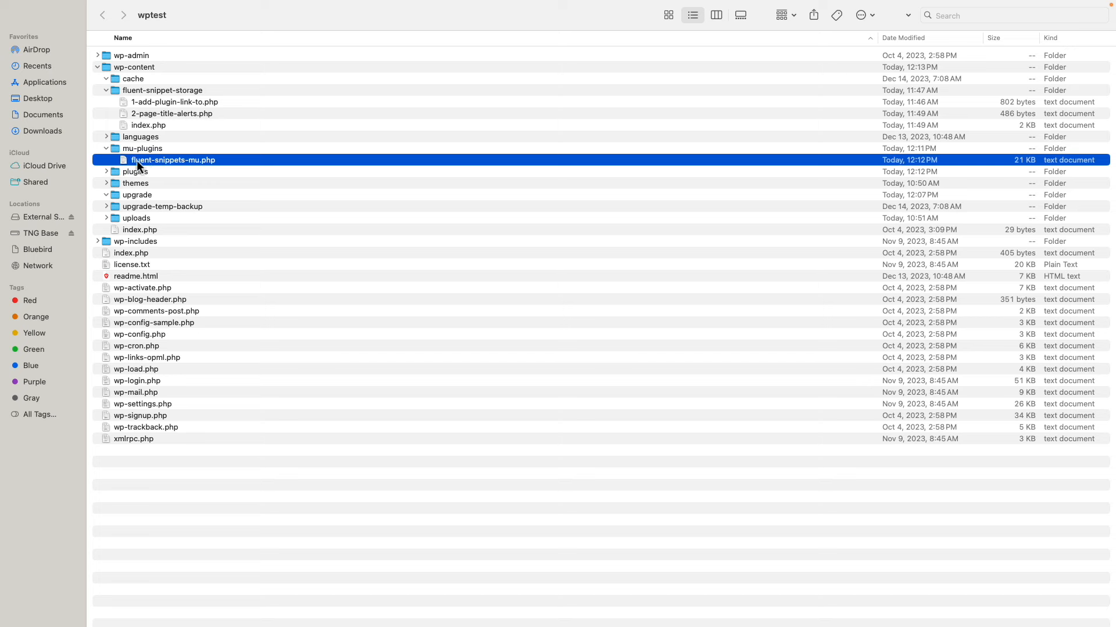
pyautogui.moveTo(184, 170)
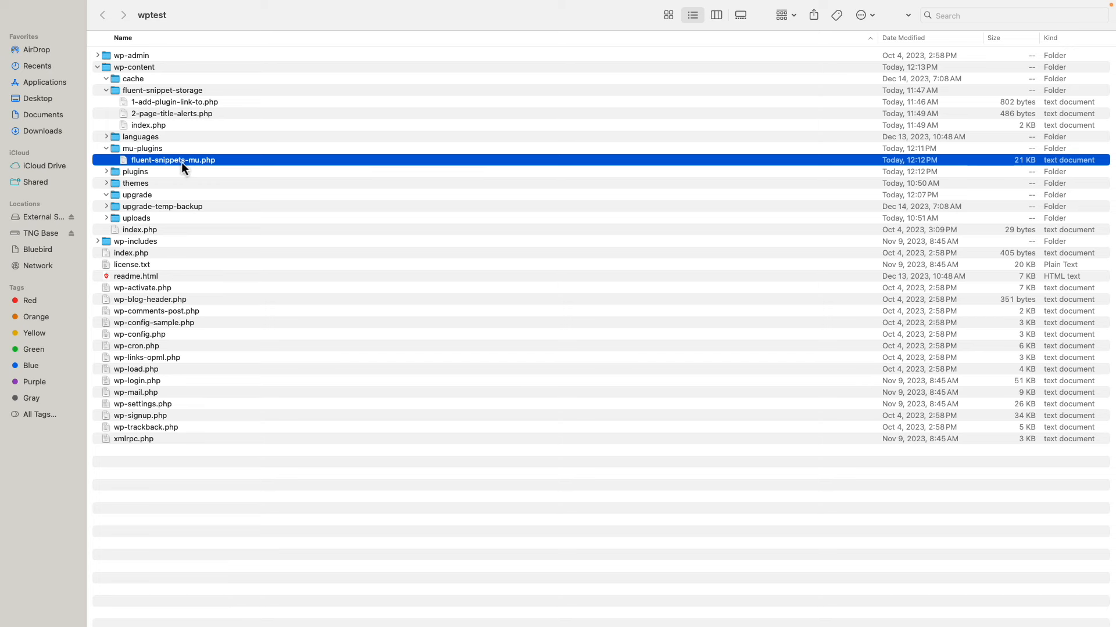
pyautogui.moveTo(192, 170)
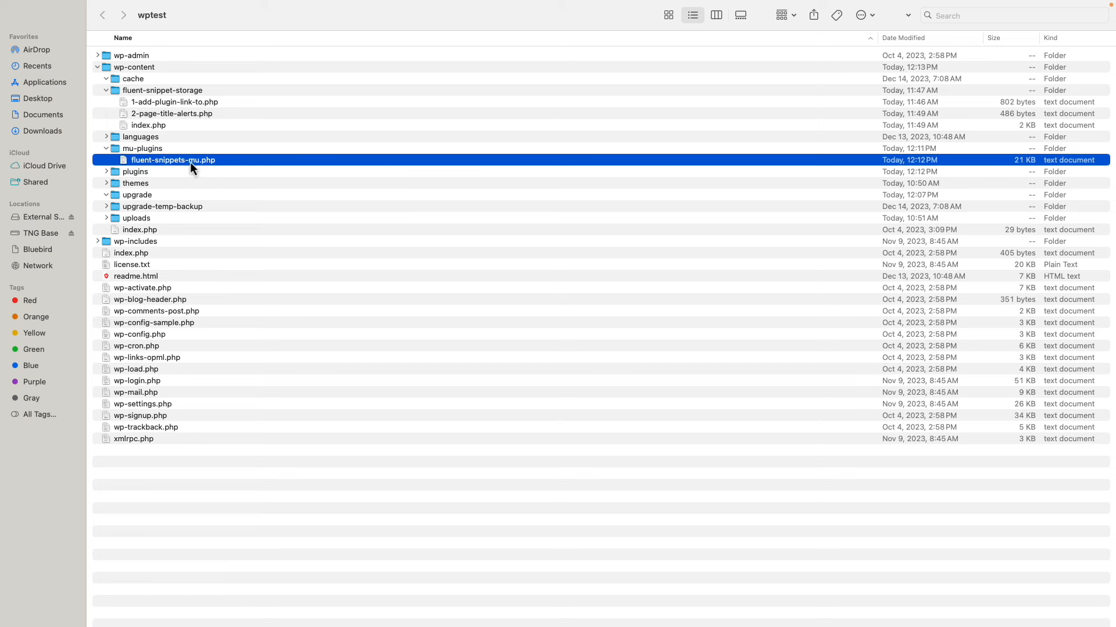
pyautogui.moveTo(148, 122)
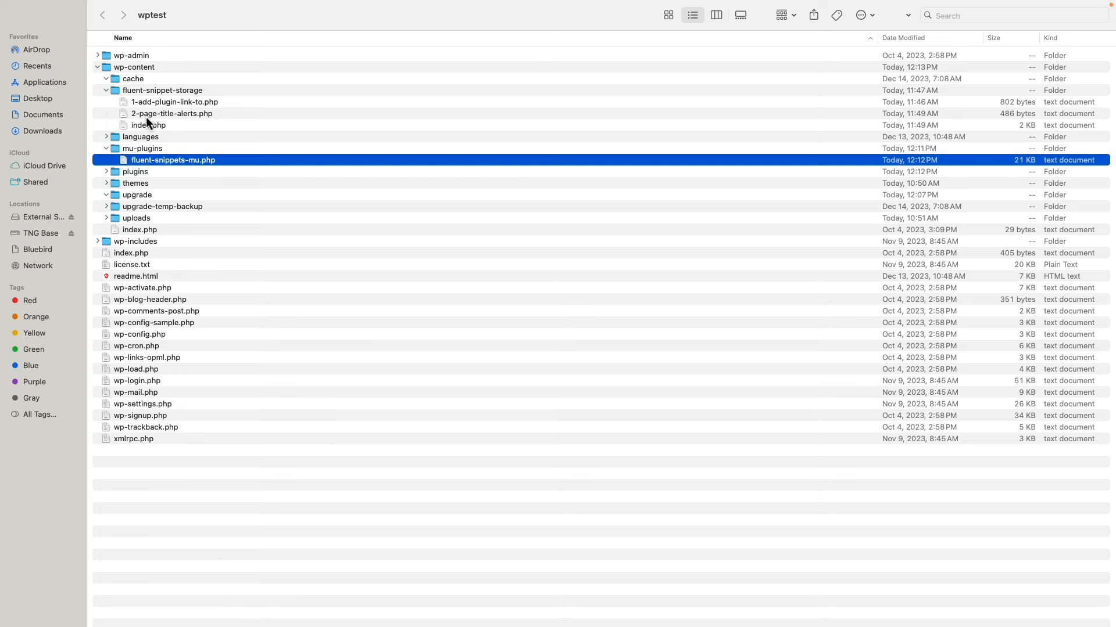
pyautogui.moveTo(152, 131)
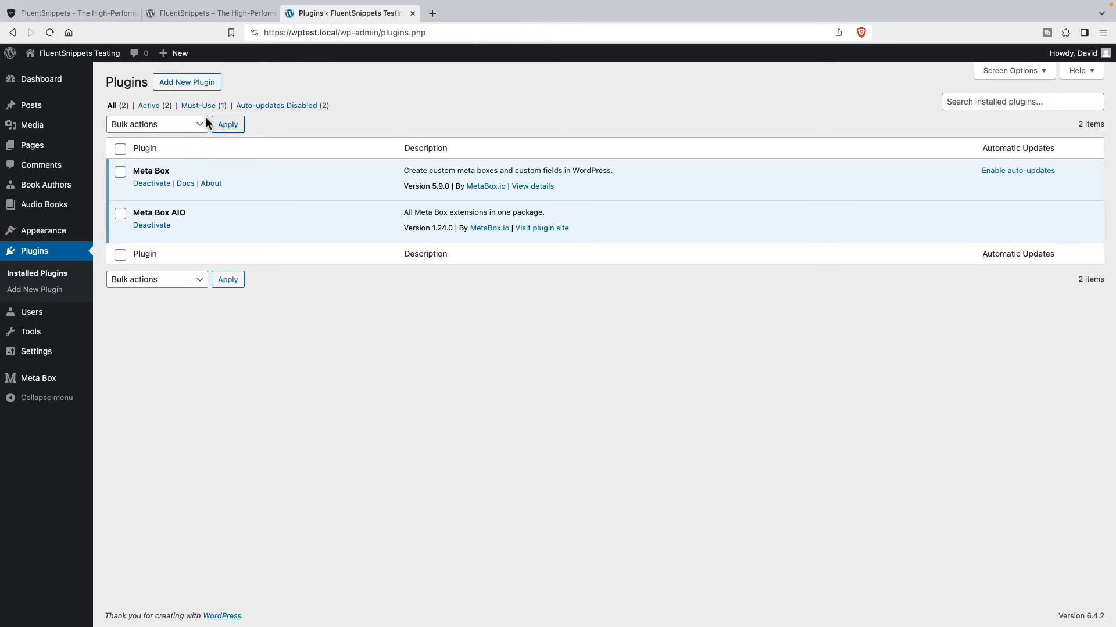
pyautogui.moveTo(198, 106)
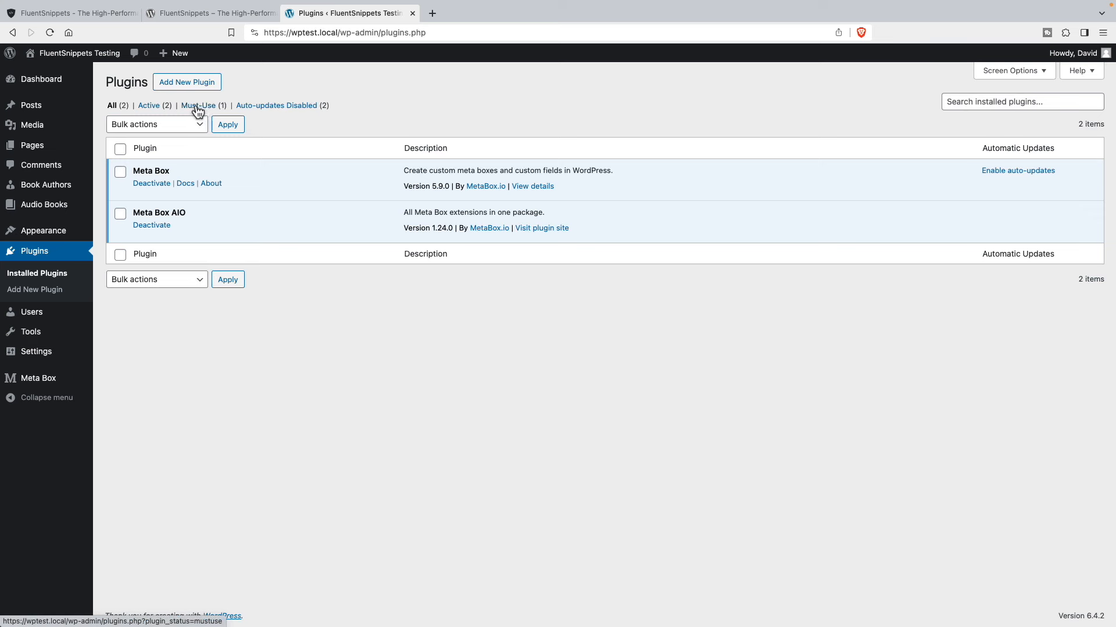
pyautogui.moveTo(214, 114)
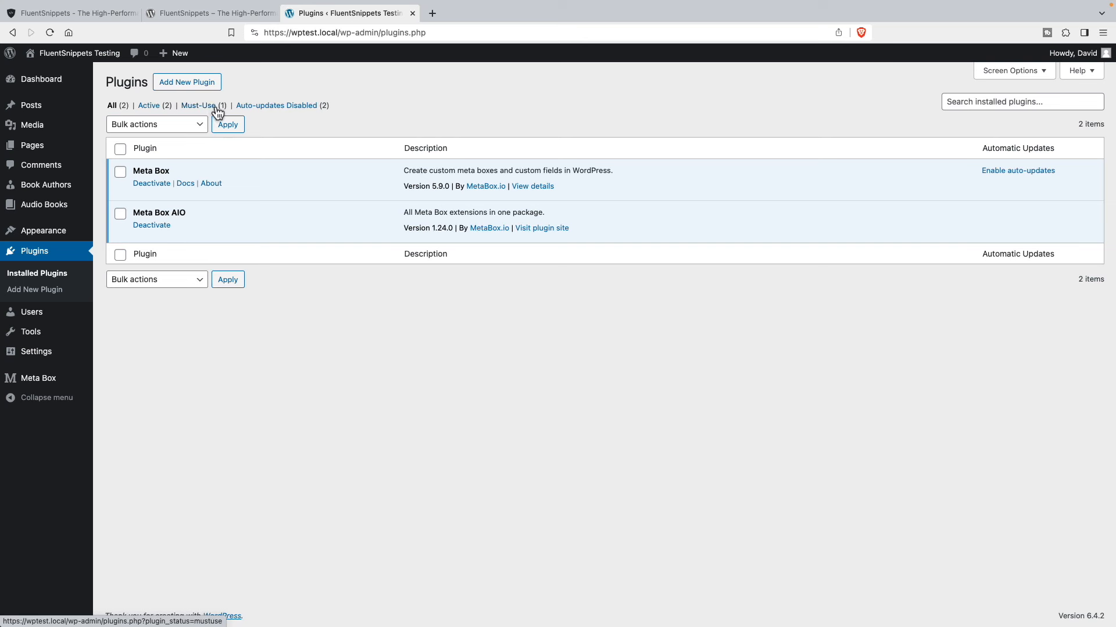
pyautogui.moveTo(285, 129)
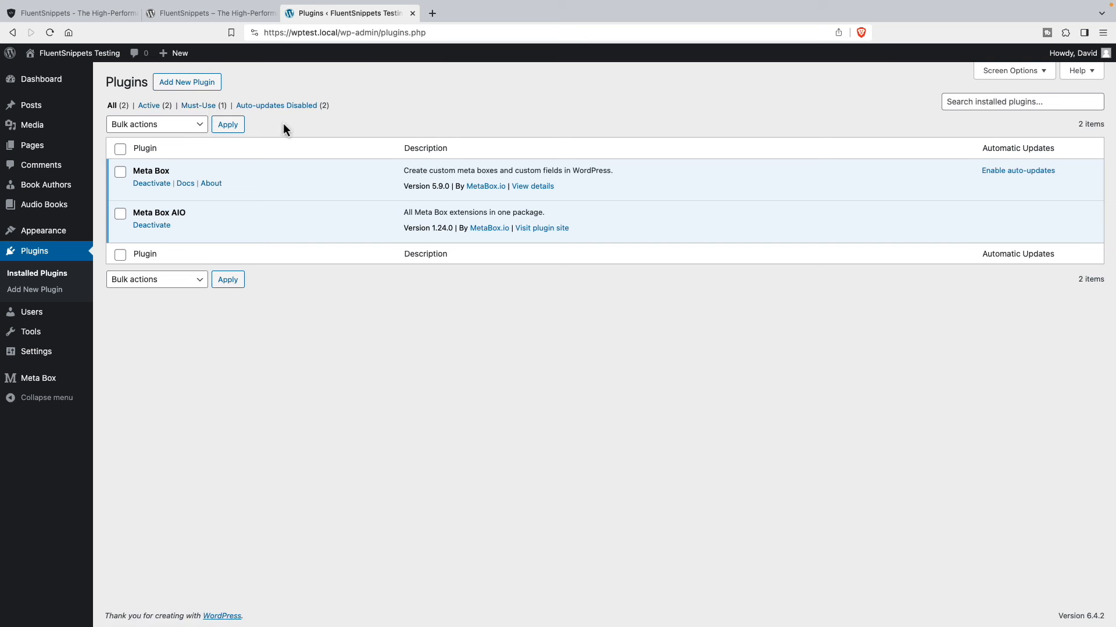
pyautogui.moveTo(298, 132)
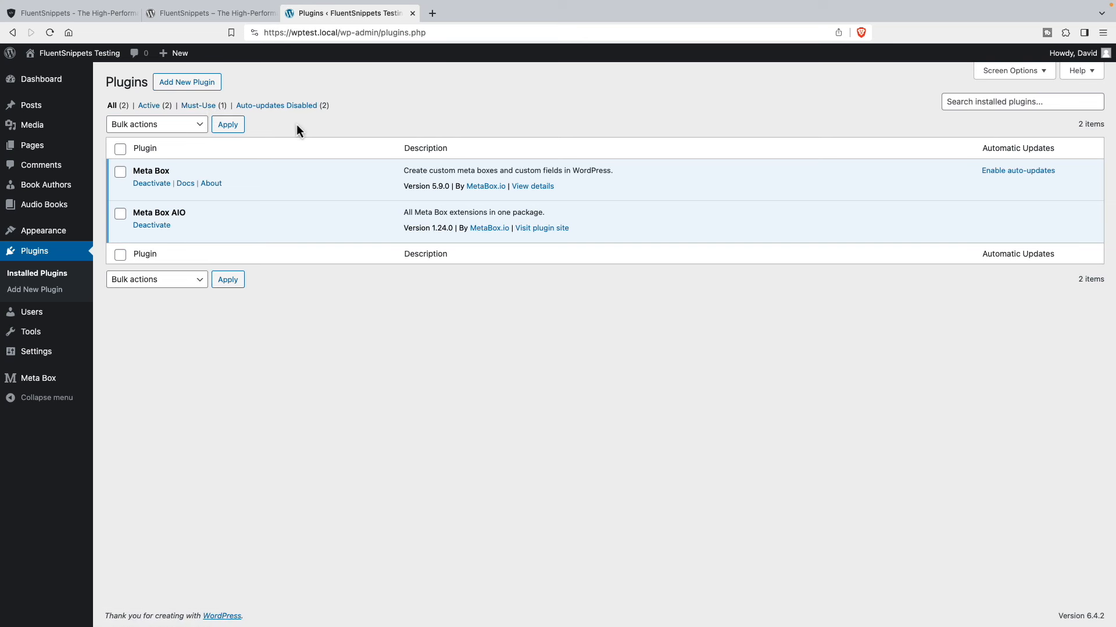
pyautogui.moveTo(316, 134)
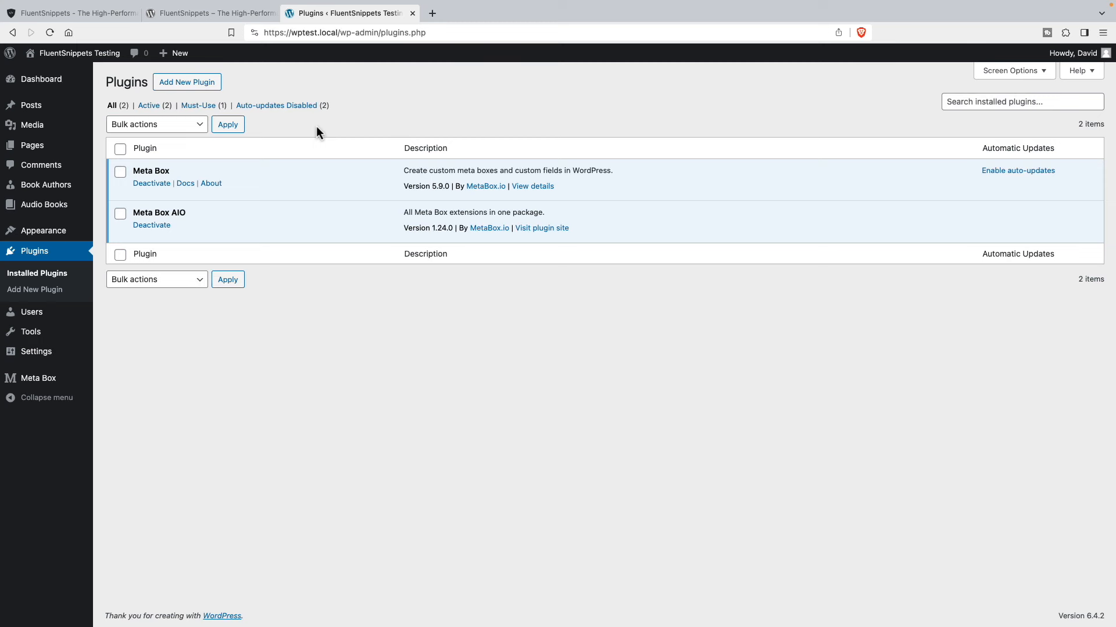
# Step: Switch to the wordpress.org FluentSnippets listing showing its Development section
pyautogui.click(206, 13)
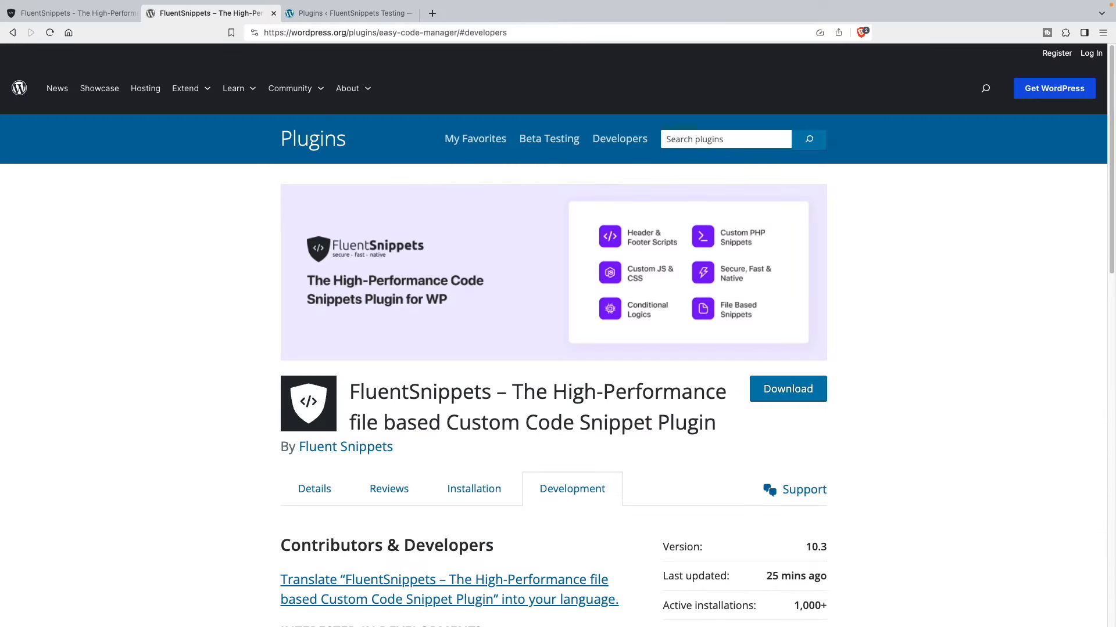